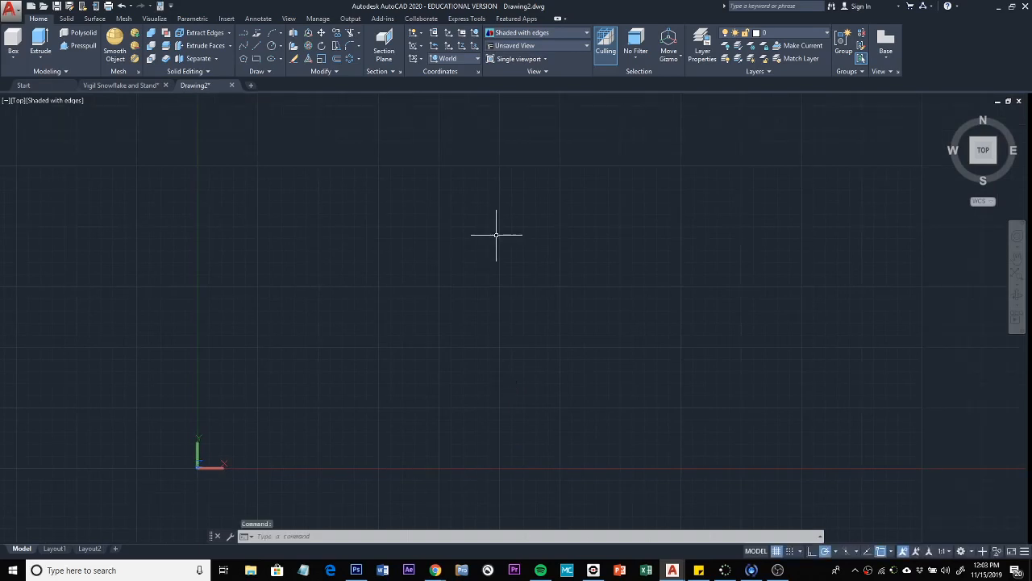
{"action": "mouse_move", "coordinate": [496, 254]}
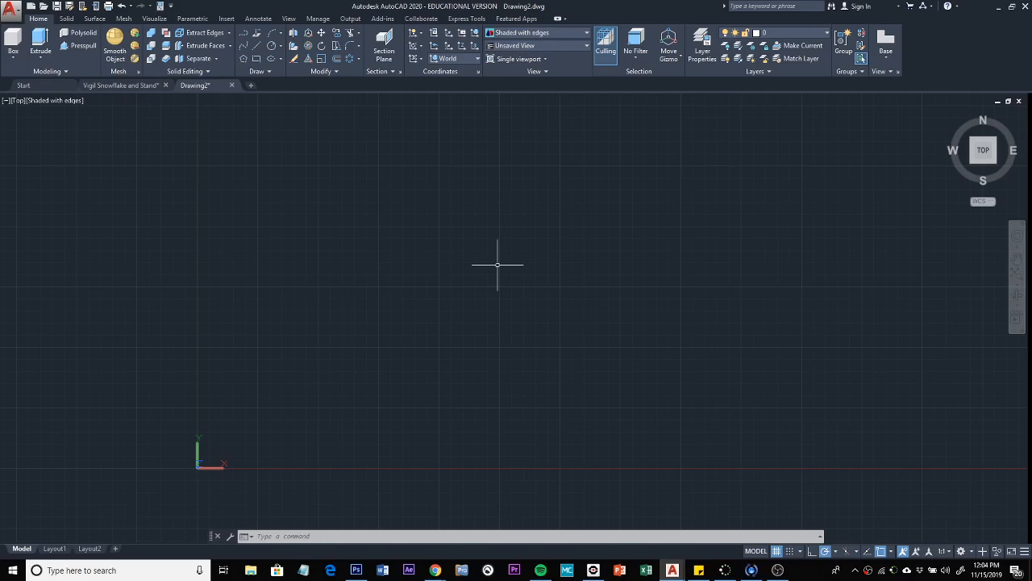
{"action": "mouse_move", "coordinate": [482, 313]}
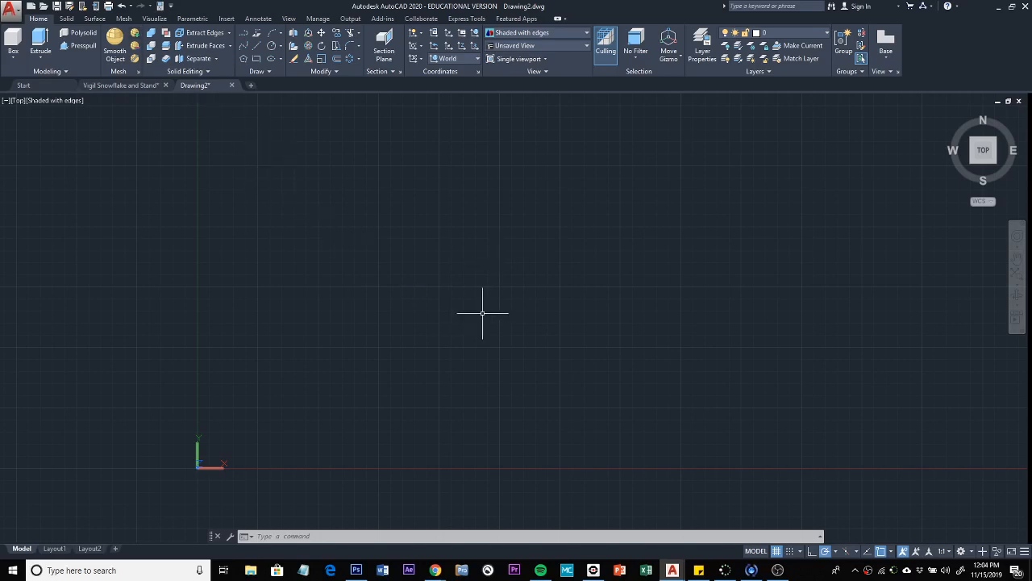
{"action": "mouse_move", "coordinate": [408, 312]}
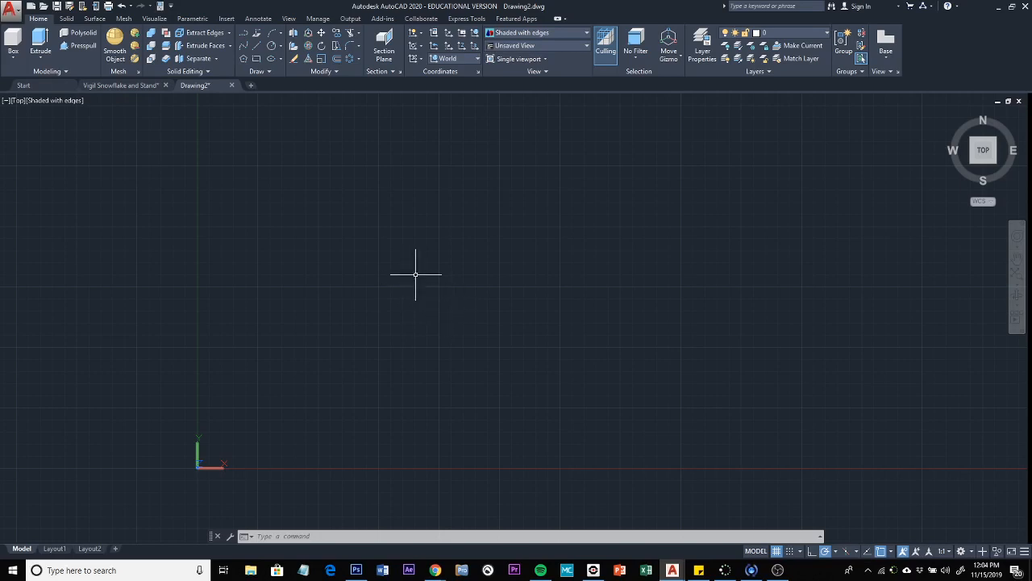
{"action": "mouse_move", "coordinate": [440, 272]}
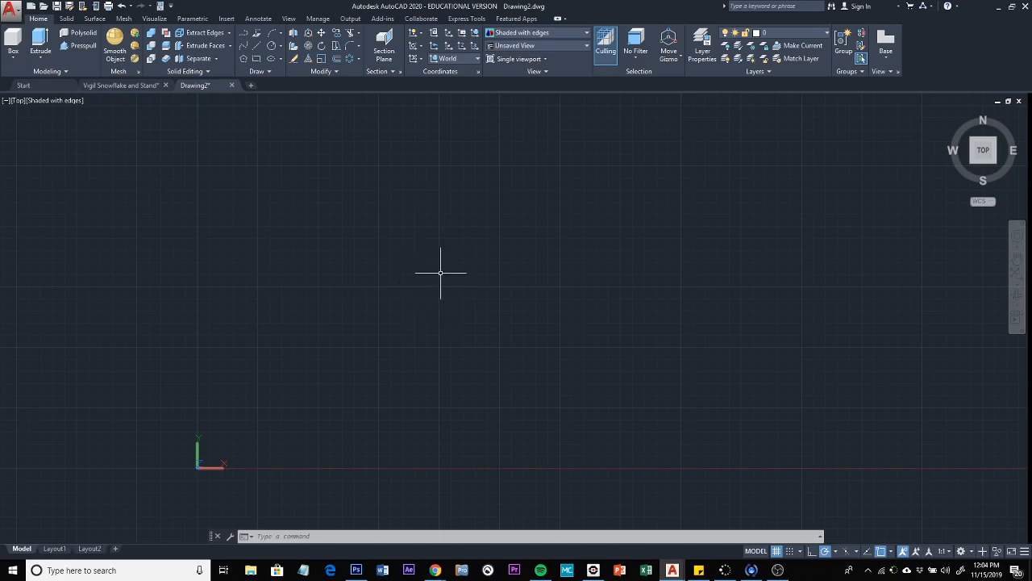
{"action": "mouse_move", "coordinate": [136, 102]}
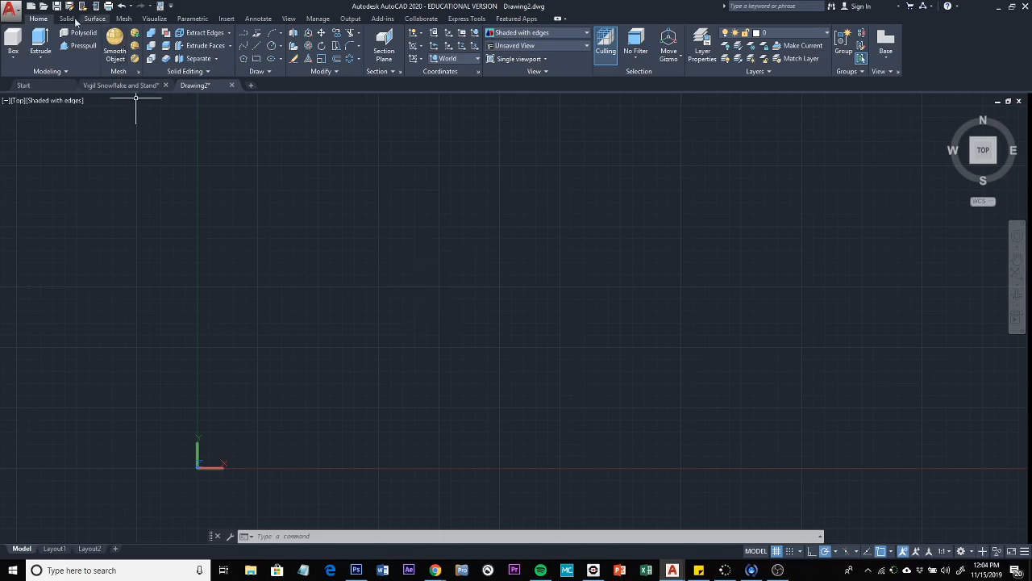
{"action": "mouse_move", "coordinate": [463, 331]}
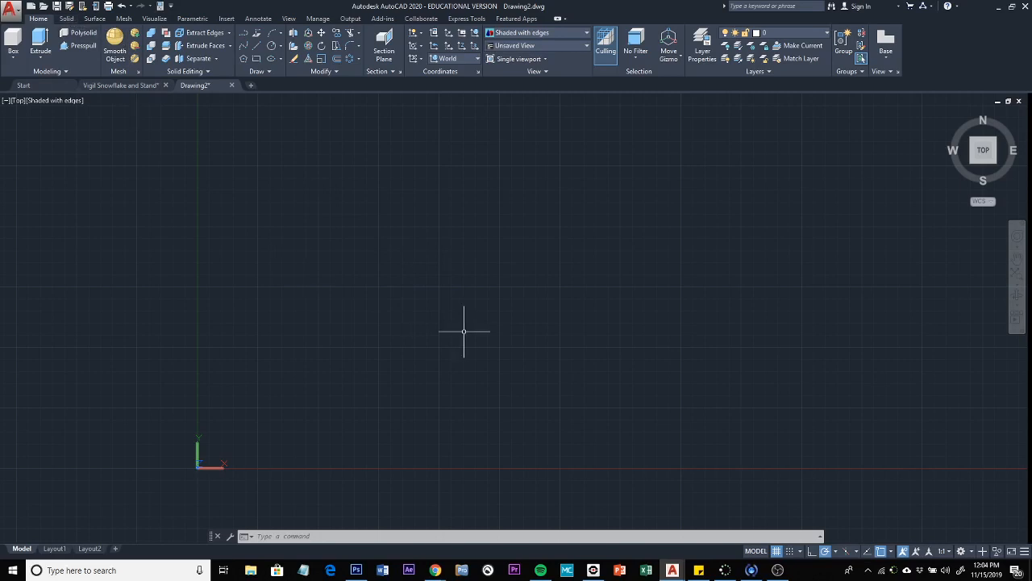
{"action": "mouse_move", "coordinate": [466, 330]}
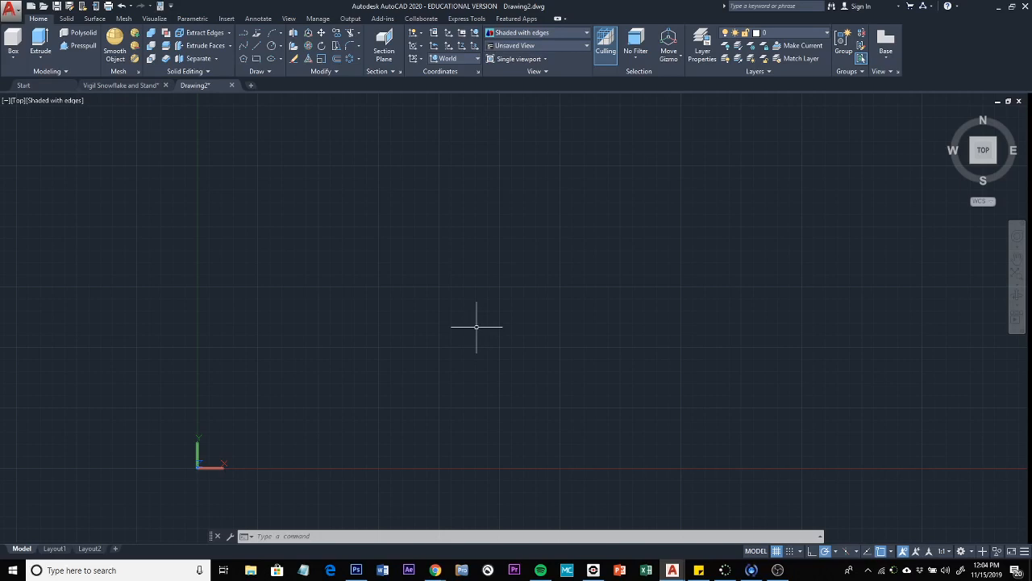
Step: Switch the ribbon to the Insert tab to reach the reference attachment tools
{"action": "left_click", "coordinate": [227, 17]}
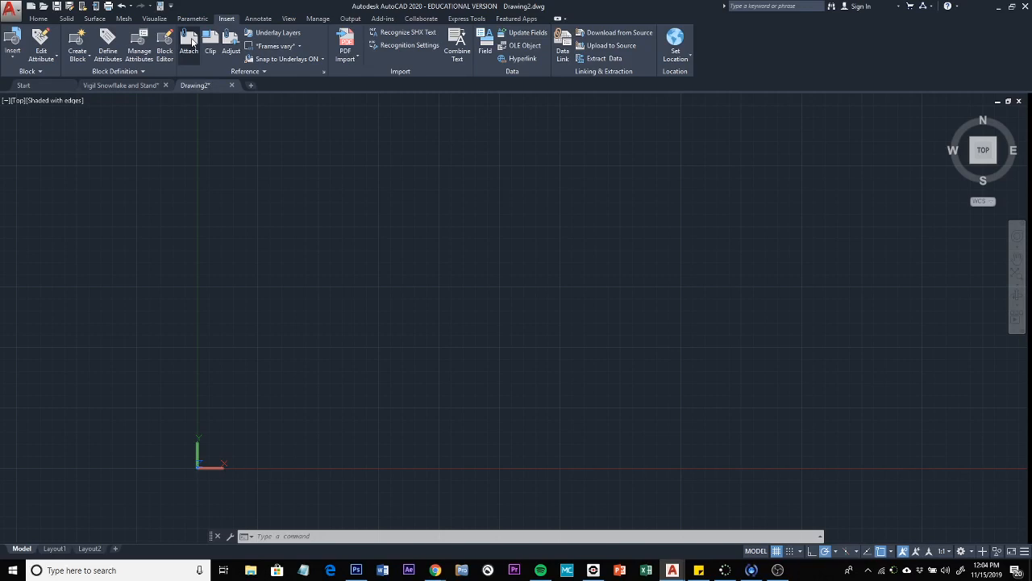
Step: Attach snowflakes.png as a reference image and accept the Attach Image settings
{"action": "left_click", "coordinate": [191, 42]}
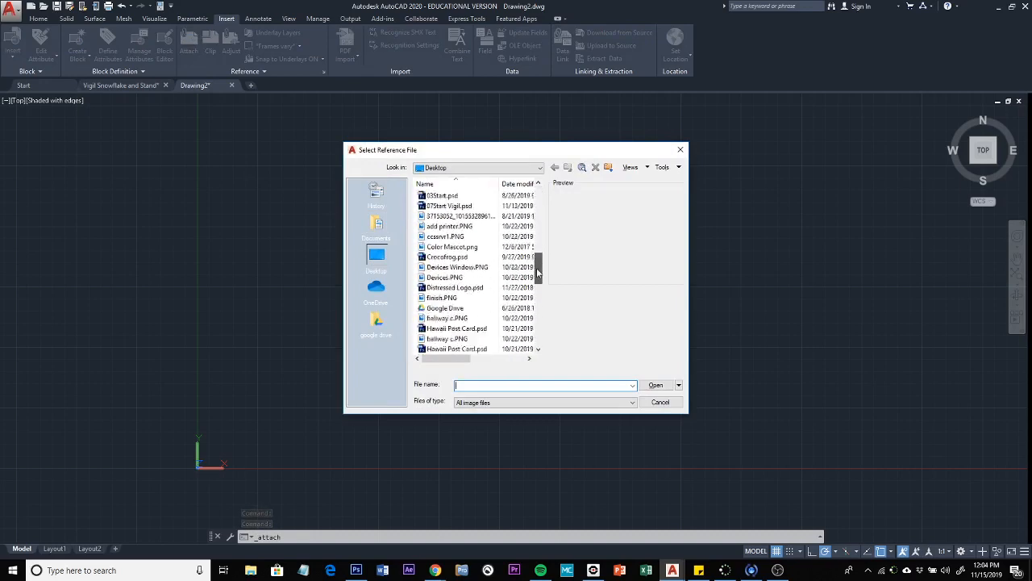
{"action": "scroll", "scroll_direction": "down", "scroll_amount": 3}
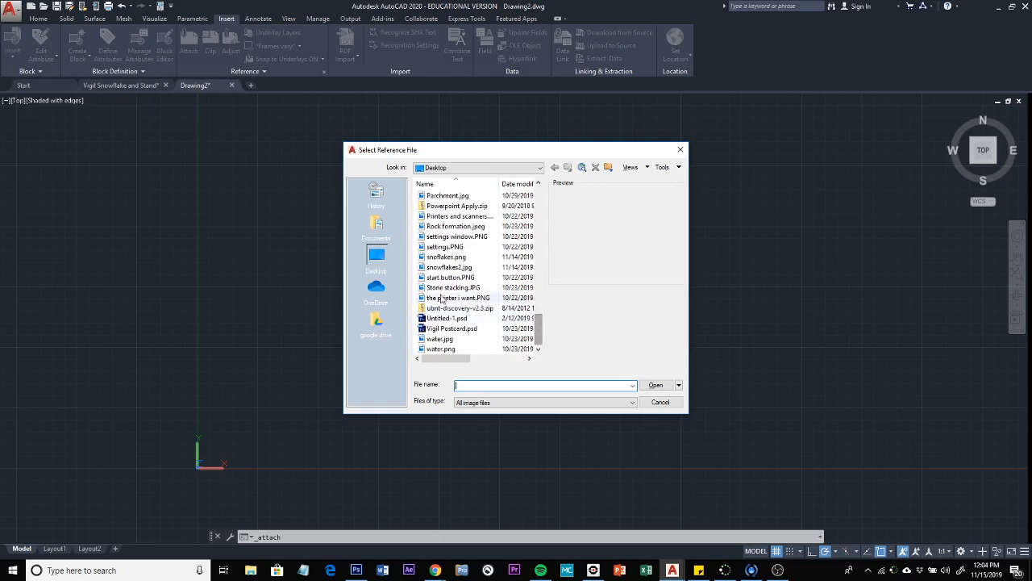
{"action": "left_click", "coordinate": [446, 257]}
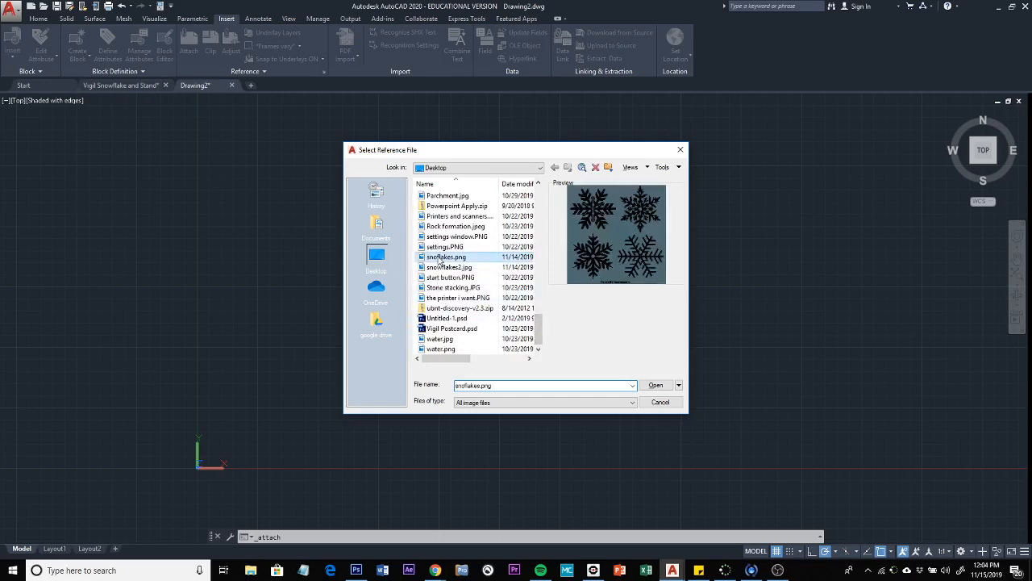
{"action": "left_click", "coordinate": [655, 384]}
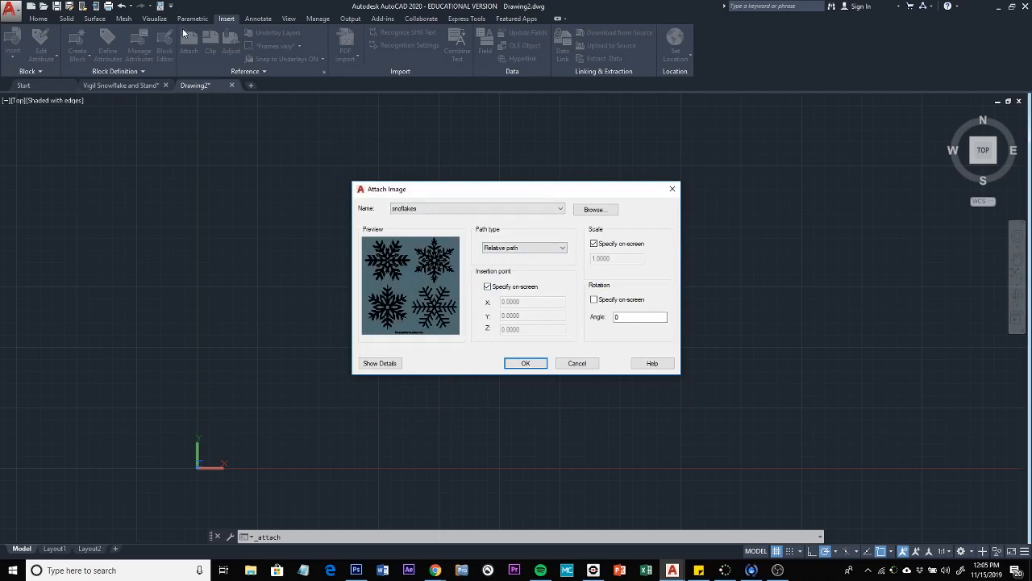
{"action": "mouse_move", "coordinate": [190, 42]}
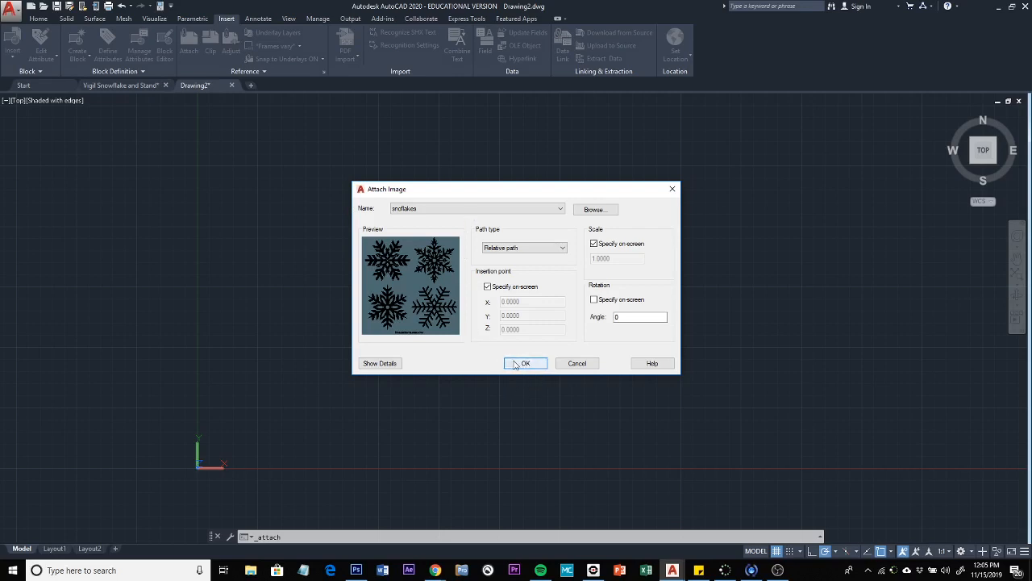
{"action": "left_click", "coordinate": [525, 363]}
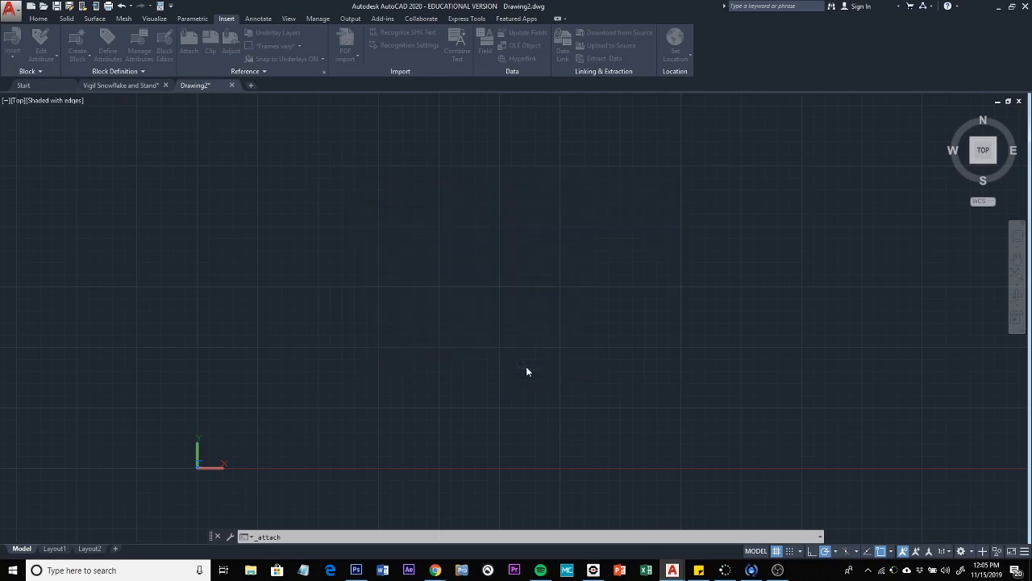
Step: Place the snowflakes image in the drawing and cancel a stray selection window
{"action": "left_click", "coordinate": [528, 371]}
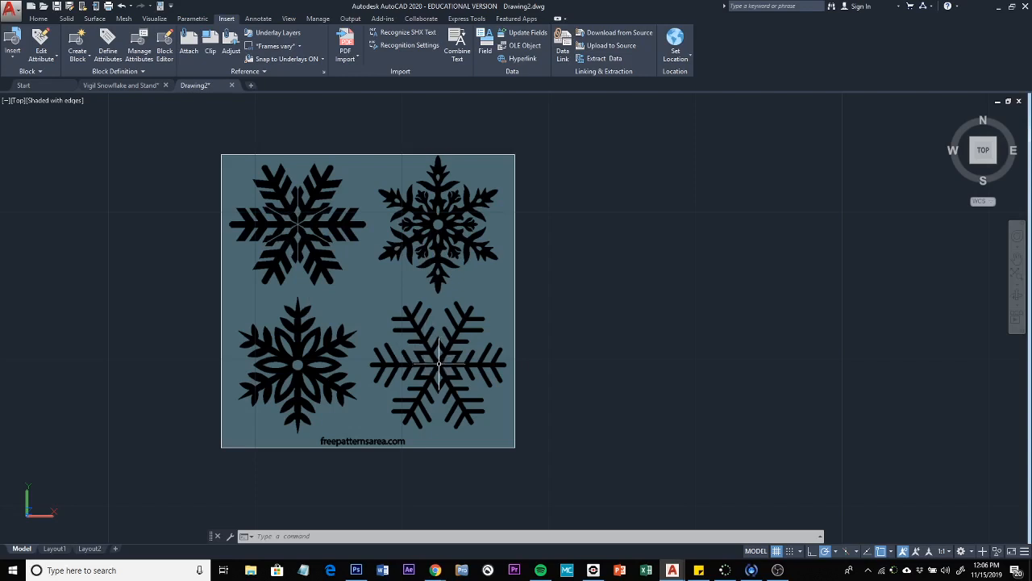
{"action": "left_click", "coordinate": [439, 363]}
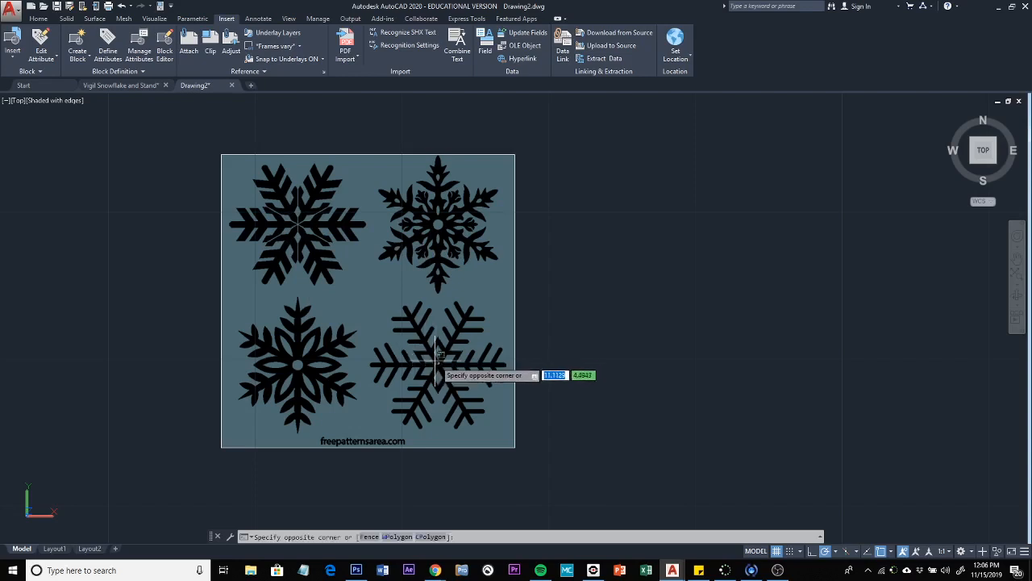
{"action": "key", "text": "Escape"}
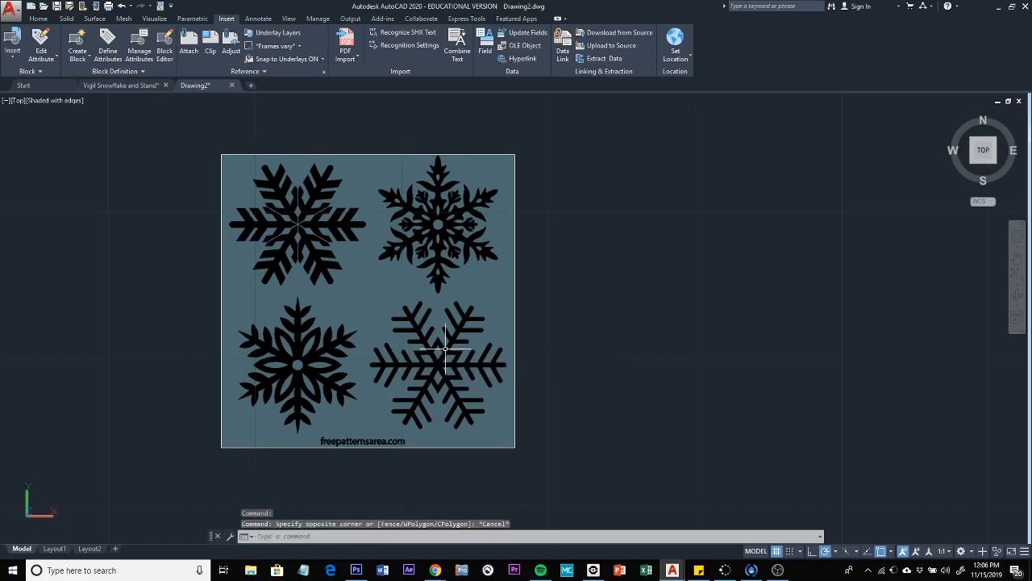
{"action": "mouse_move", "coordinate": [443, 365]}
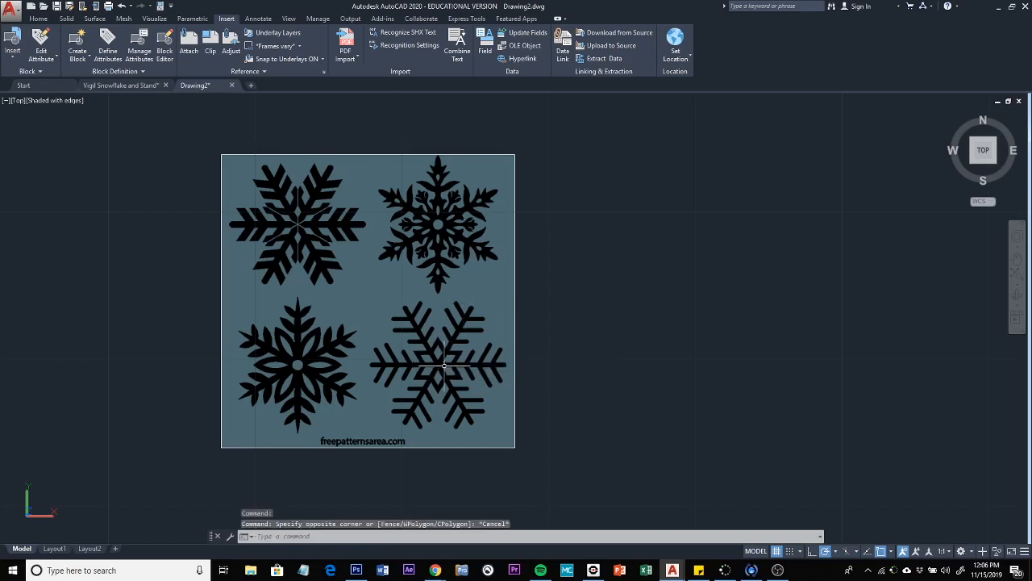
{"action": "mouse_move", "coordinate": [540, 366]}
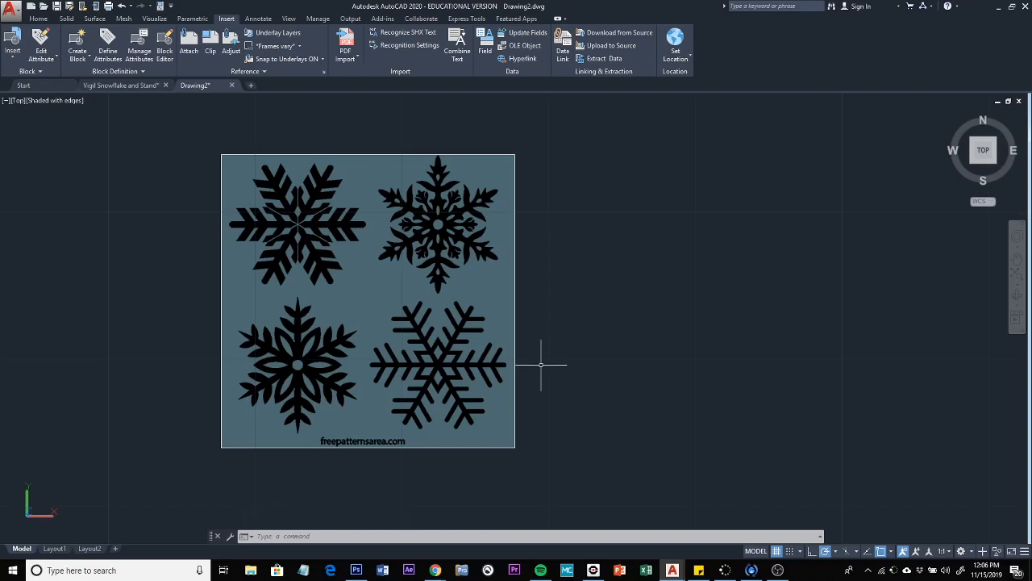
Step: Measure the lower-right snowflake's arm with DIST from its centre to a tip
{"action": "type", "text": "DIST"}
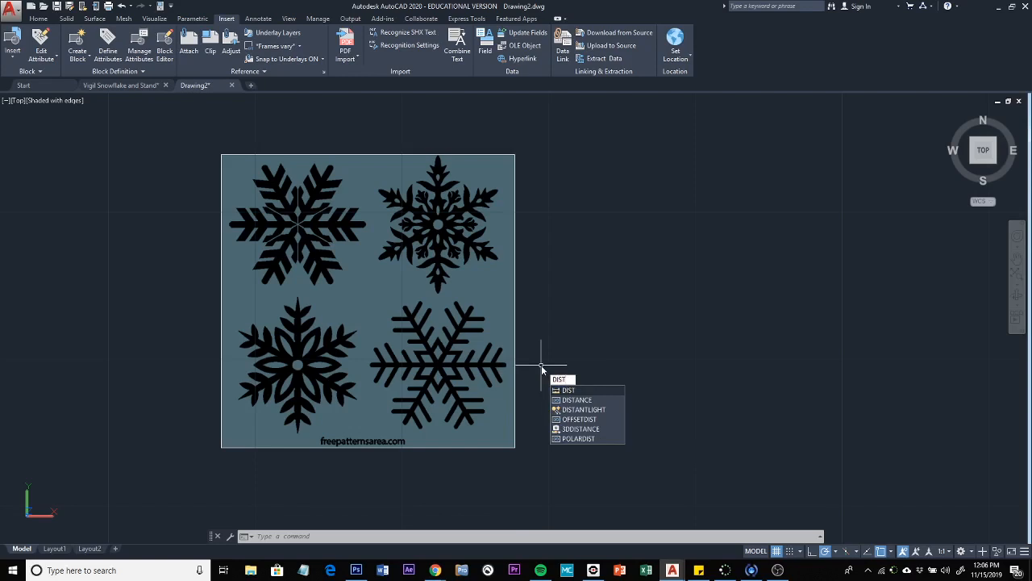
{"action": "mouse_move", "coordinate": [451, 371]}
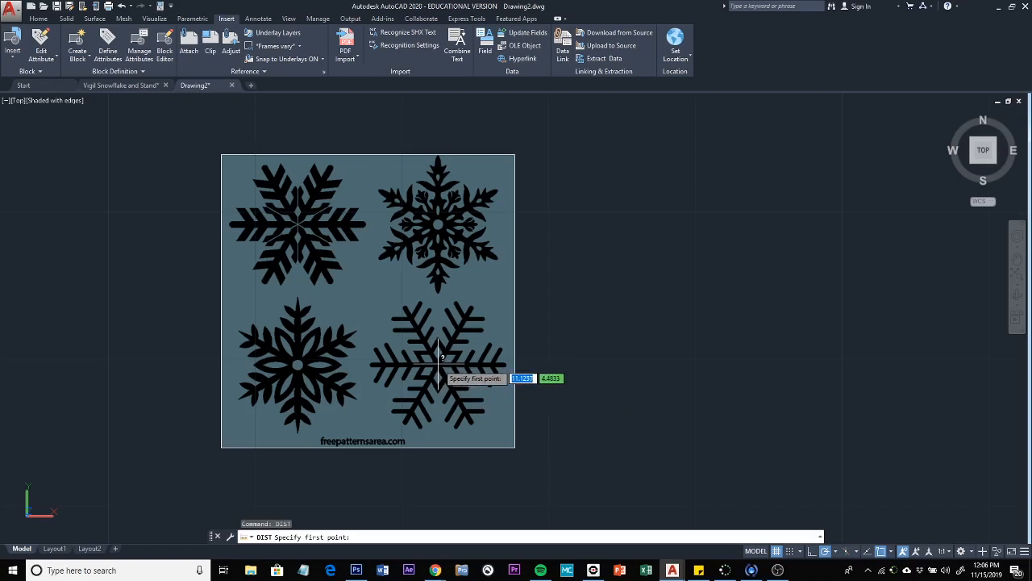
{"action": "left_click", "coordinate": [440, 359]}
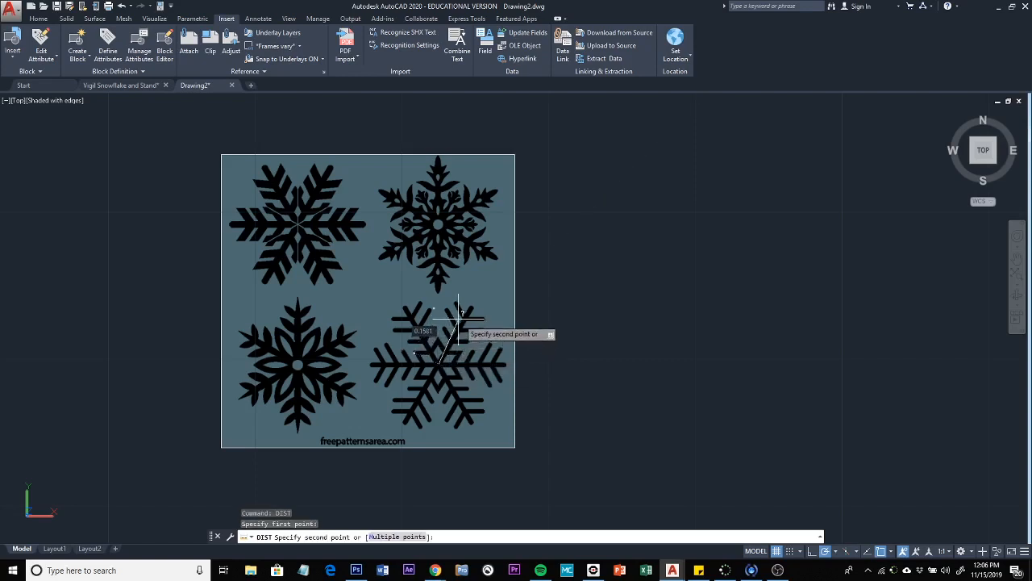
{"action": "mouse_move", "coordinate": [477, 300]}
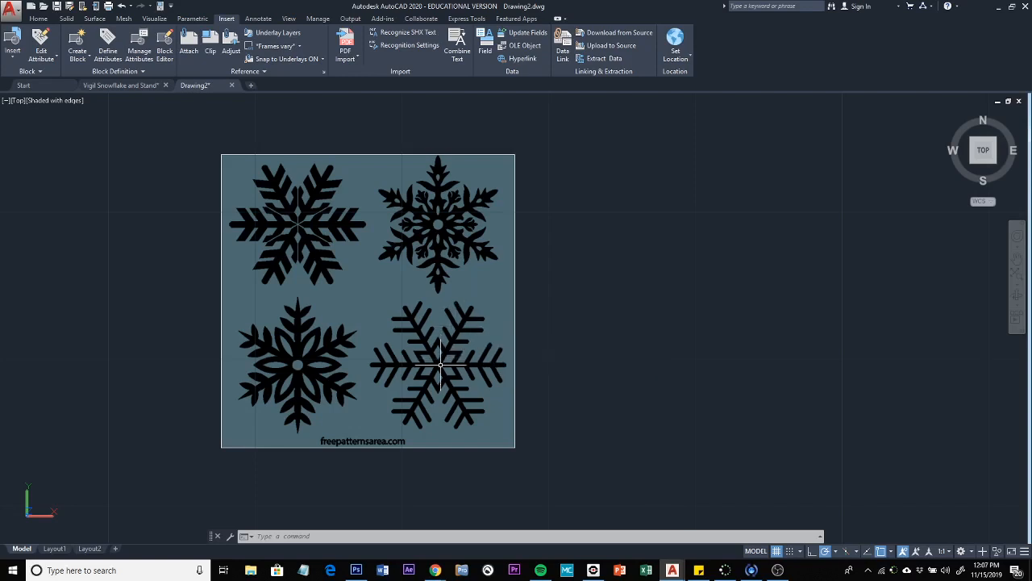
{"action": "mouse_move", "coordinate": [472, 301]}
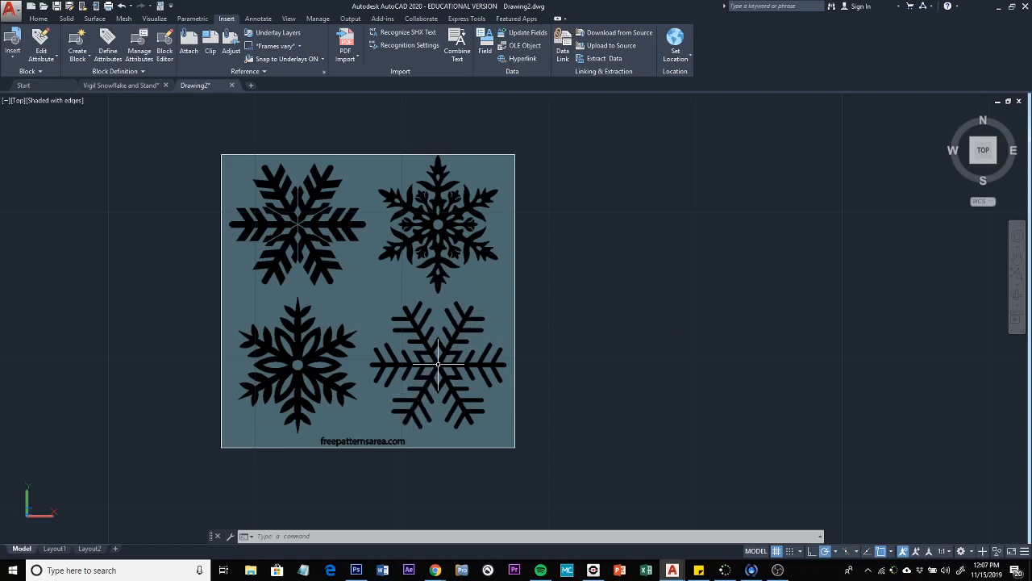
{"action": "mouse_move", "coordinate": [450, 325]}
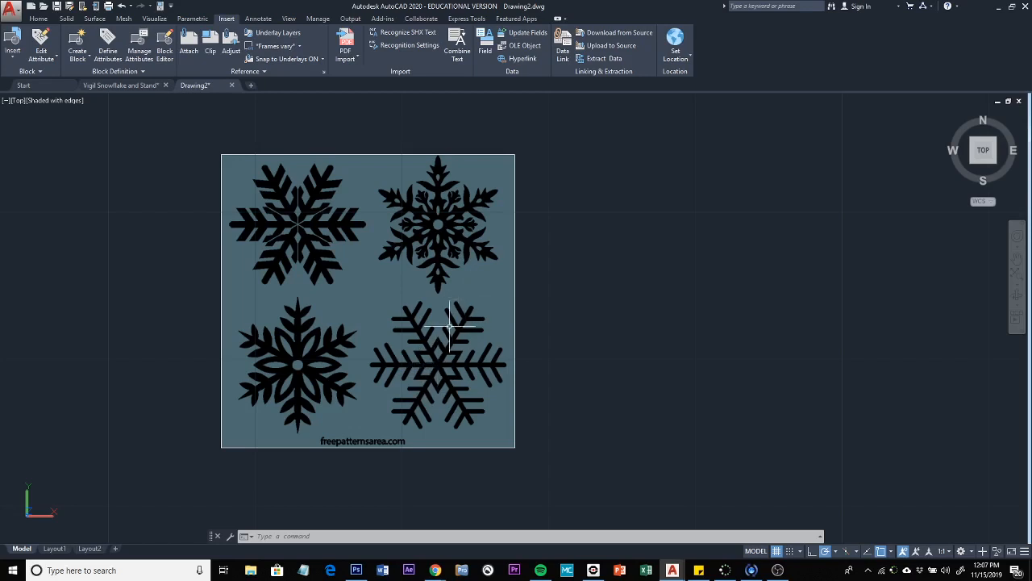
{"action": "mouse_move", "coordinate": [466, 296]}
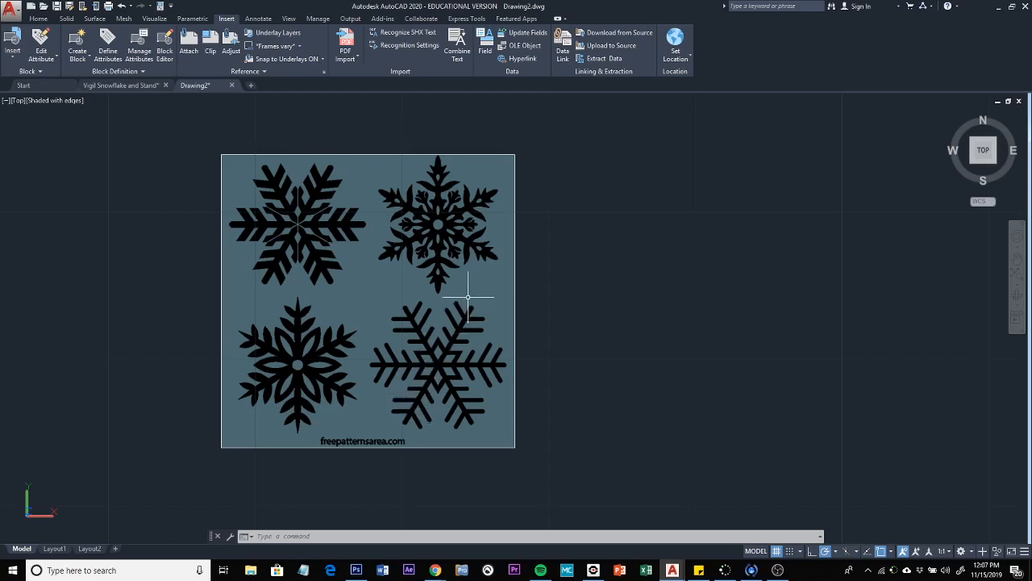
{"action": "mouse_move", "coordinate": [473, 303]}
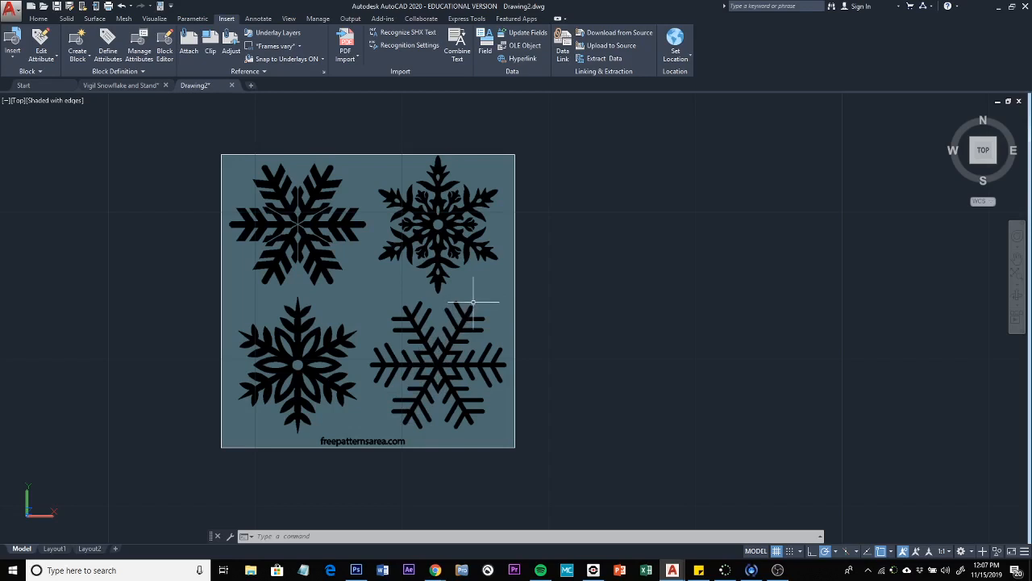
{"action": "mouse_move", "coordinate": [423, 286]}
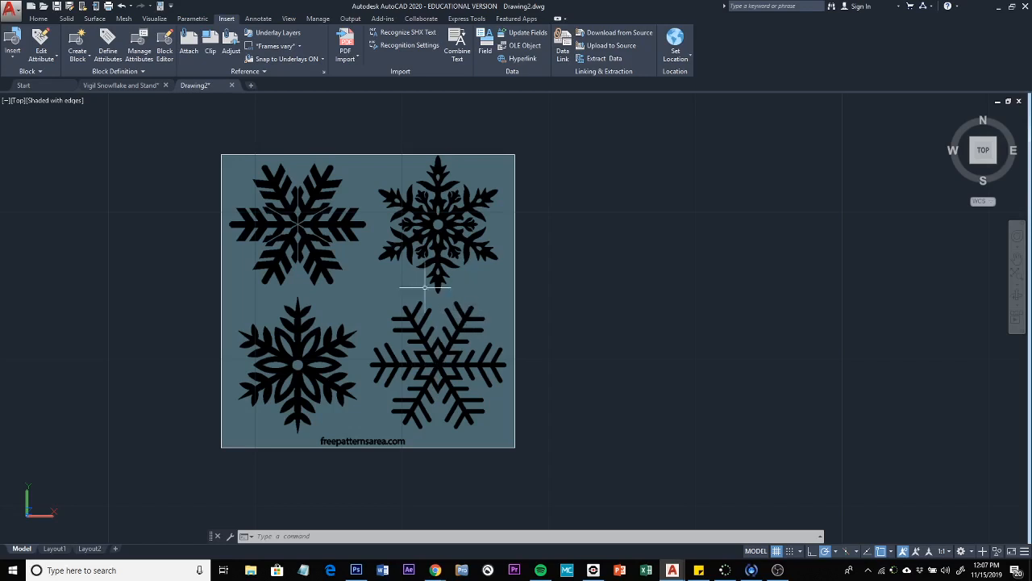
{"action": "mouse_move", "coordinate": [461, 318]}
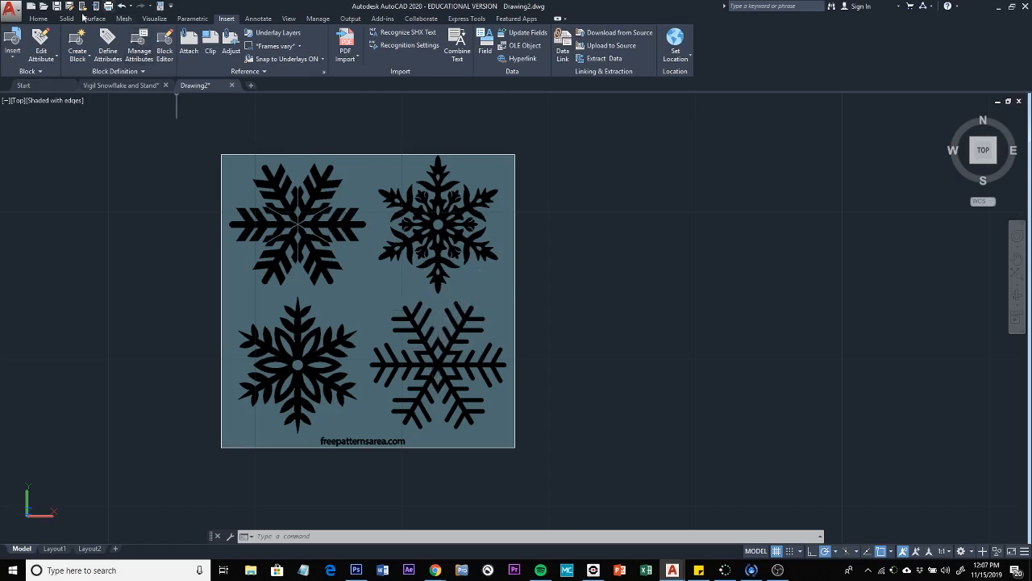
{"action": "left_click", "coordinate": [122, 19]}
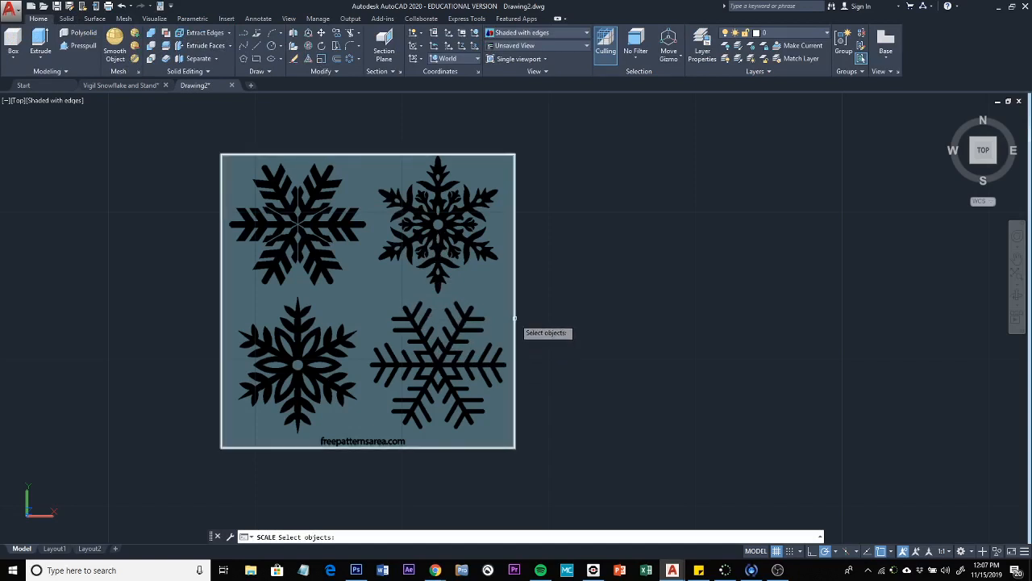
Step: Scale the image by reference from its lower-left corner so the arm measures 100
{"action": "left_click", "coordinate": [425, 351]}
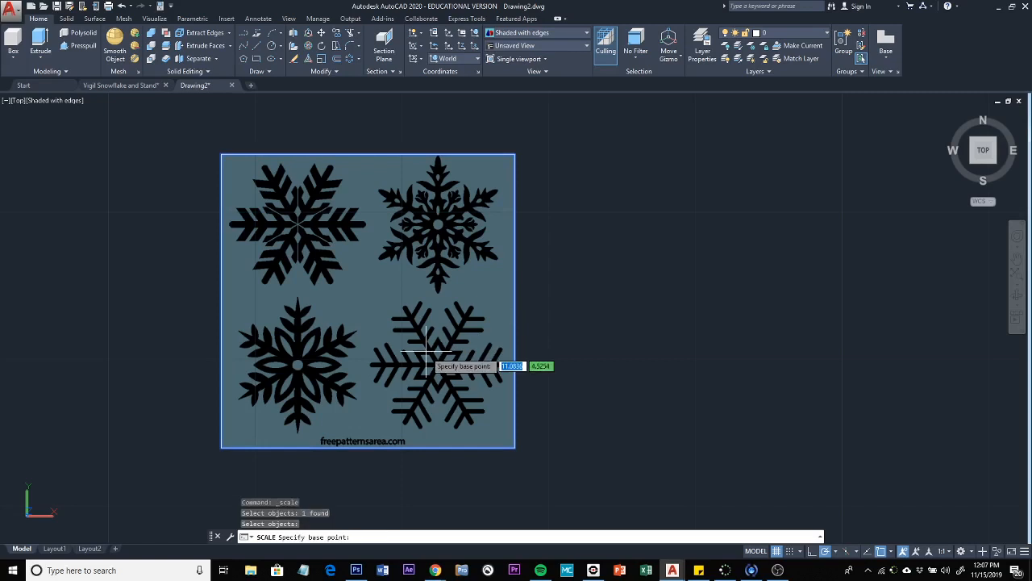
{"action": "mouse_move", "coordinate": [230, 451]}
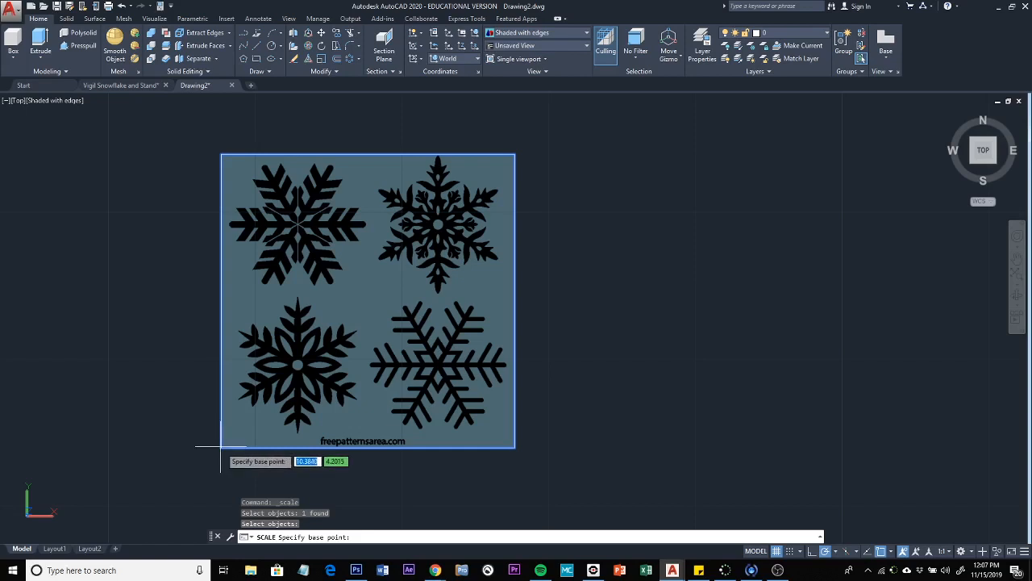
{"action": "left_click", "coordinate": [297, 373]}
{"action": "type", "text": "R"}
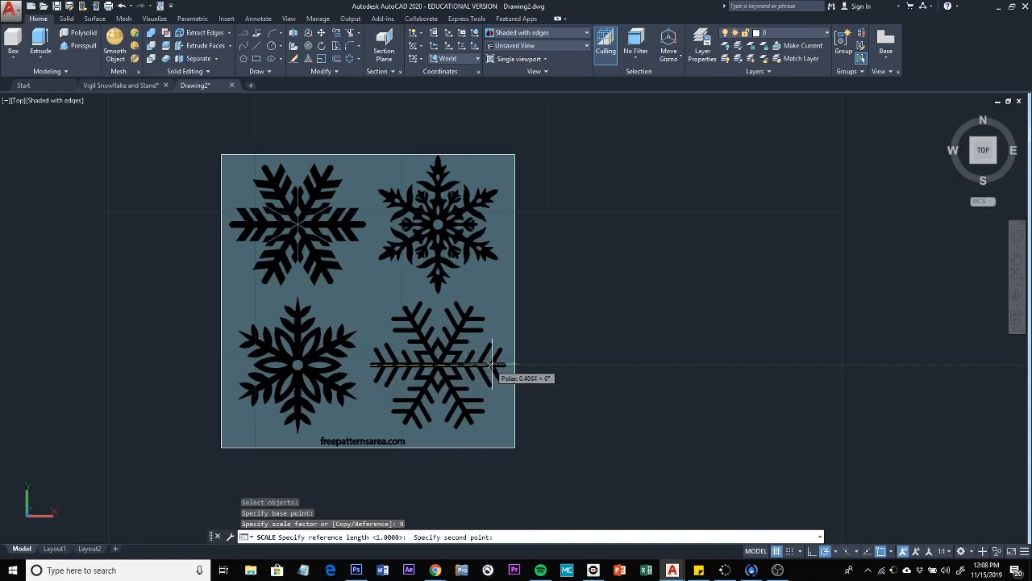
{"action": "mouse_move", "coordinate": [506, 365]}
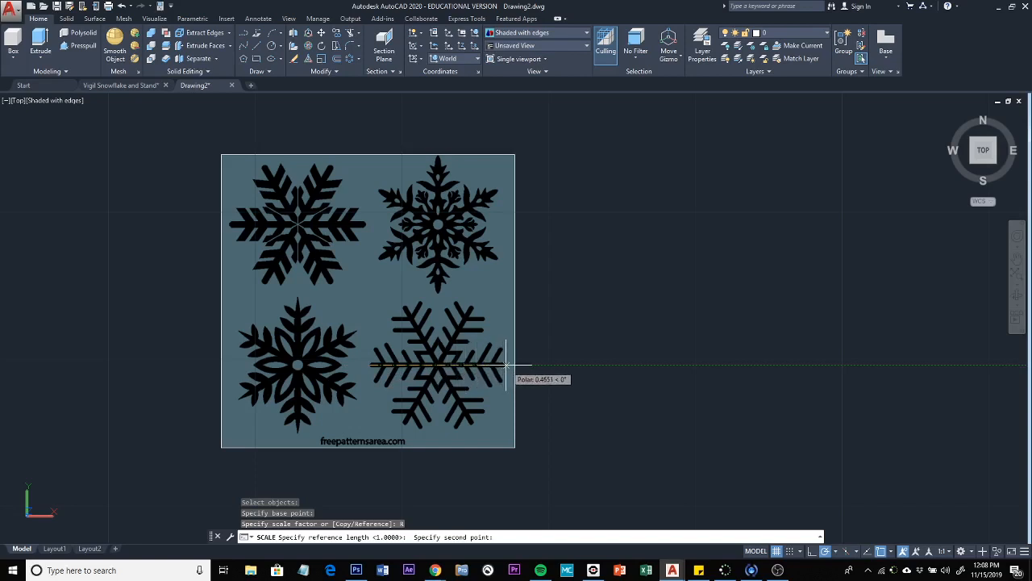
{"action": "left_click", "coordinate": [507, 366]}
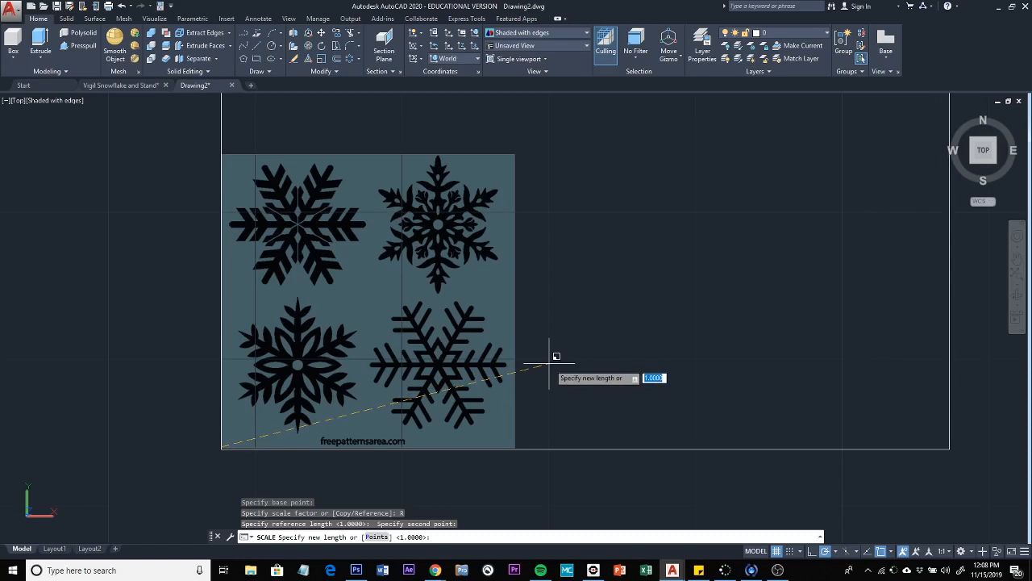
{"action": "type", "text": "100"}
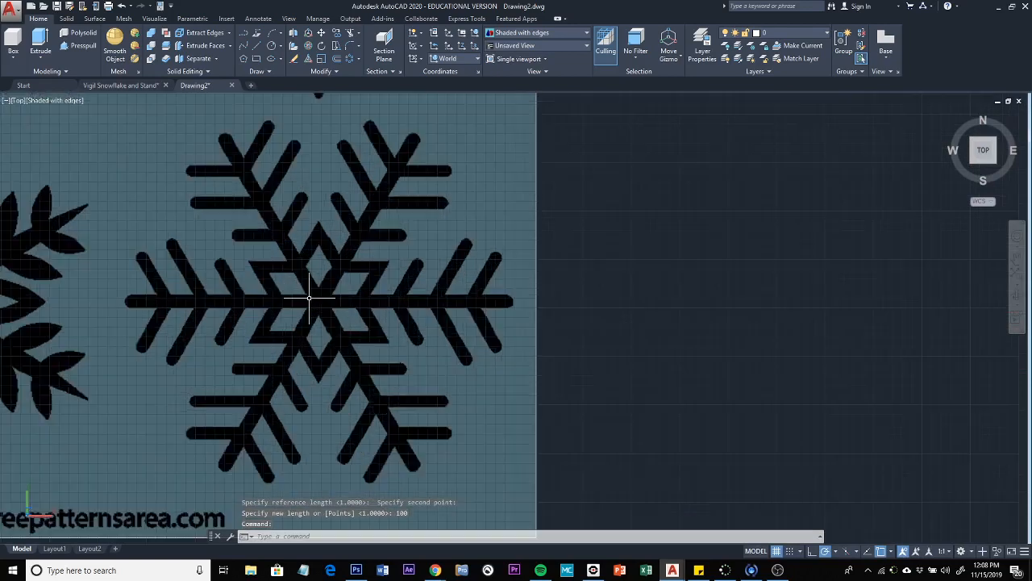
{"action": "mouse_move", "coordinate": [634, 285]}
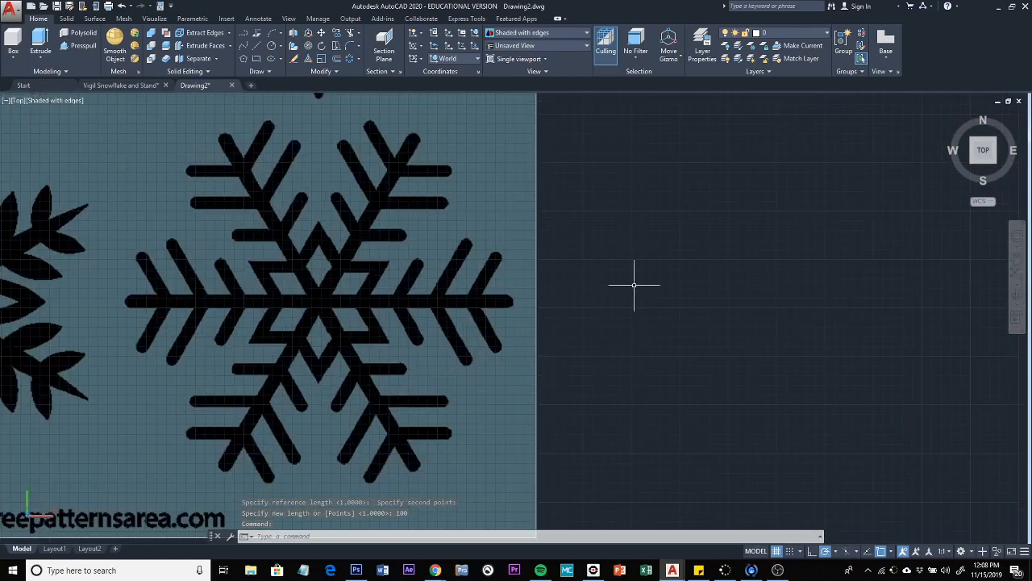
{"action": "type", "text": "DIST Specify first point:"}
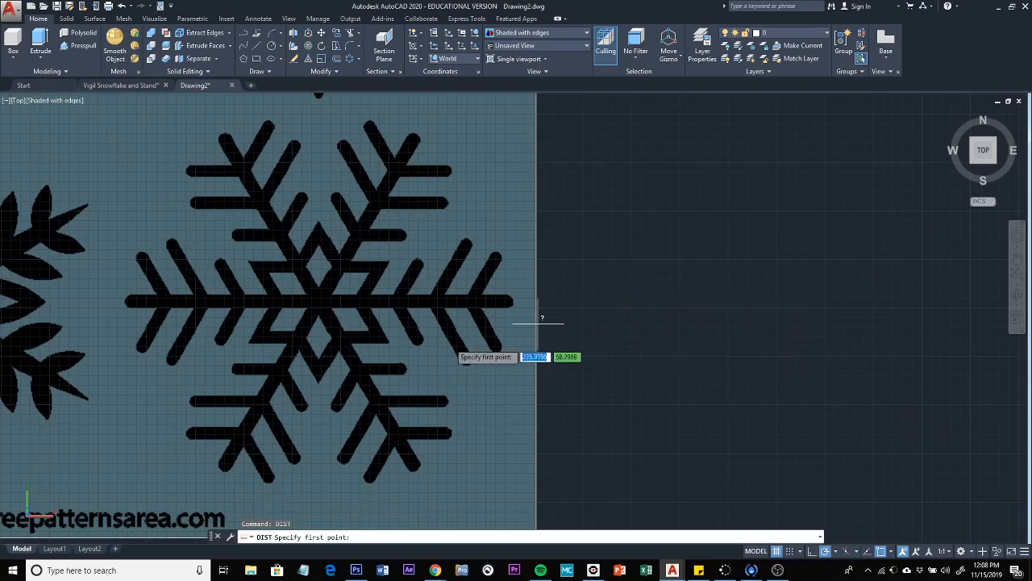
{"action": "mouse_move", "coordinate": [129, 298]}
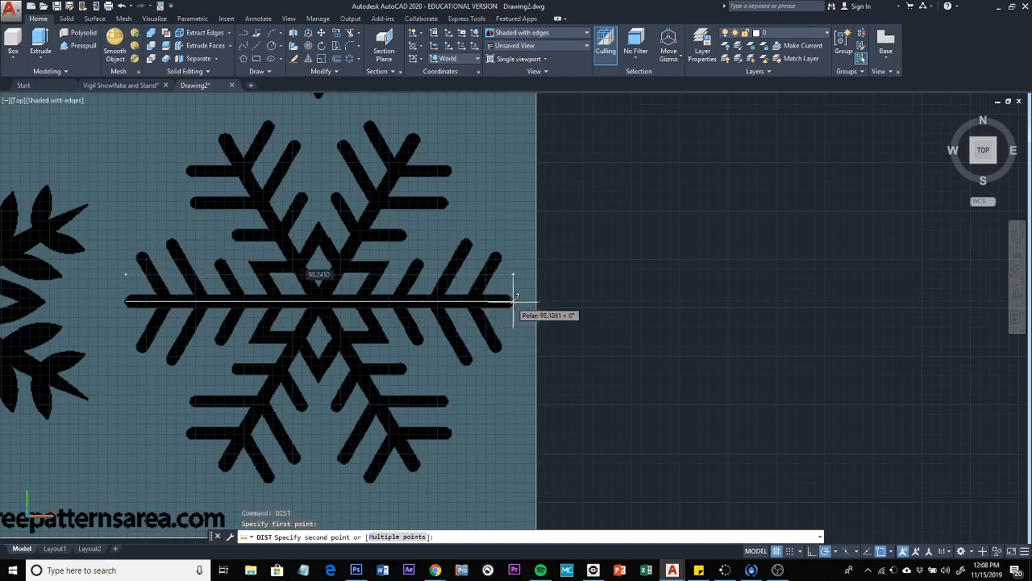
{"action": "left_click", "coordinate": [508, 301]}
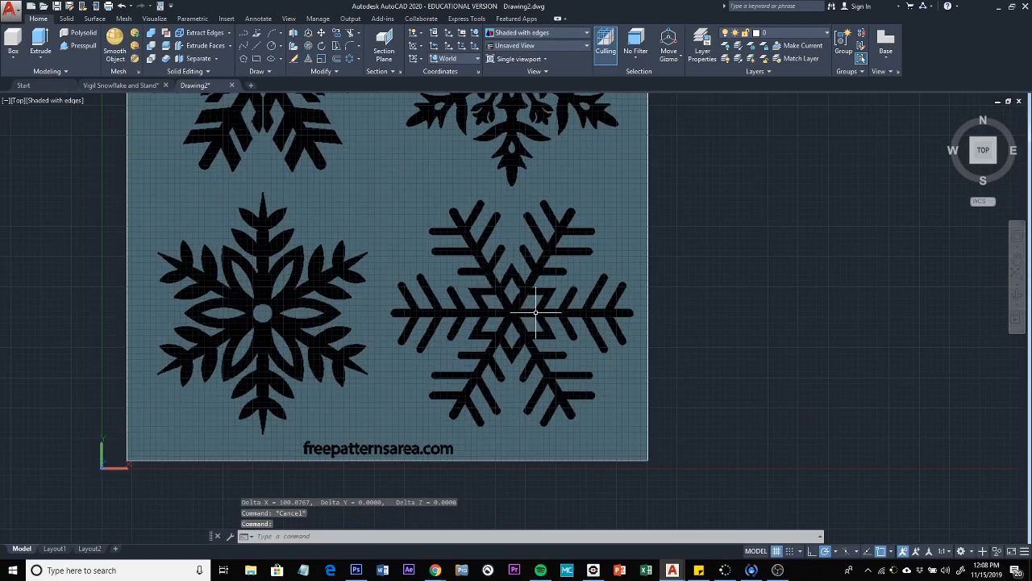
{"action": "mouse_move", "coordinate": [463, 231]}
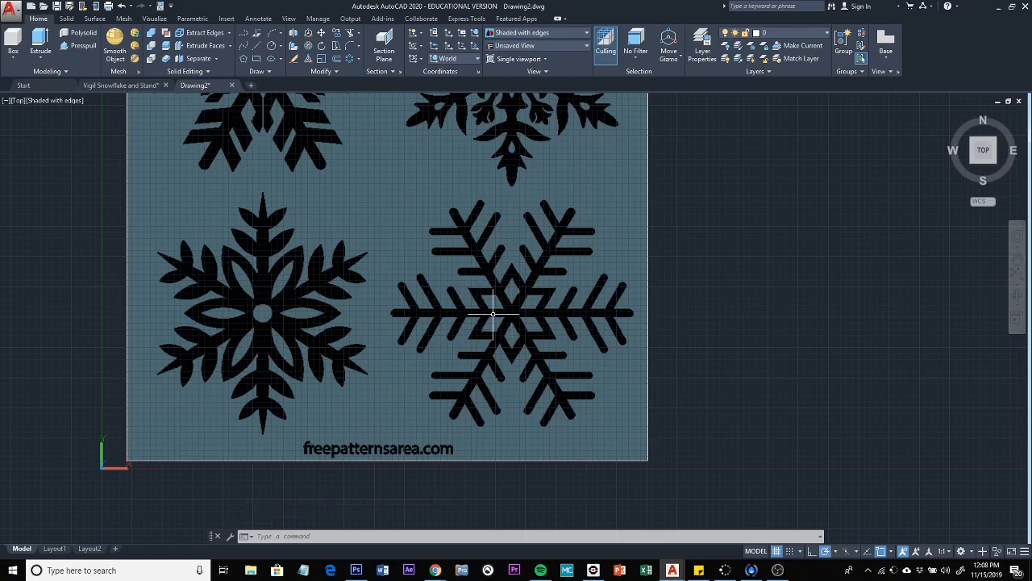
{"action": "mouse_move", "coordinate": [518, 313]}
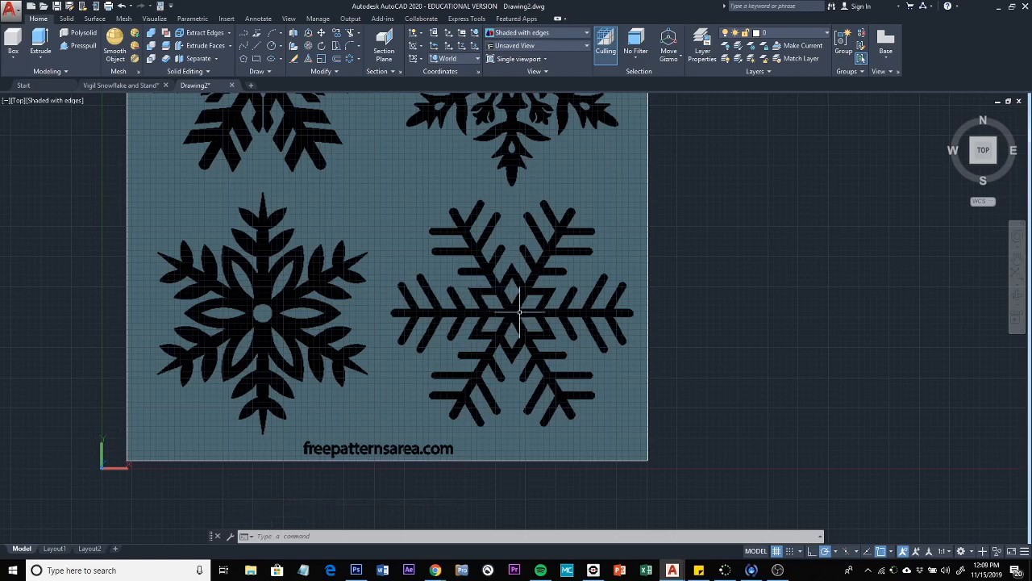
{"action": "mouse_move", "coordinate": [513, 313]}
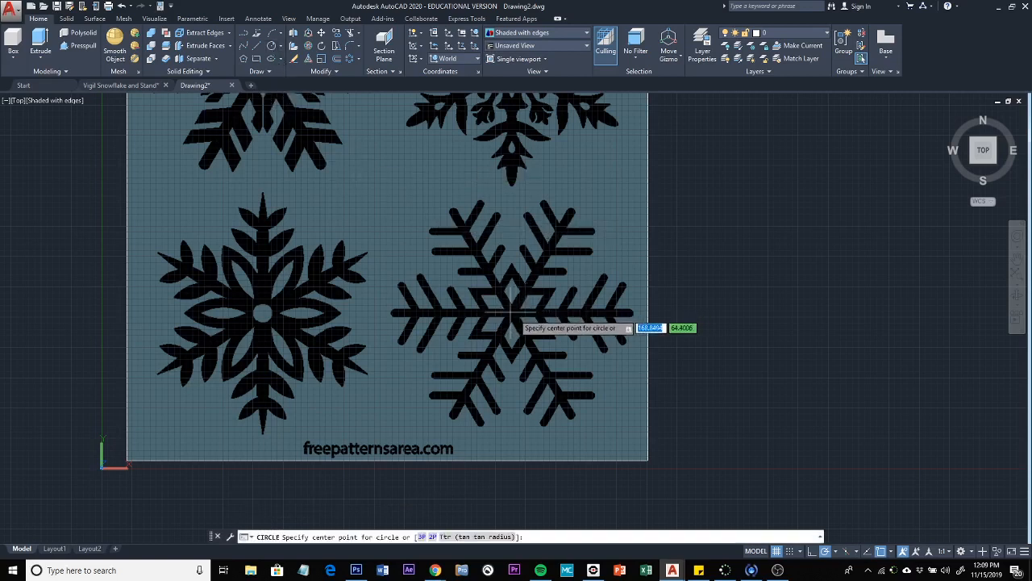
Step: Zoom in and start a circle centred on the lower-right snowflake's middle
{"action": "scroll", "scroll_direction": "up", "scroll_amount": 3}
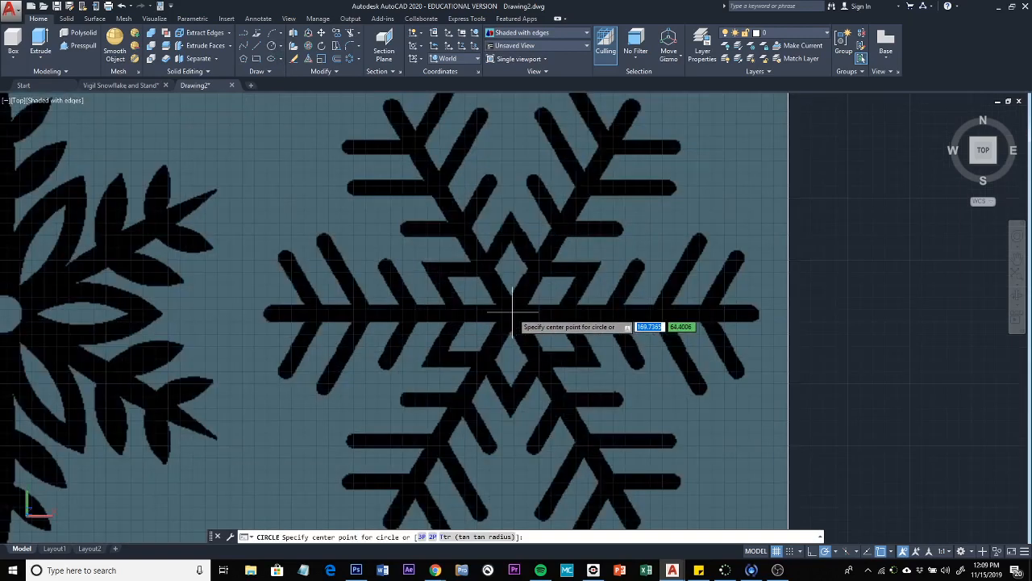
{"action": "mouse_move", "coordinate": [510, 310]}
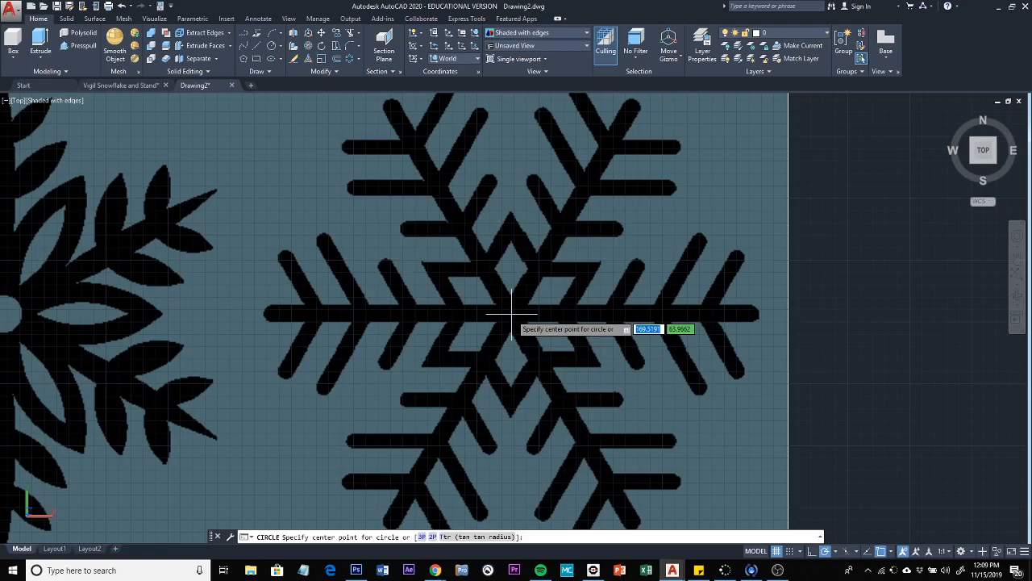
{"action": "left_click", "coordinate": [512, 315]}
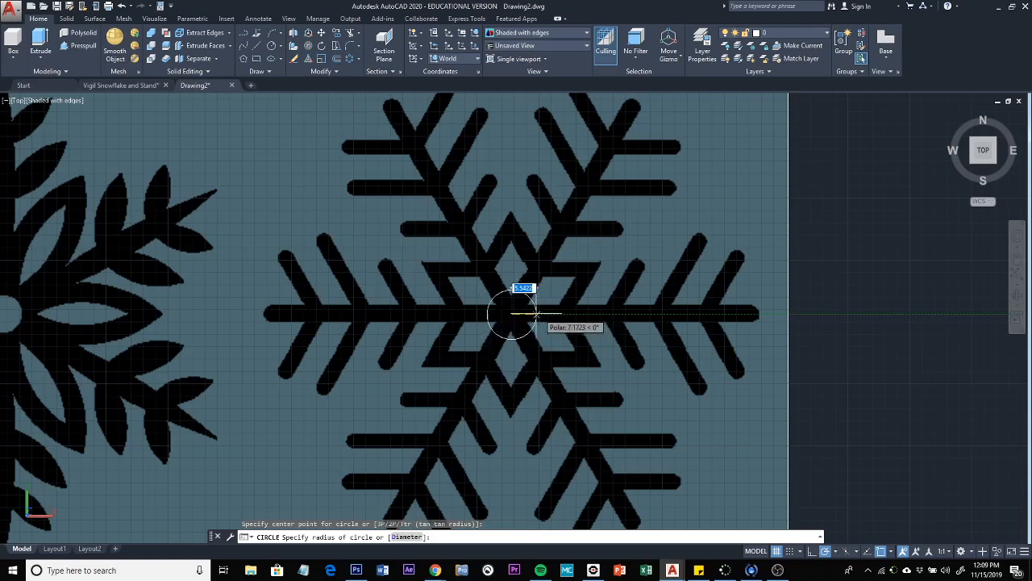
{"action": "mouse_move", "coordinate": [539, 314]}
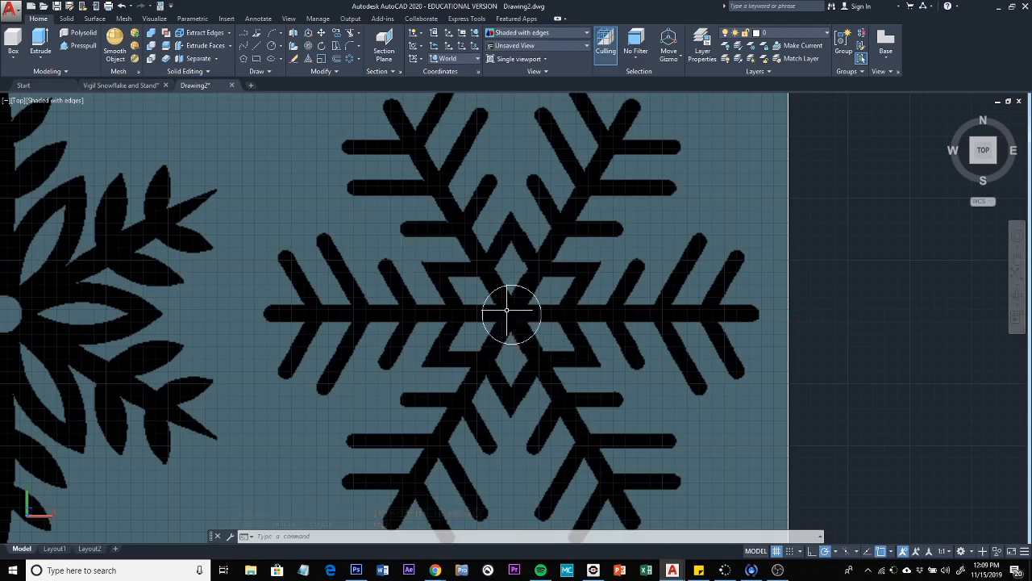
{"action": "mouse_move", "coordinate": [524, 298]}
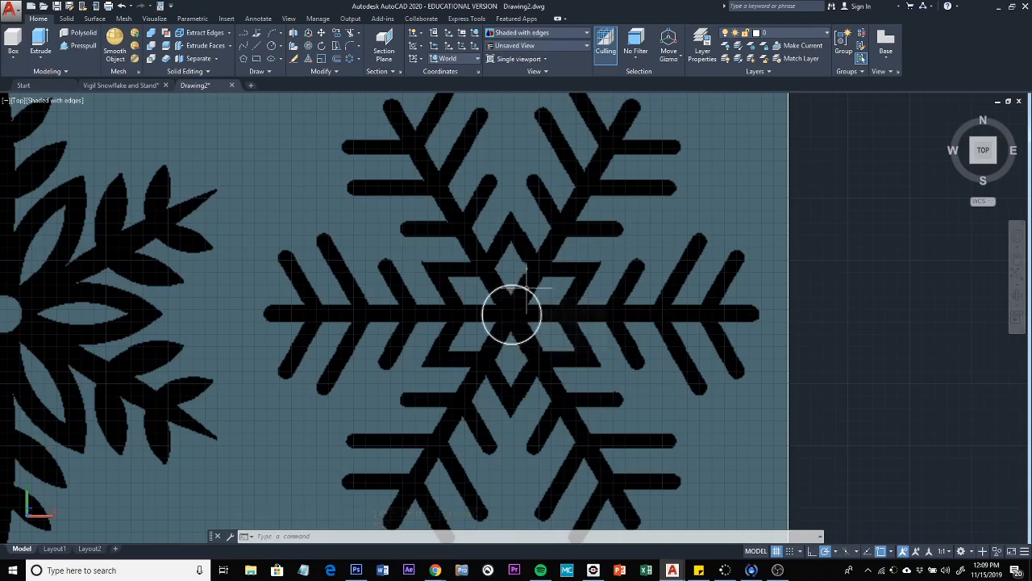
{"action": "mouse_move", "coordinate": [510, 322]}
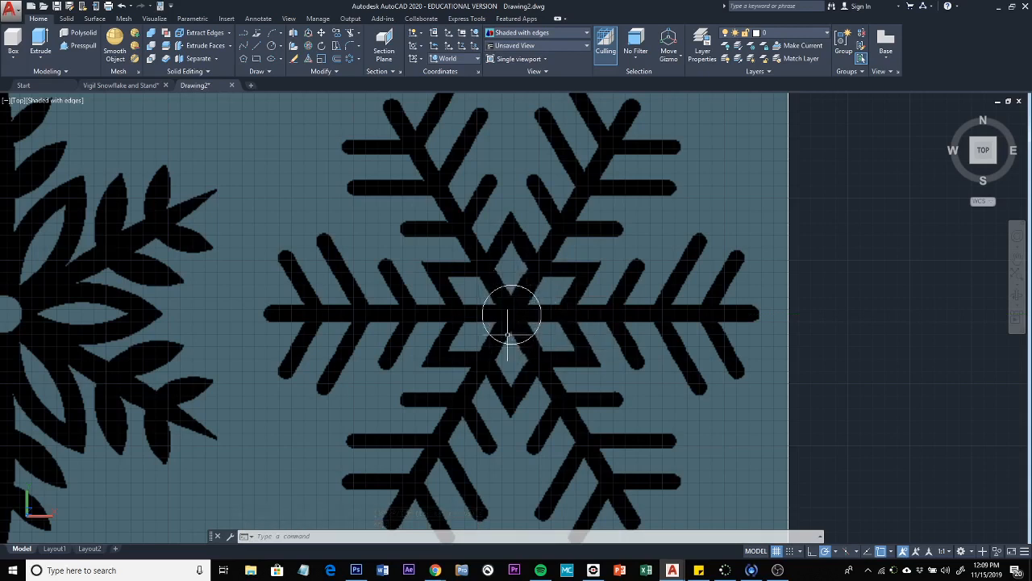
{"action": "mouse_move", "coordinate": [512, 313]}
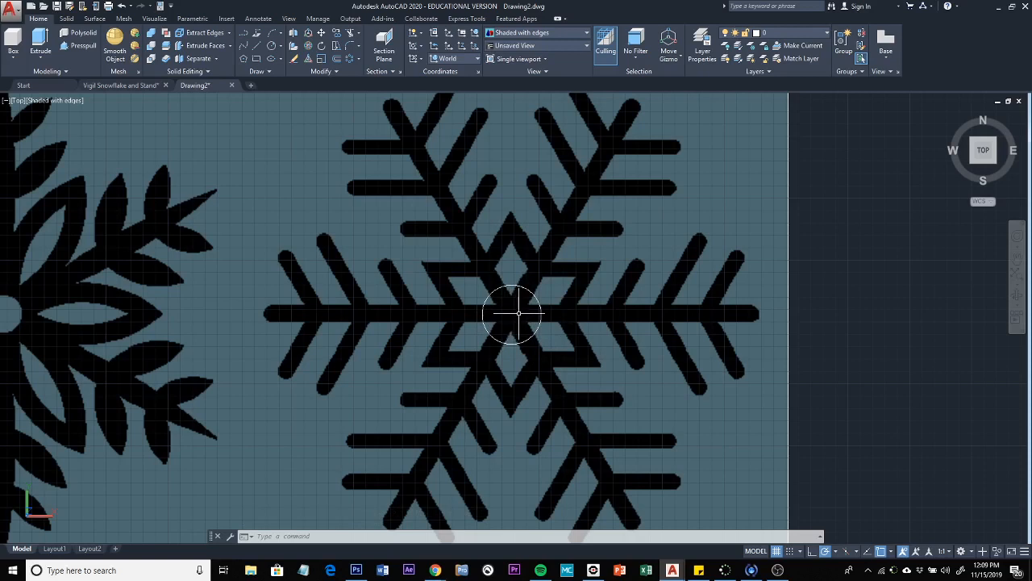
{"action": "mouse_move", "coordinate": [561, 315]}
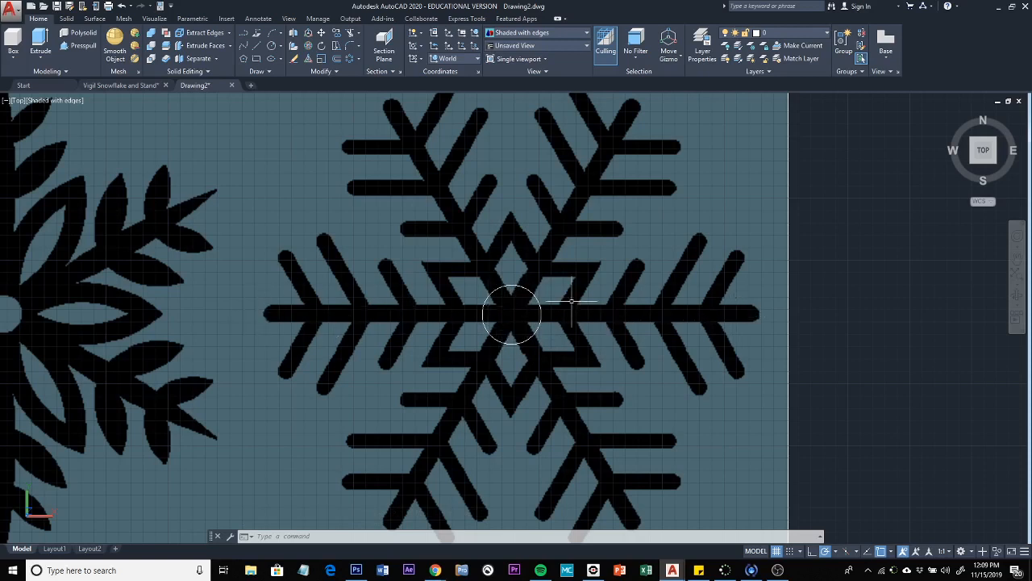
{"action": "mouse_move", "coordinate": [665, 319]}
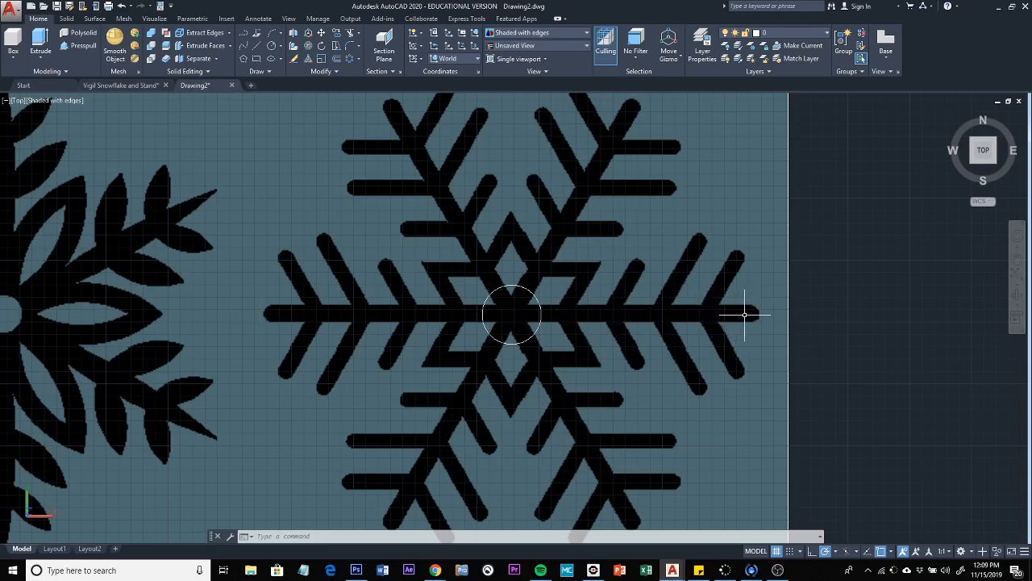
{"action": "mouse_move", "coordinate": [799, 299]}
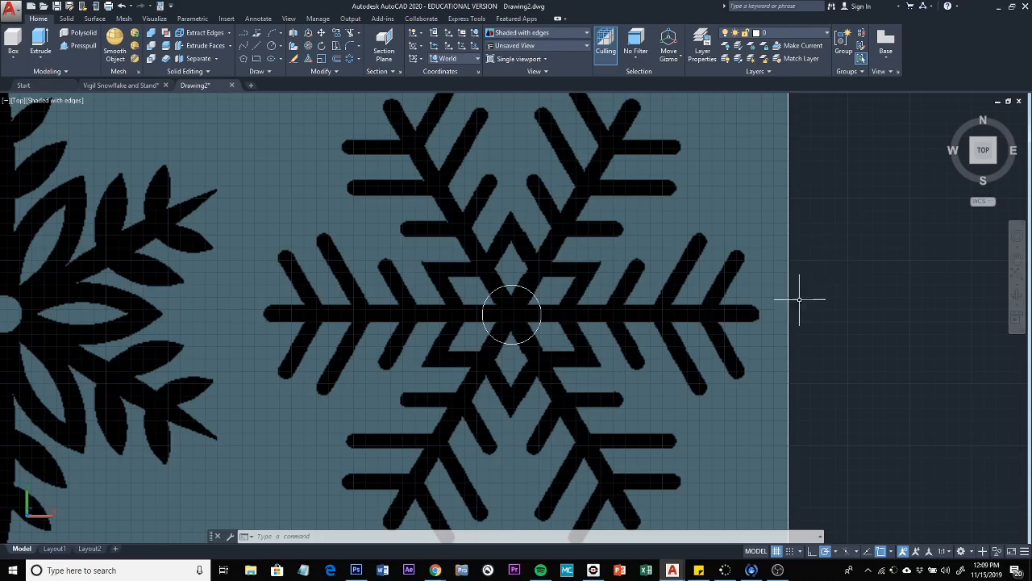
{"action": "mouse_move", "coordinate": [482, 260]}
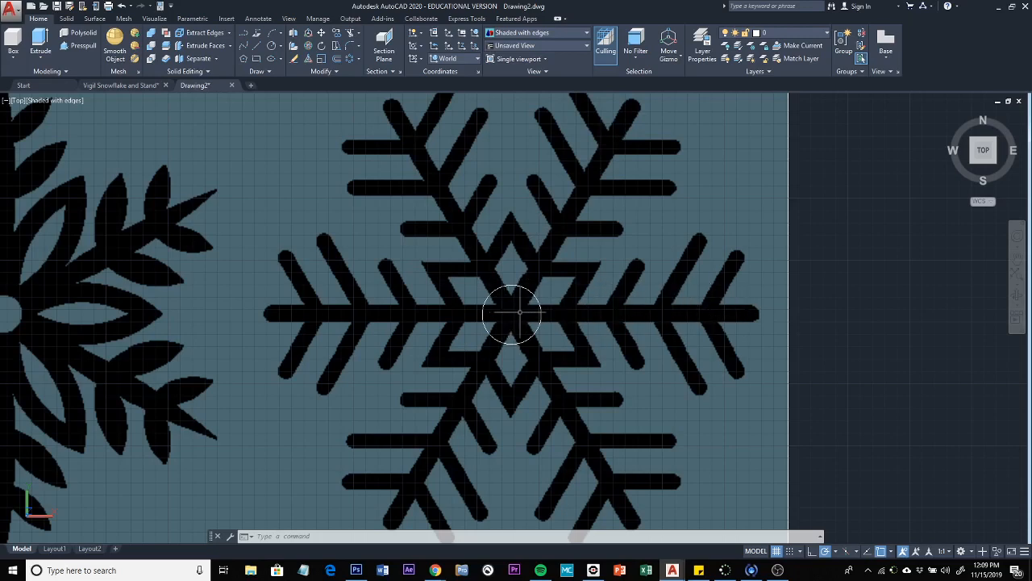
{"action": "mouse_move", "coordinate": [764, 266]}
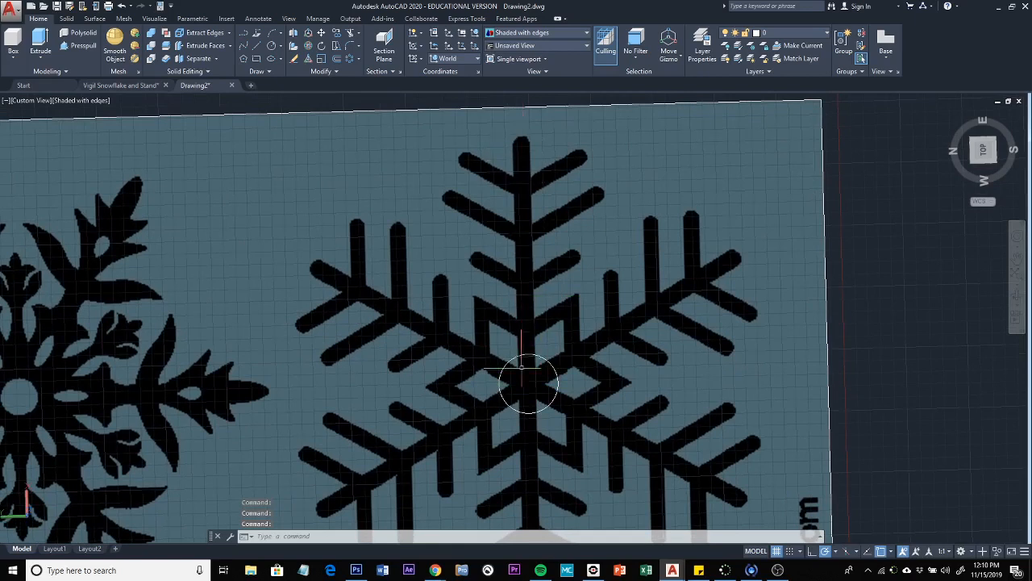
{"action": "mouse_move", "coordinate": [524, 391]}
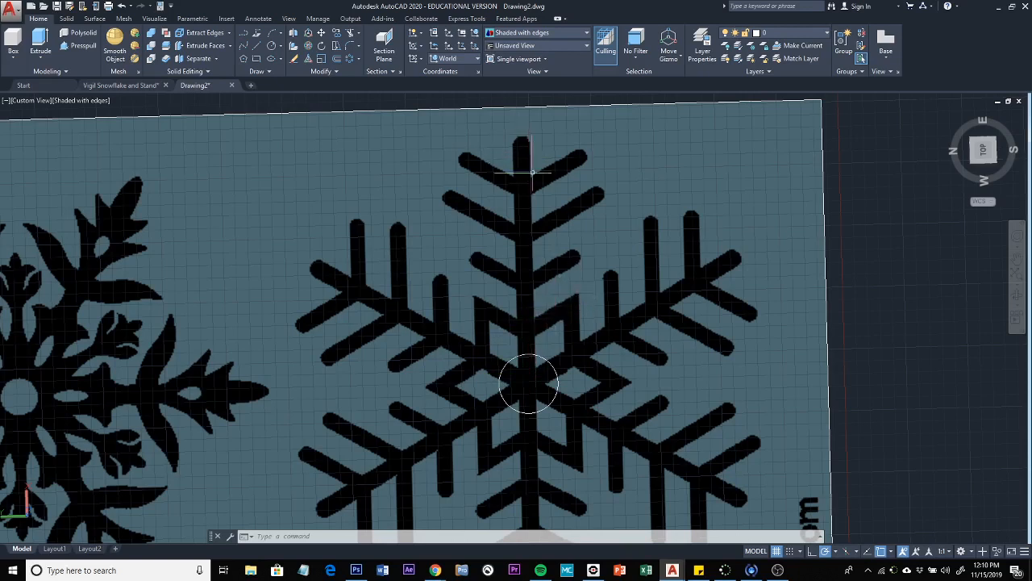
{"action": "mouse_move", "coordinate": [526, 140]}
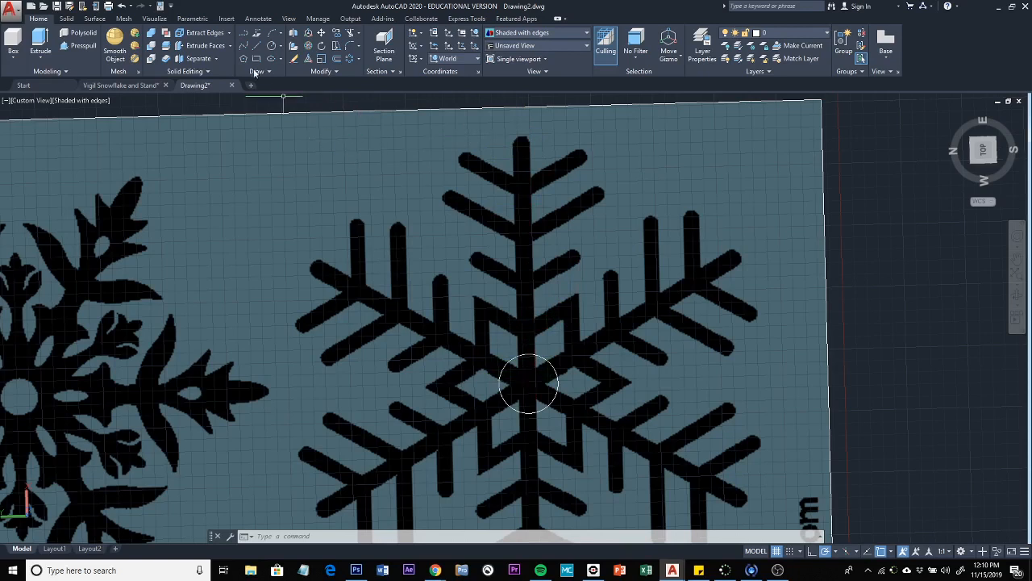
{"action": "mouse_move", "coordinate": [252, 46]}
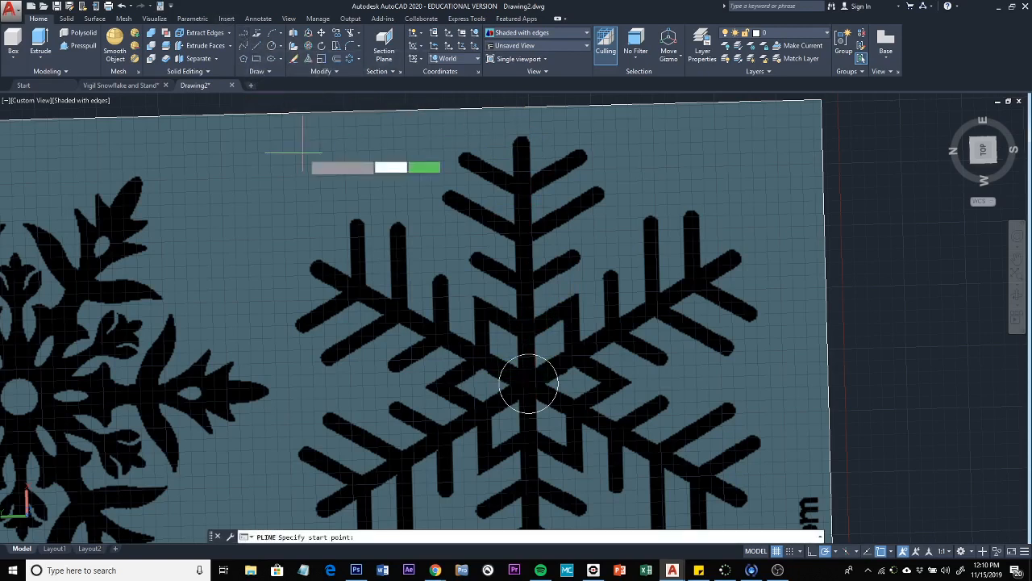
{"action": "mouse_move", "coordinate": [528, 384]}
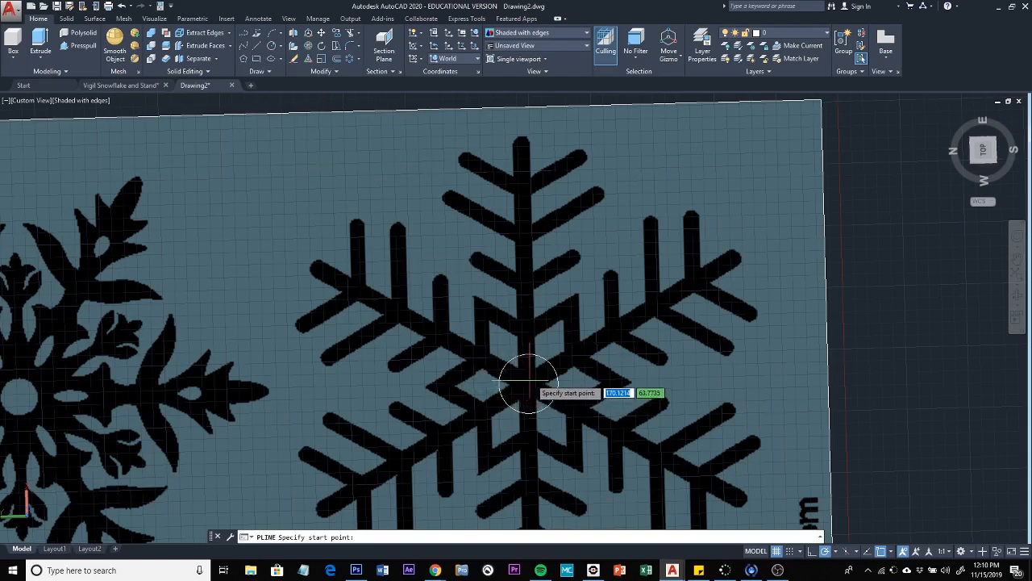
{"action": "mouse_move", "coordinate": [529, 396]}
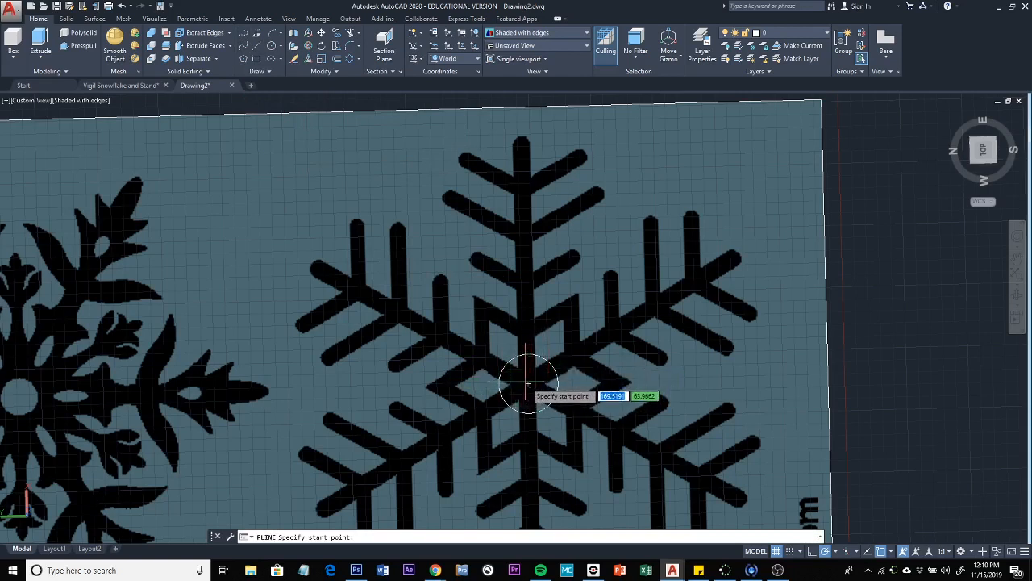
{"action": "left_click", "coordinate": [528, 383]}
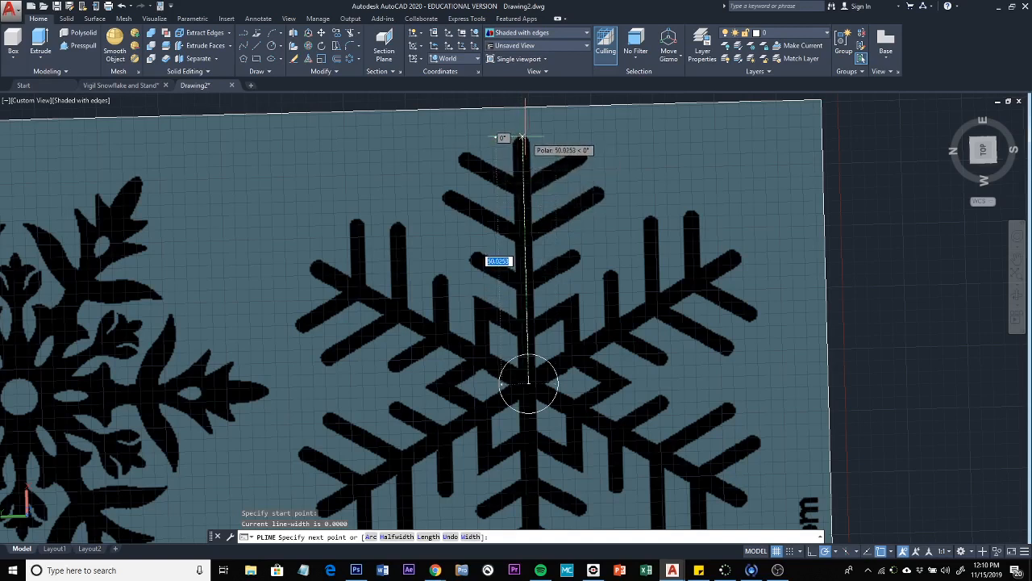
{"action": "left_click", "coordinate": [524, 136]}
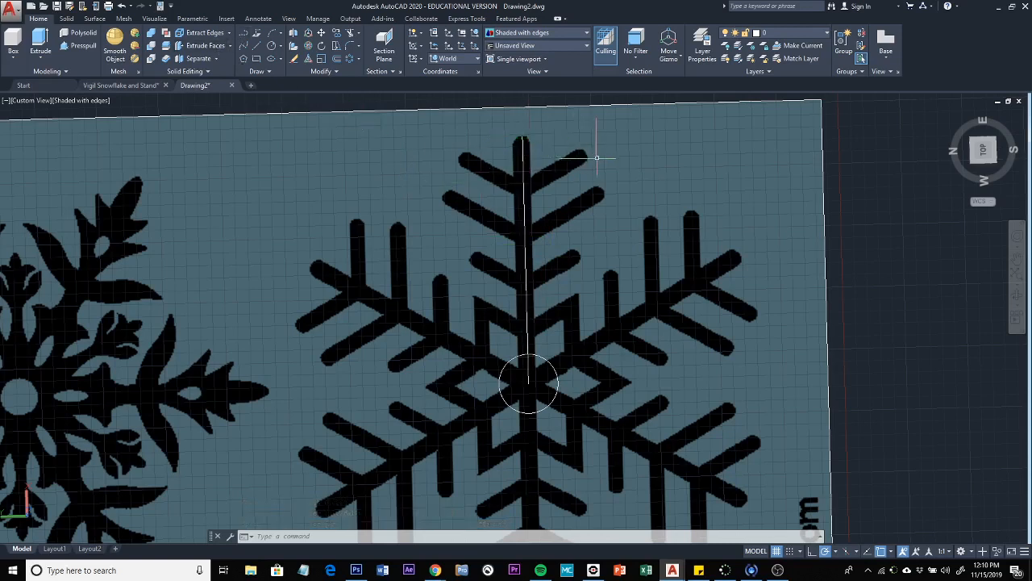
{"action": "mouse_move", "coordinate": [526, 135]}
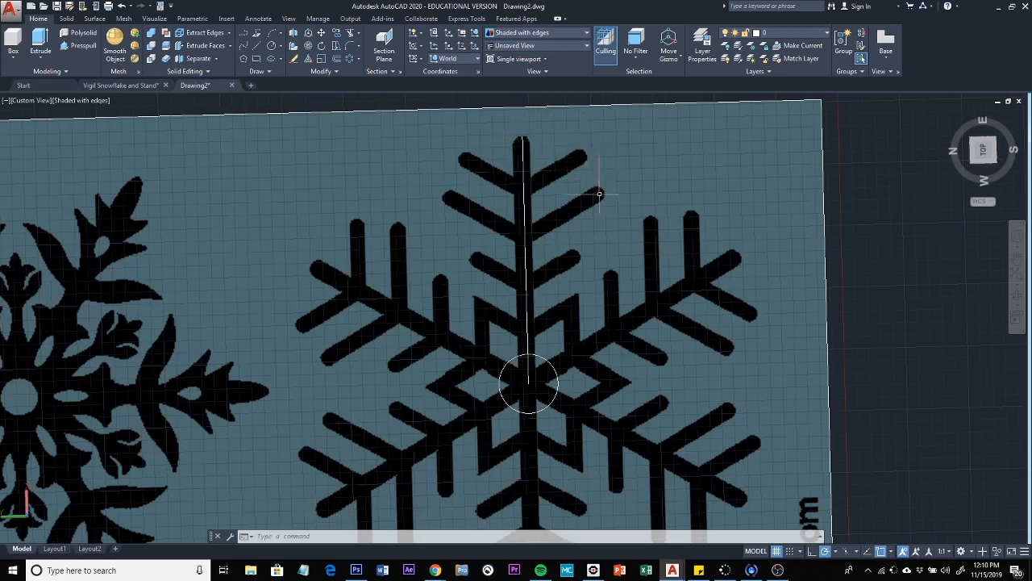
{"action": "mouse_move", "coordinate": [521, 150]}
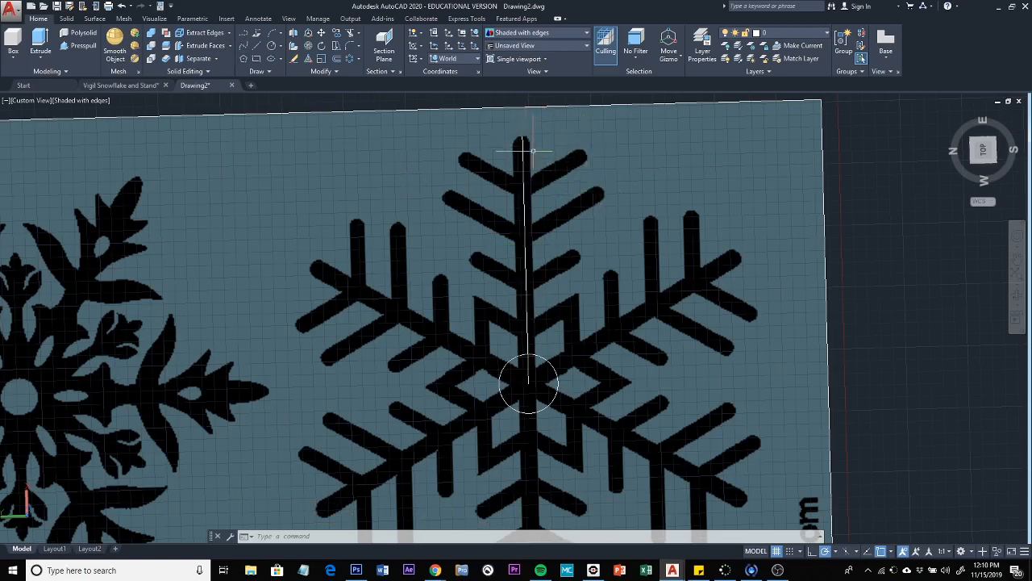
{"action": "mouse_move", "coordinate": [530, 153]}
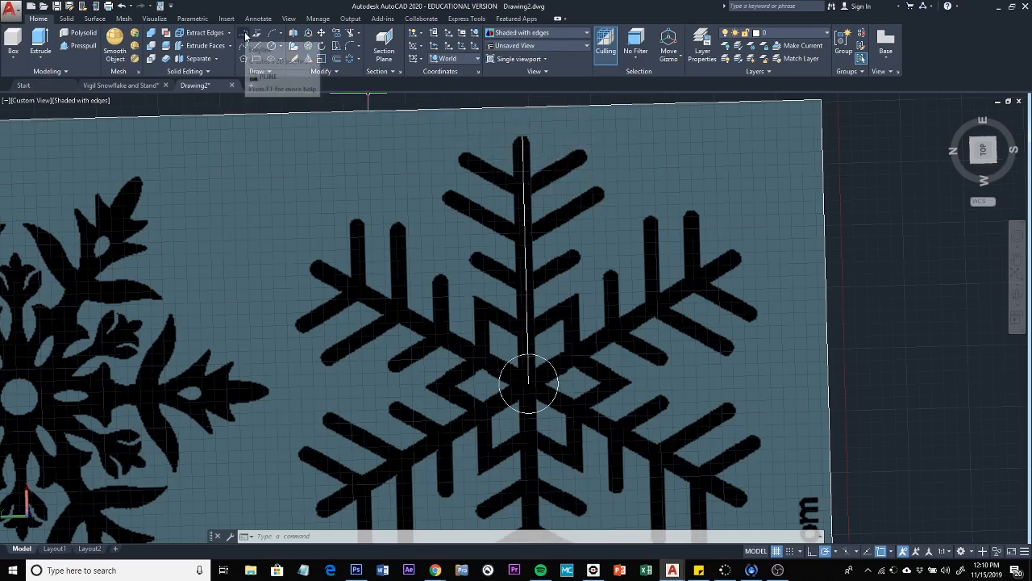
{"action": "mouse_move", "coordinate": [250, 33]}
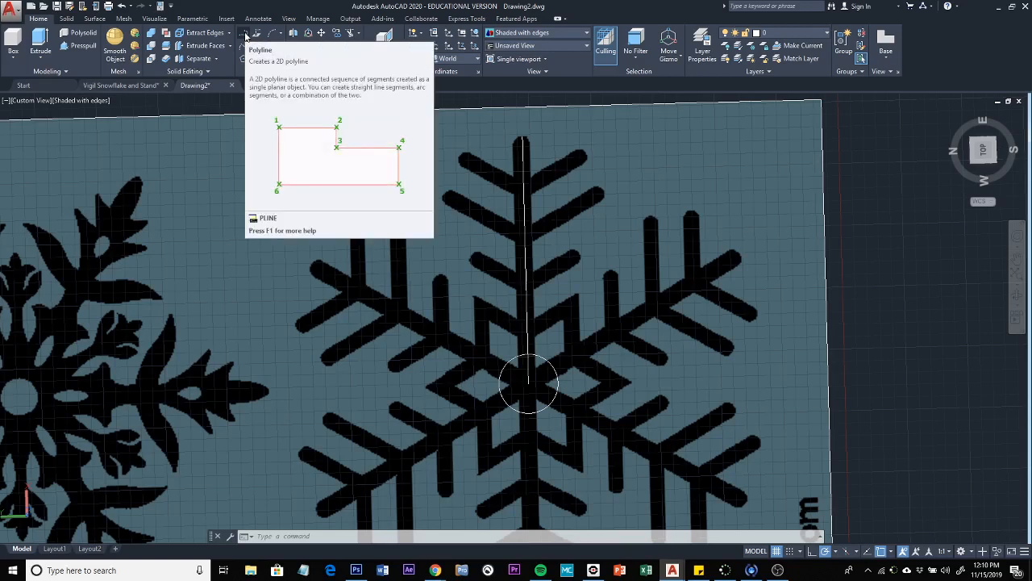
Step: Trace a polyline from the top arm's tip along its right-side branch edges to the centre
{"action": "left_click", "coordinate": [231, 37]}
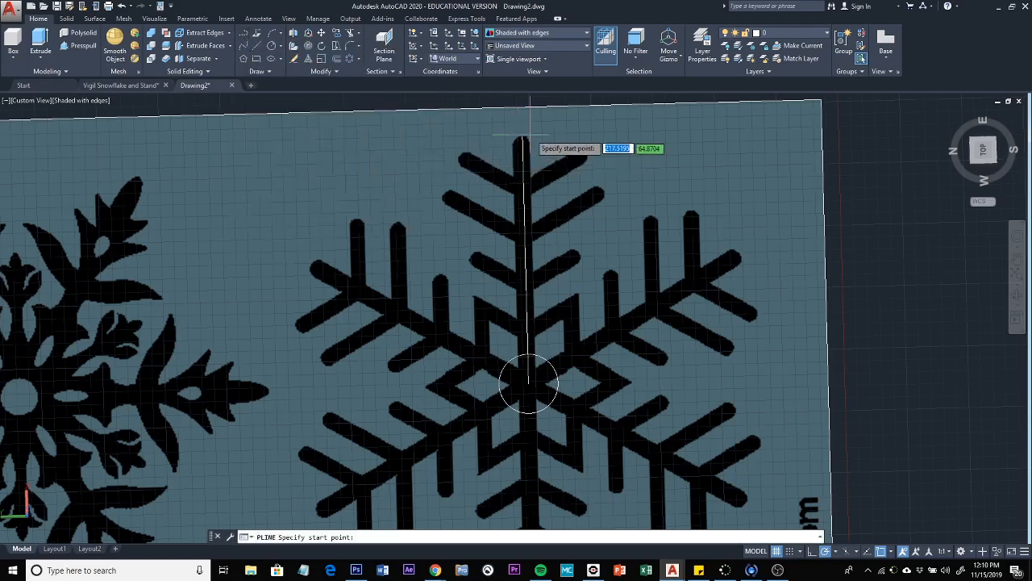
{"action": "mouse_move", "coordinate": [523, 133]}
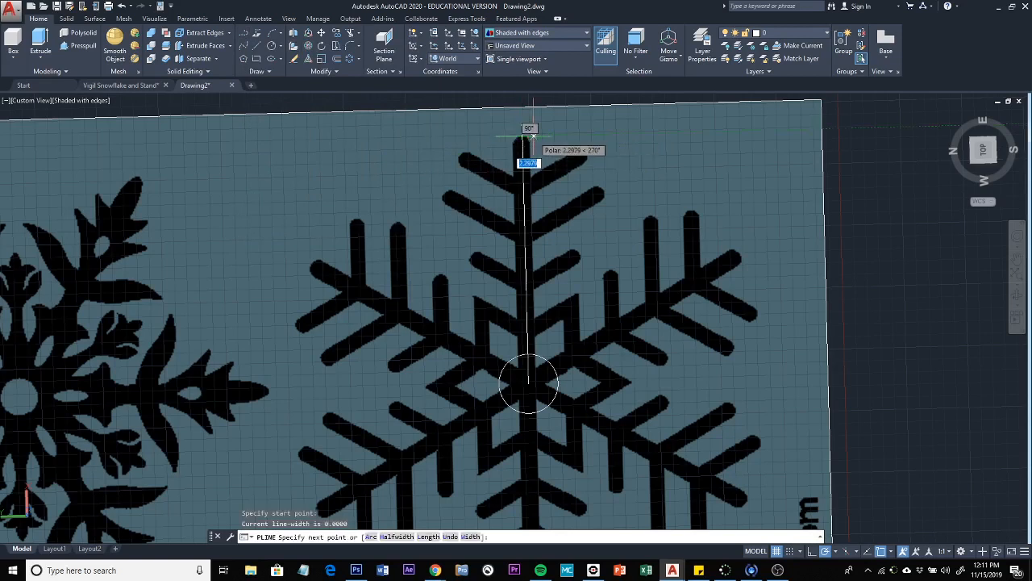
{"action": "left_click", "coordinate": [530, 170]}
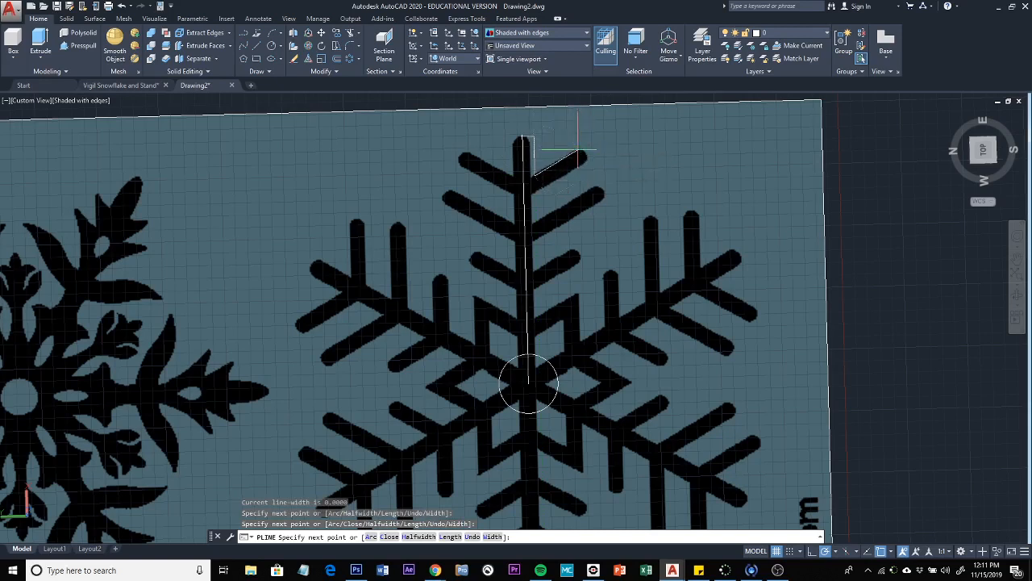
{"action": "left_click", "coordinate": [592, 159]}
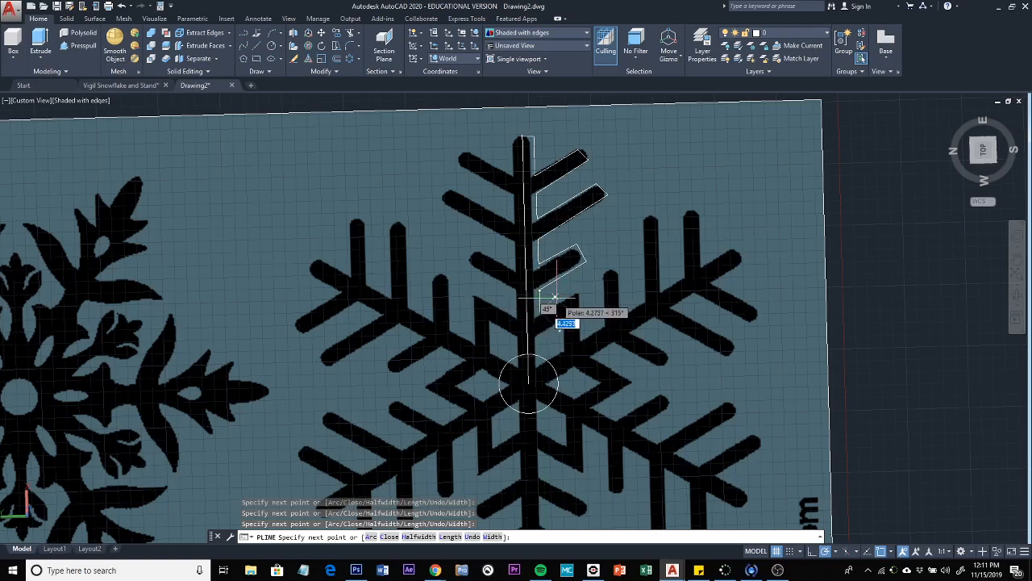
{"action": "mouse_move", "coordinate": [561, 331]}
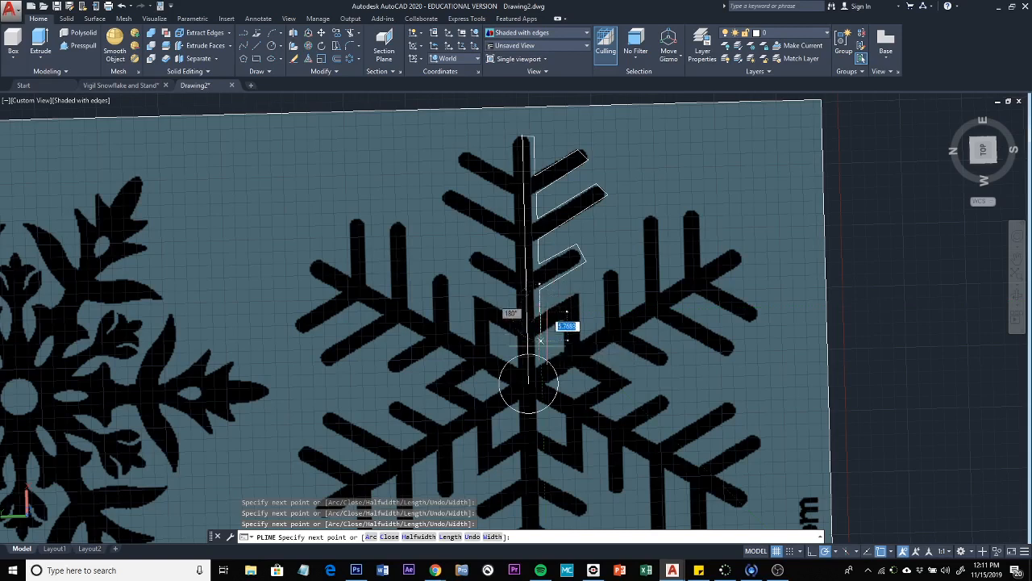
{"action": "mouse_move", "coordinate": [562, 315]}
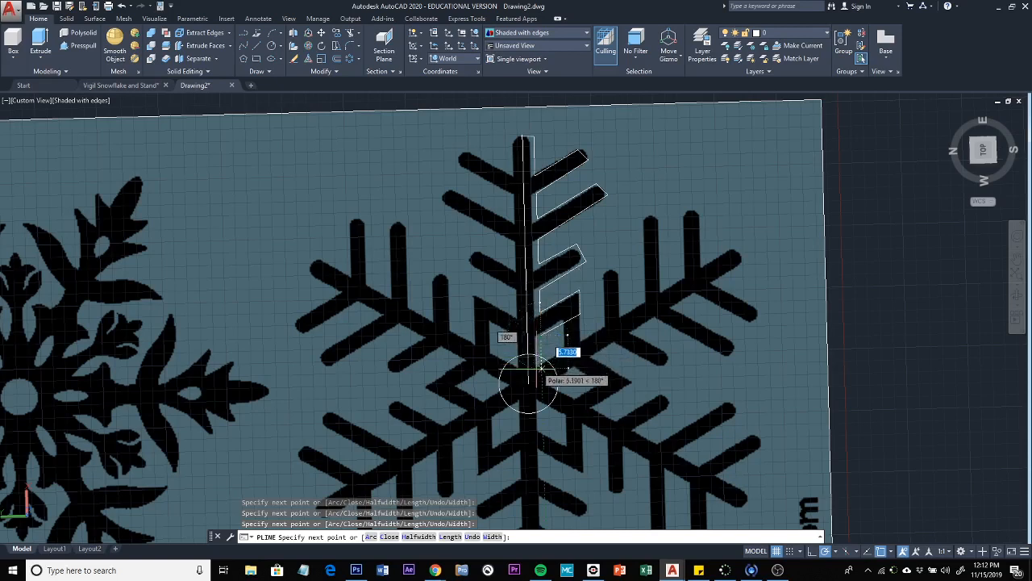
{"action": "mouse_move", "coordinate": [531, 384]}
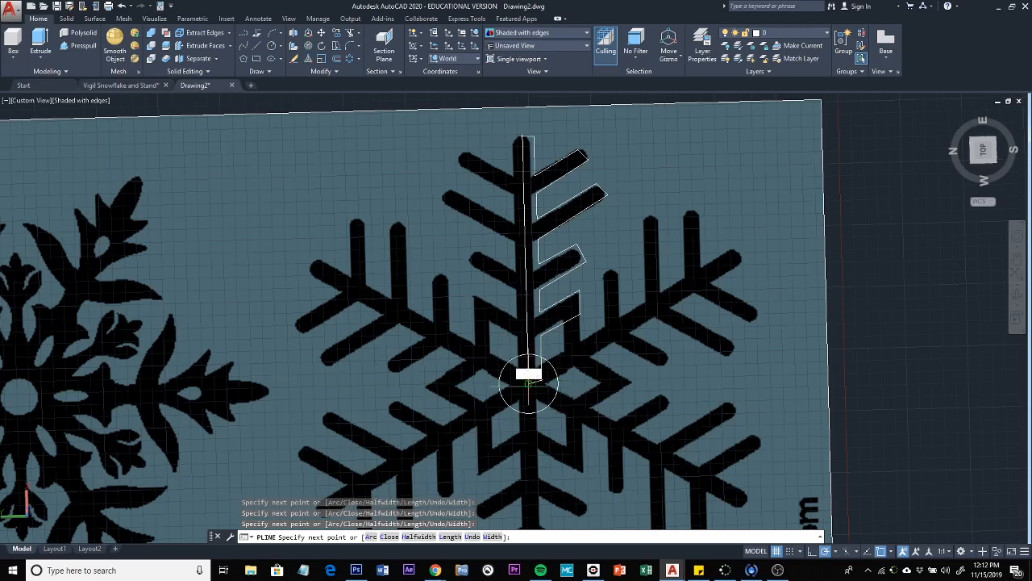
{"action": "key", "text": "Escape"}
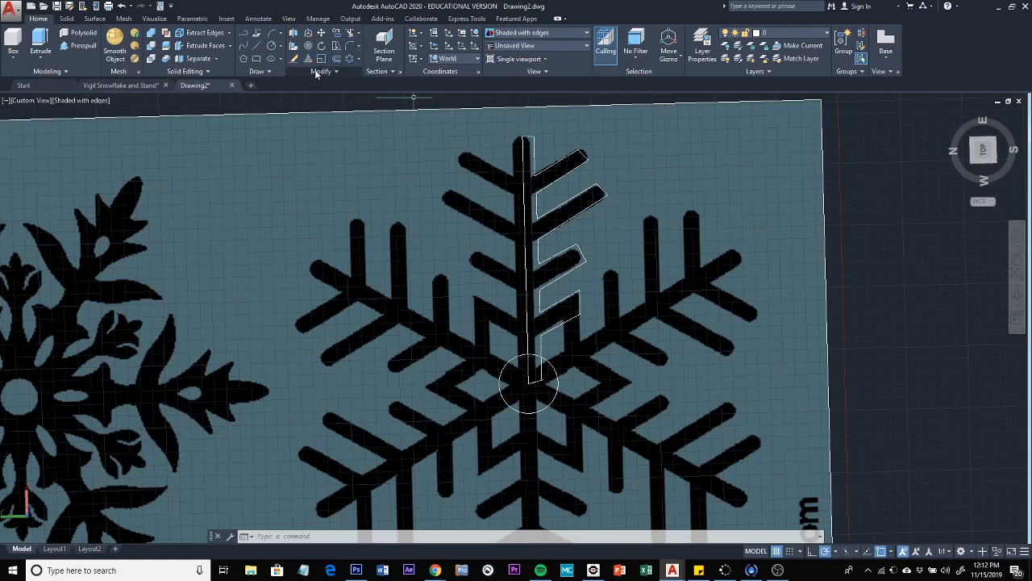
Step: Mirror the right half-arm polyline across the arm's centre line to form the left half
{"action": "left_click", "coordinate": [318, 71]}
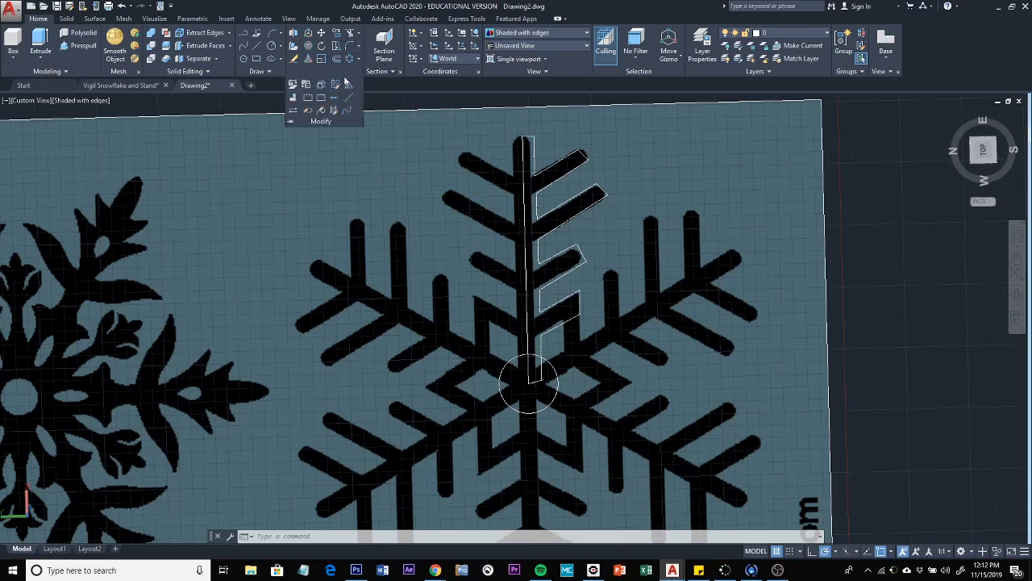
{"action": "mouse_move", "coordinate": [346, 84]}
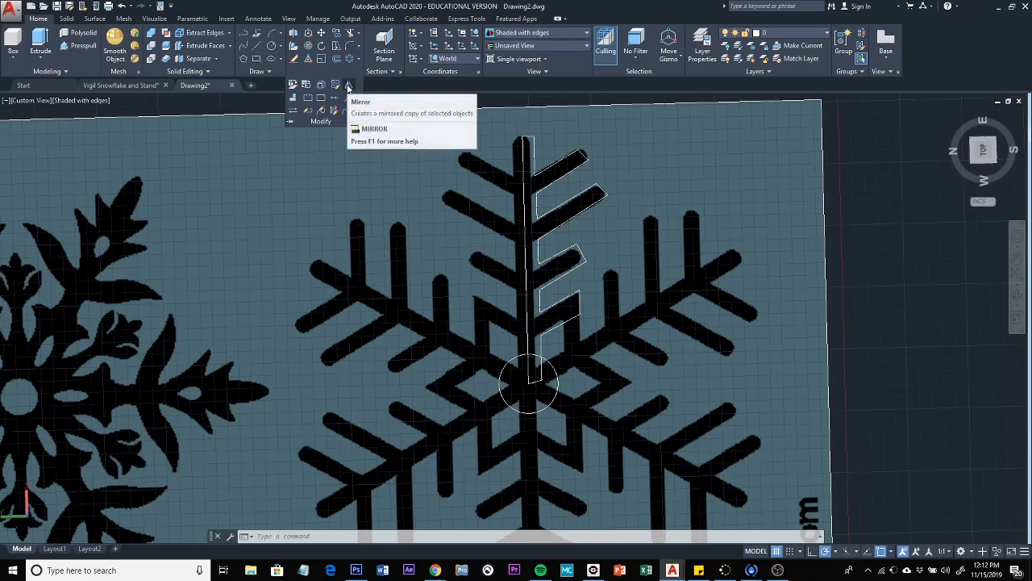
{"action": "mouse_move", "coordinate": [342, 85]}
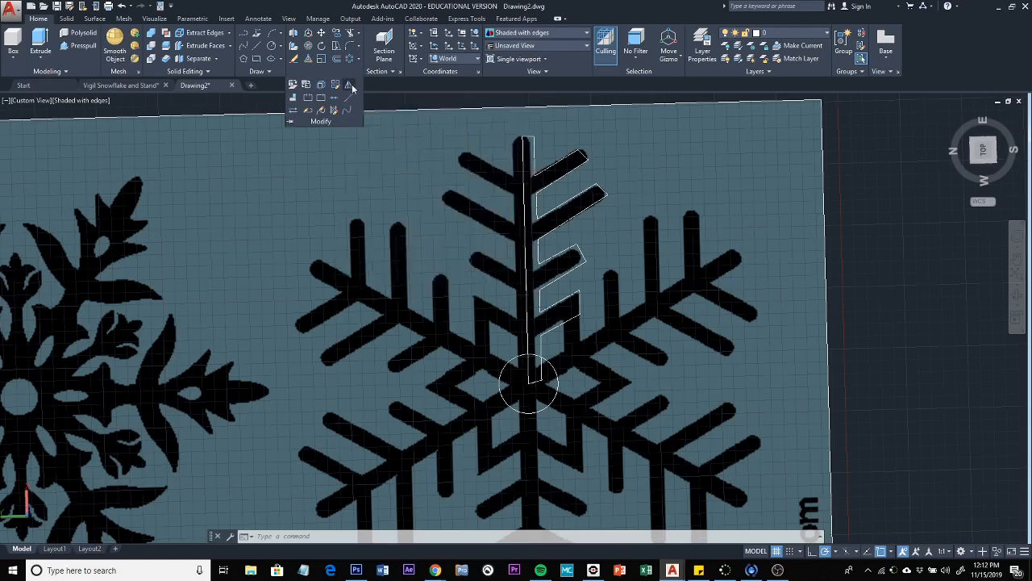
{"action": "left_click", "coordinate": [349, 84]}
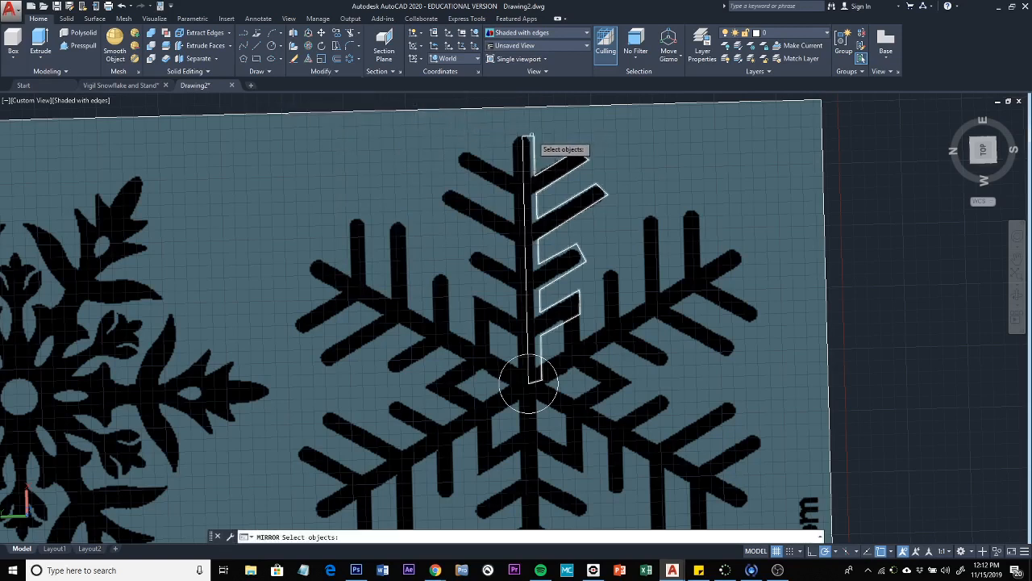
{"action": "left_click", "coordinate": [560, 258]}
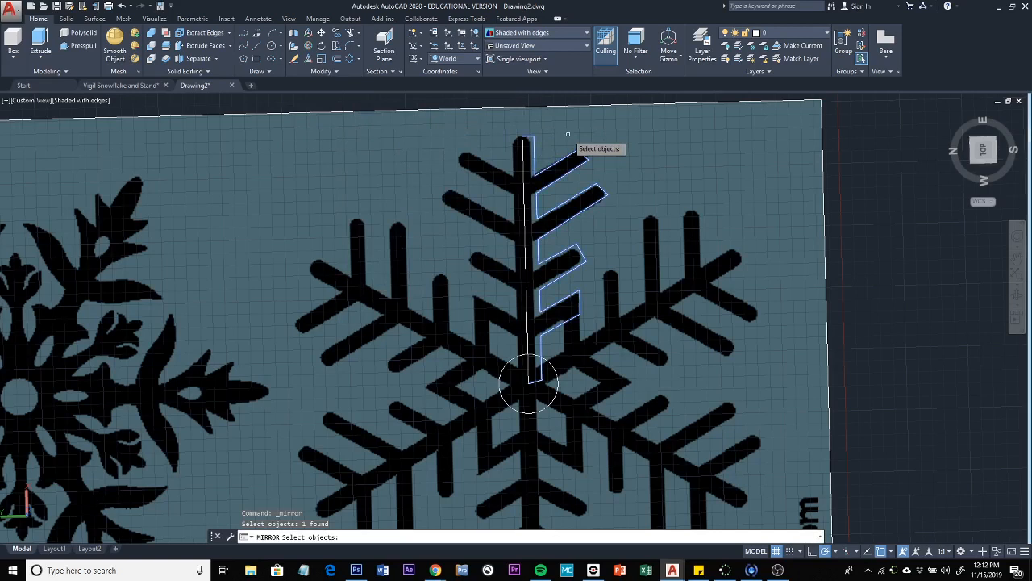
{"action": "key", "text": "enter"}
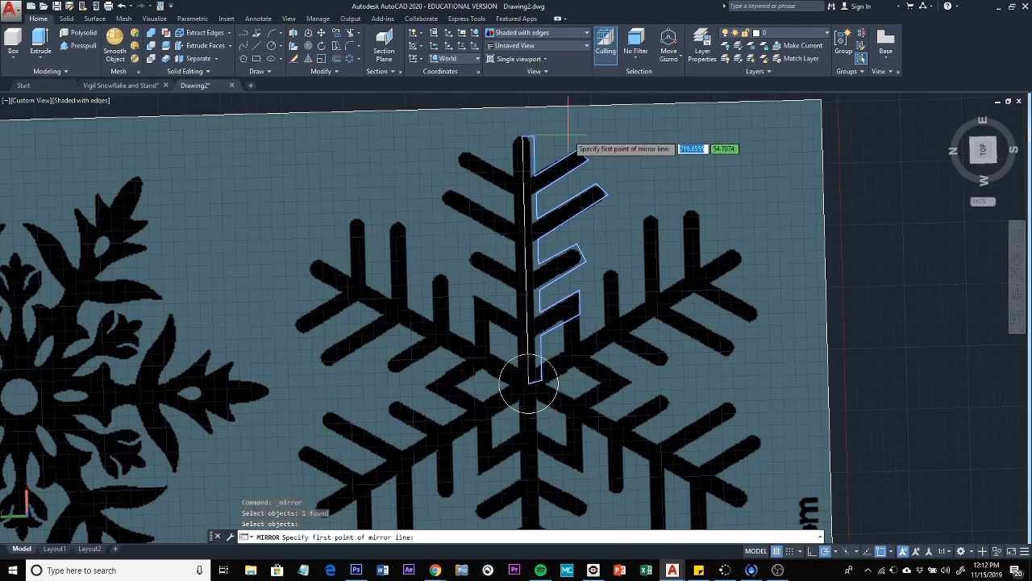
{"action": "mouse_move", "coordinate": [526, 145]}
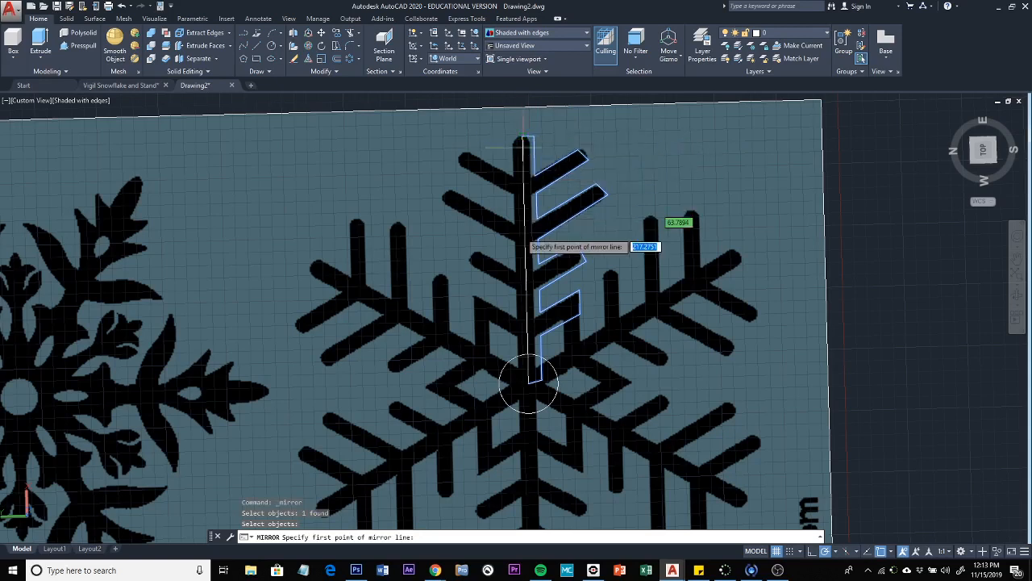
{"action": "mouse_move", "coordinate": [525, 129]}
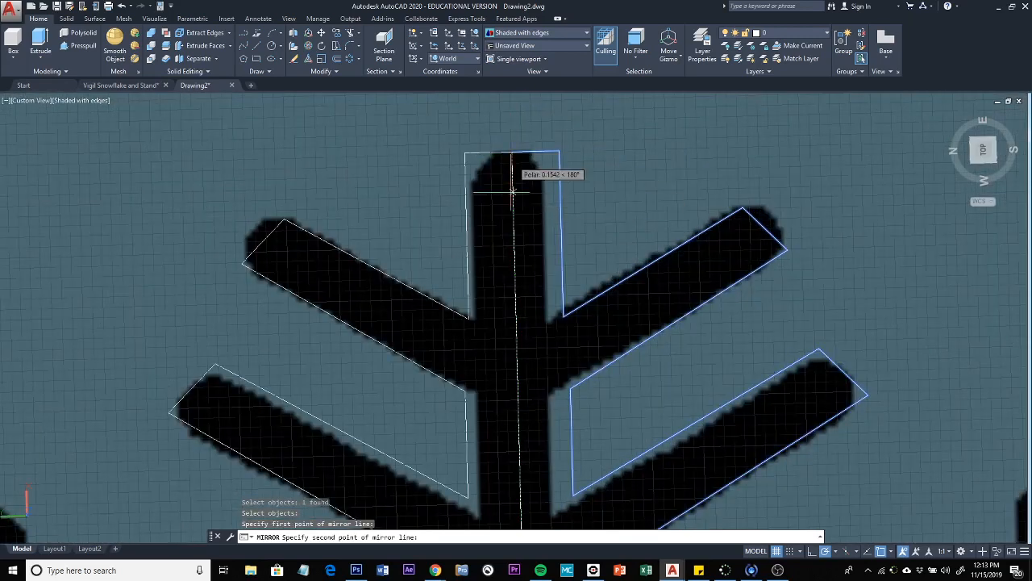
{"action": "scroll", "scroll_direction": "down", "scroll_amount": 3}
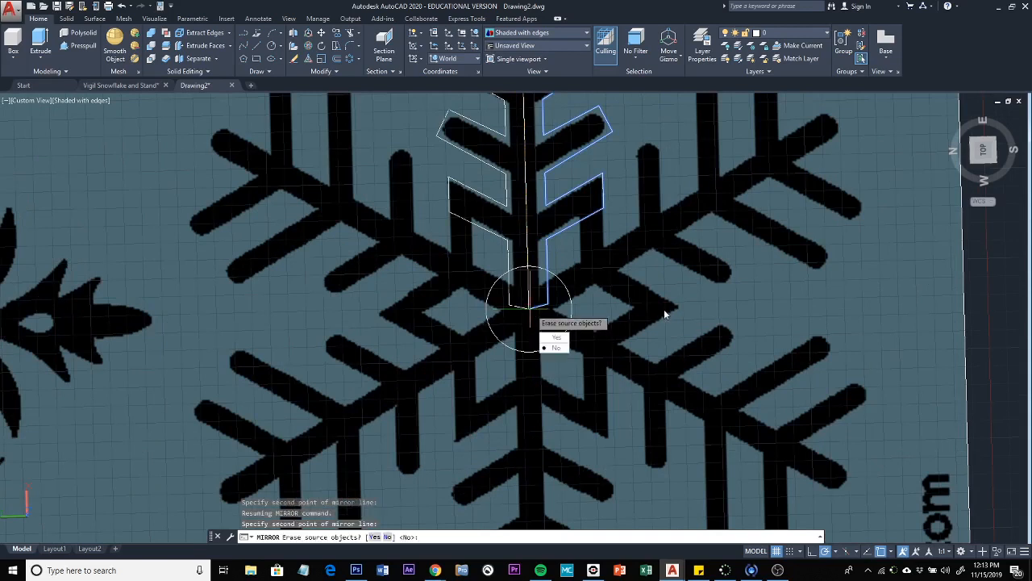
{"action": "mouse_move", "coordinate": [601, 200]}
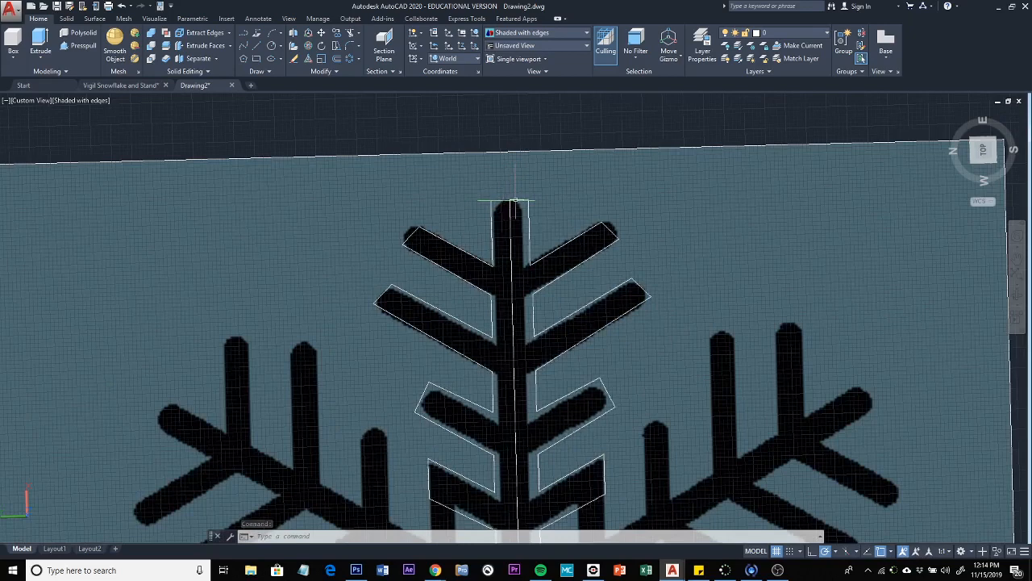
{"action": "mouse_move", "coordinate": [519, 199]}
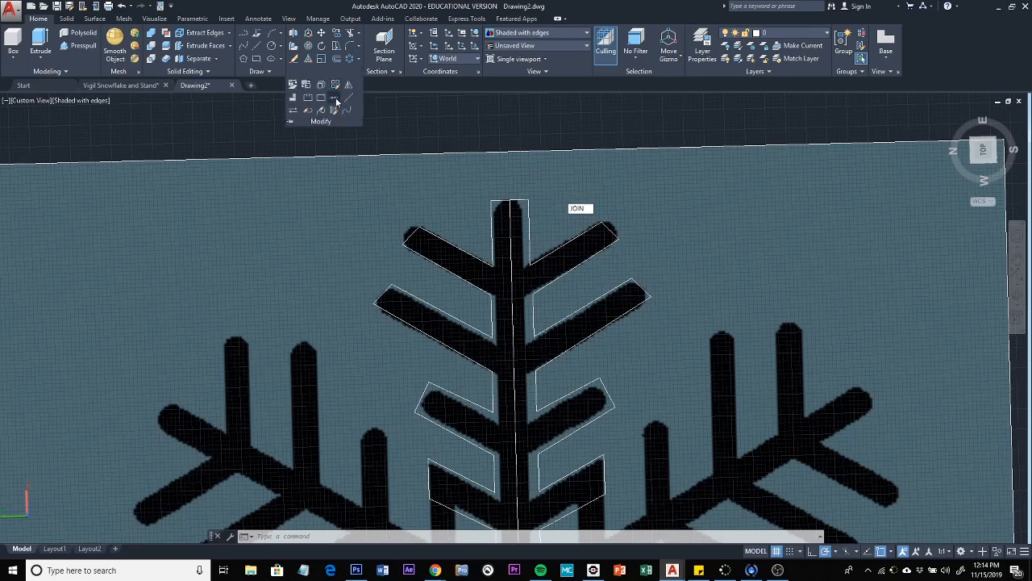
{"action": "mouse_move", "coordinate": [335, 102]}
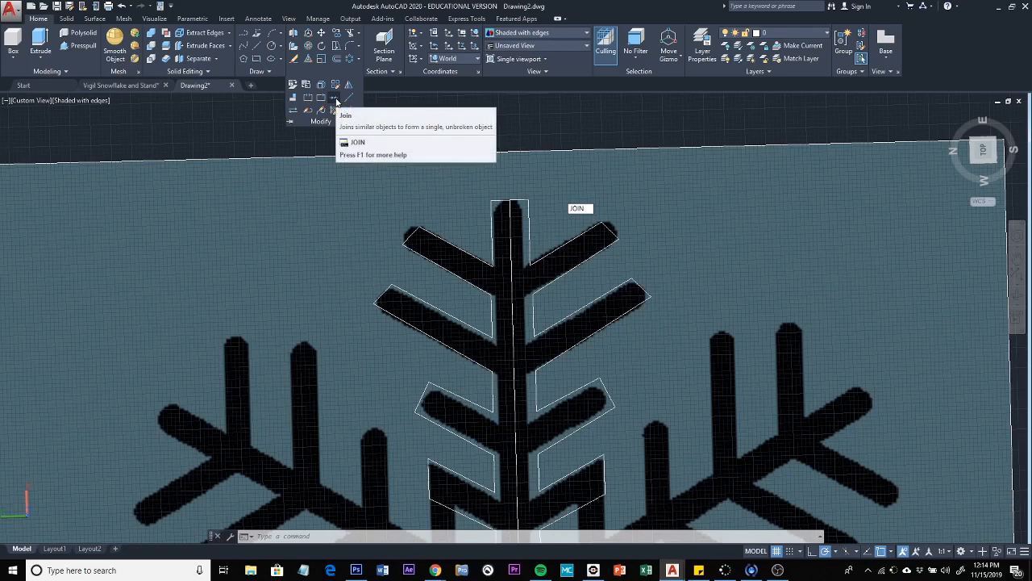
Step: Join the left and right half polylines into one top-arm outline
{"action": "left_click", "coordinate": [336, 97]}
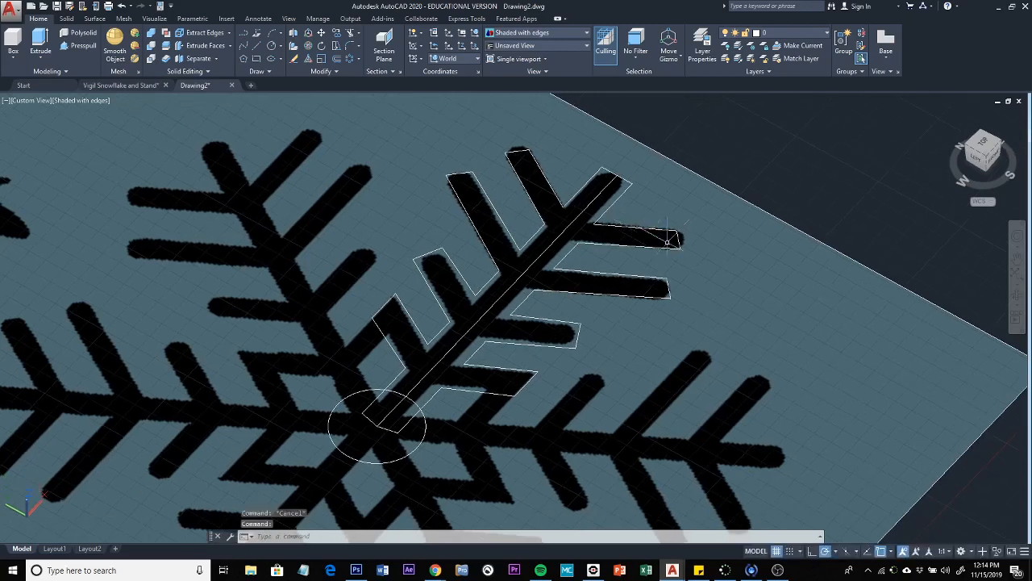
{"action": "mouse_move", "coordinate": [665, 238]}
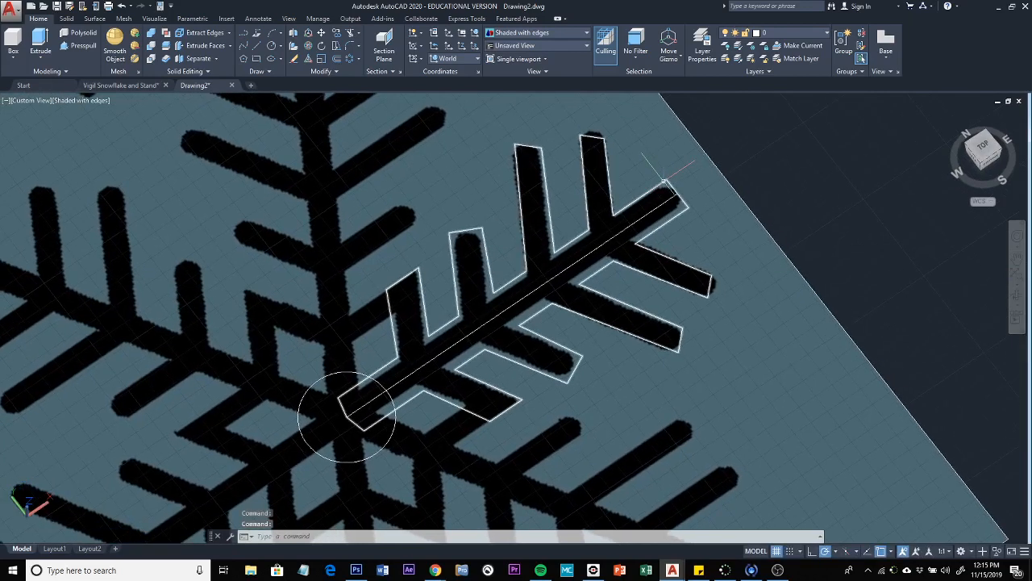
{"action": "mouse_move", "coordinate": [657, 189]}
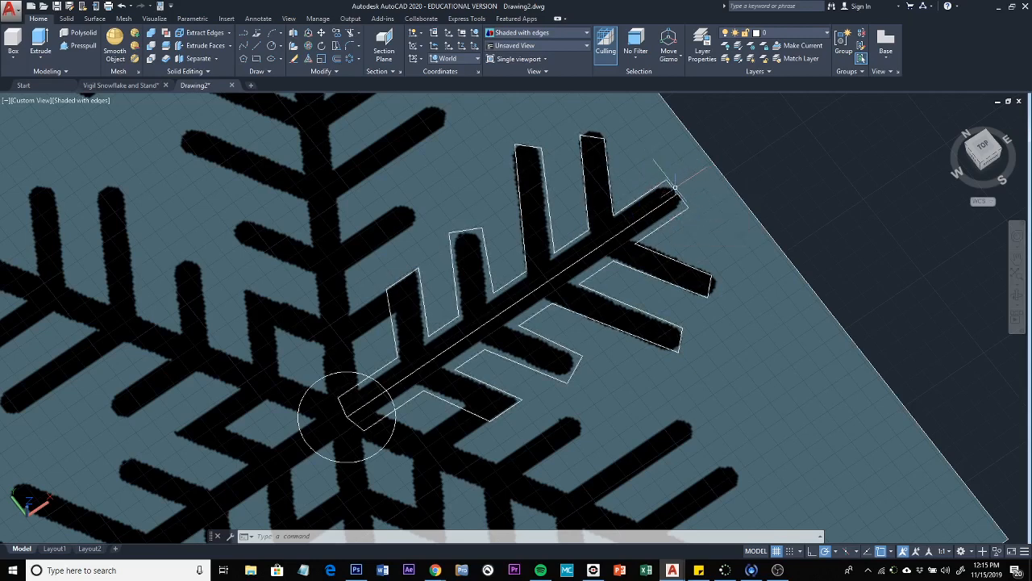
{"action": "mouse_move", "coordinate": [714, 153]}
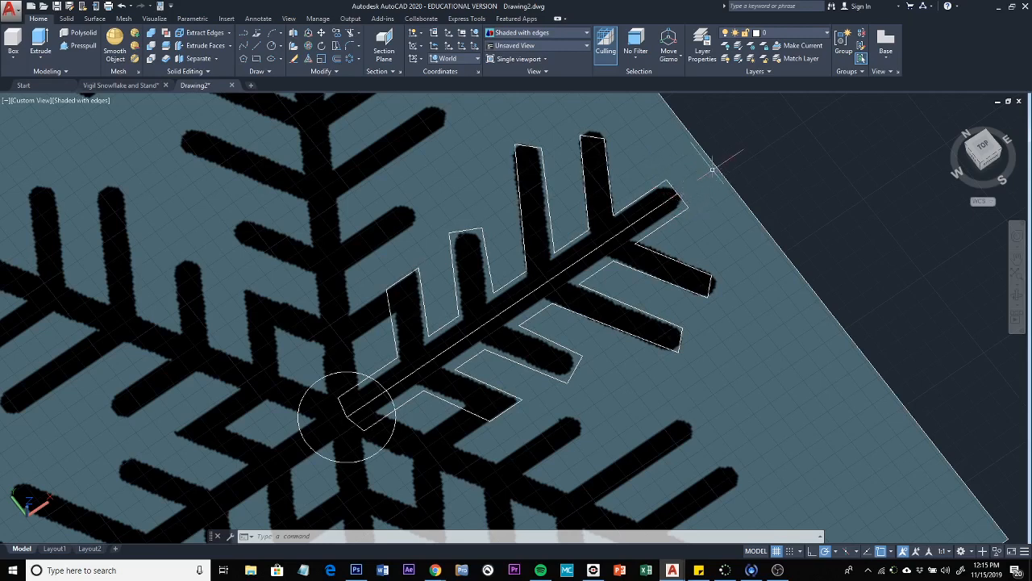
{"action": "mouse_move", "coordinate": [694, 175]}
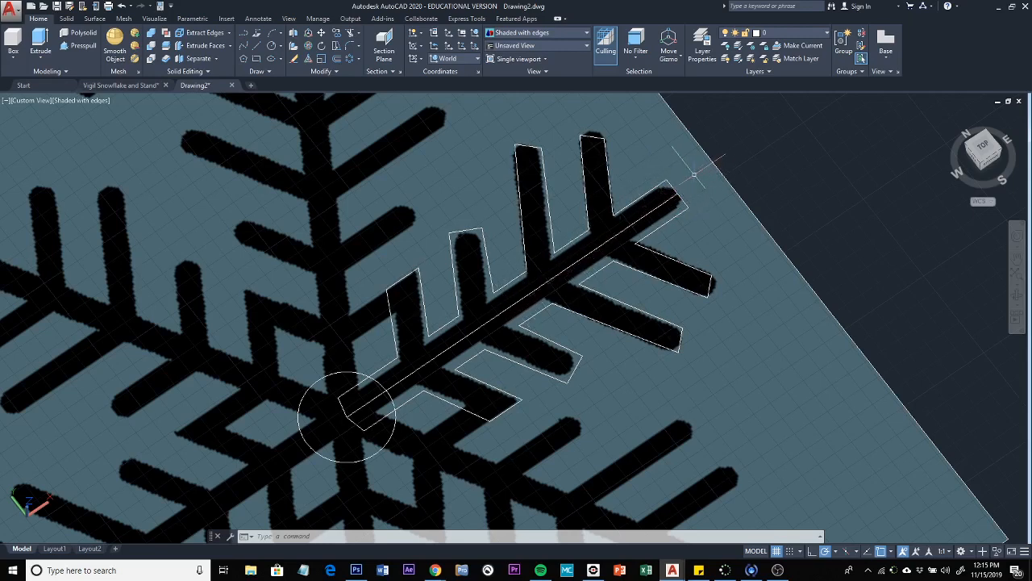
{"action": "mouse_move", "coordinate": [649, 157]}
{"action": "type", "text": "DIST"}
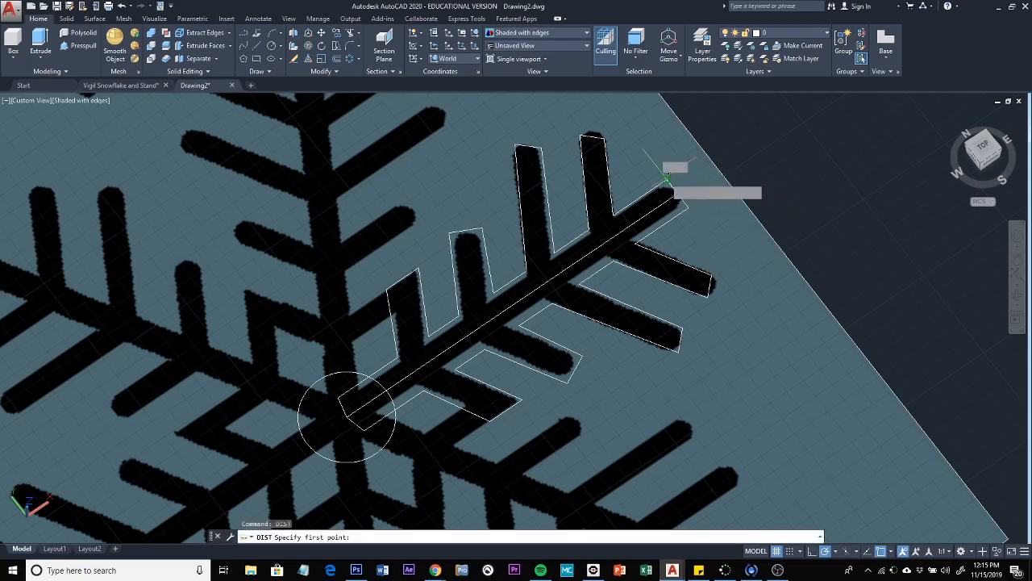
{"action": "left_click", "coordinate": [661, 184]}
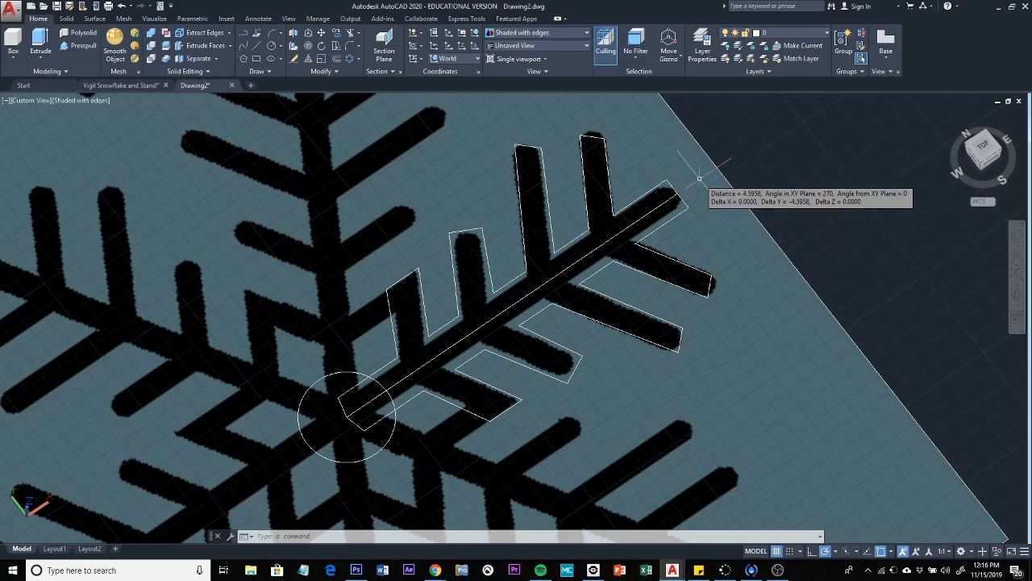
{"action": "key", "text": "Escape"}
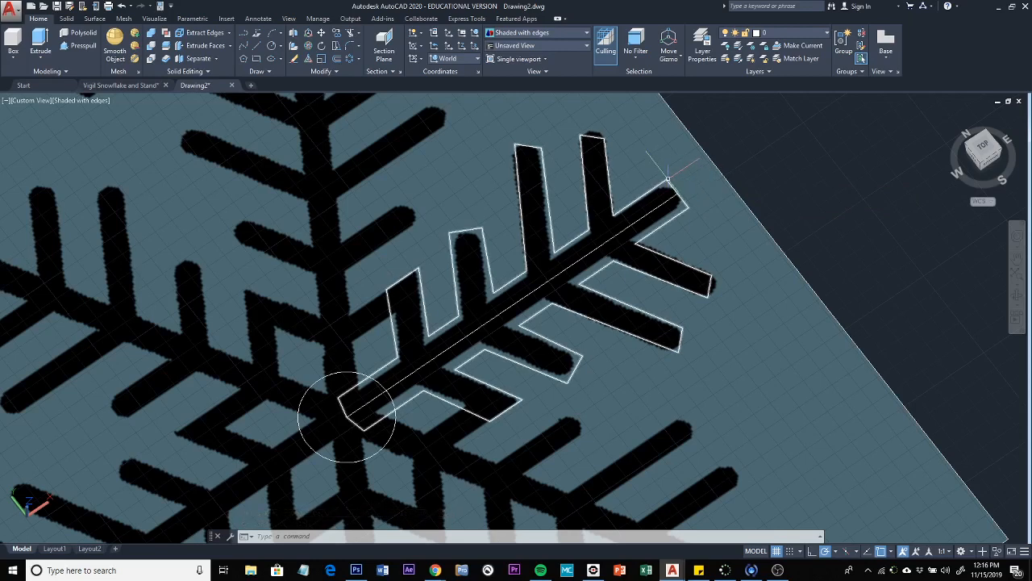
{"action": "mouse_move", "coordinate": [691, 206]}
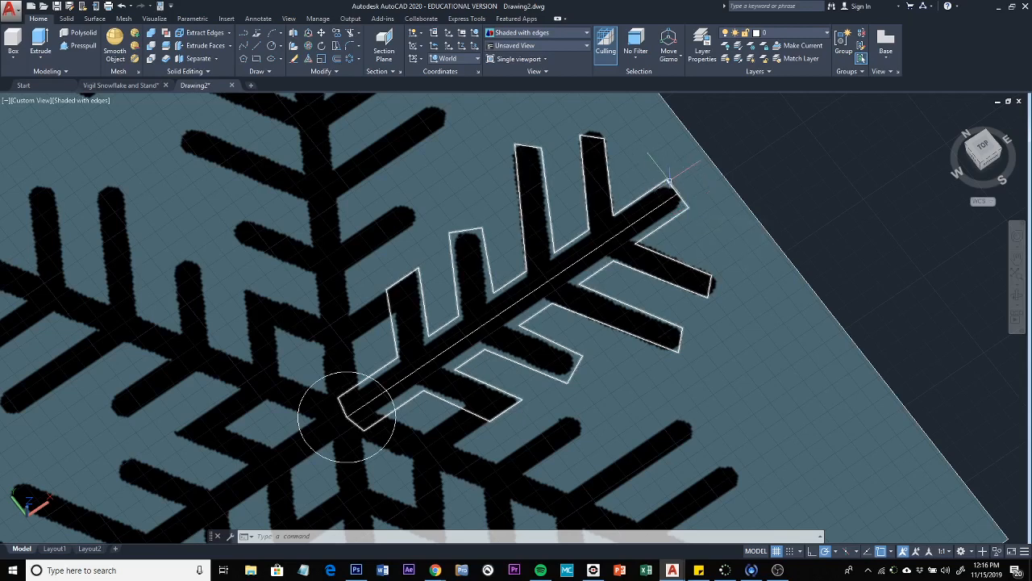
{"action": "mouse_move", "coordinate": [669, 178]}
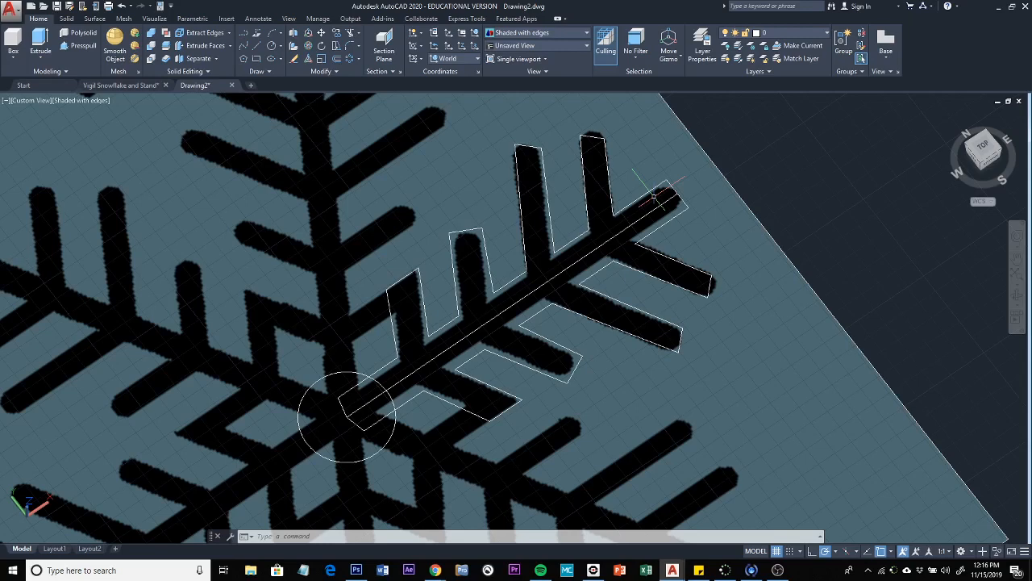
{"action": "mouse_move", "coordinate": [706, 218]}
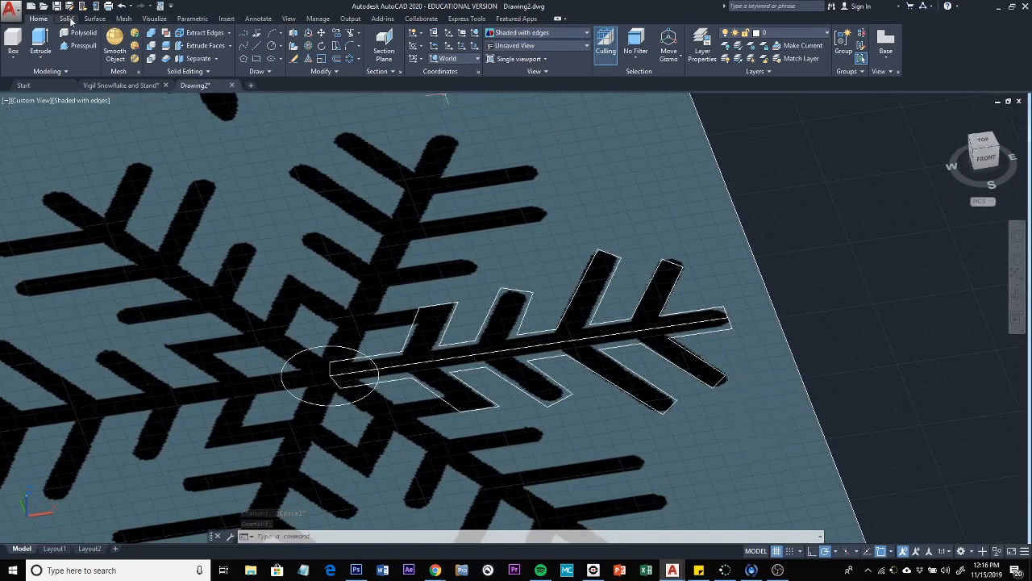
Step: Extrude the arm outline into a solid 3.75 units tall
{"action": "left_click", "coordinate": [66, 16]}
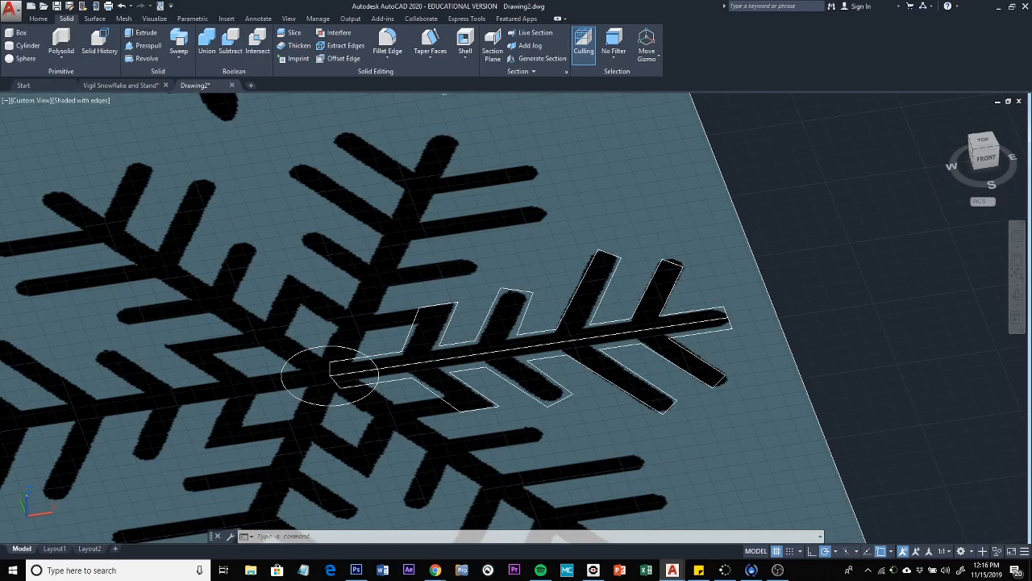
{"action": "left_click", "coordinate": [132, 35]}
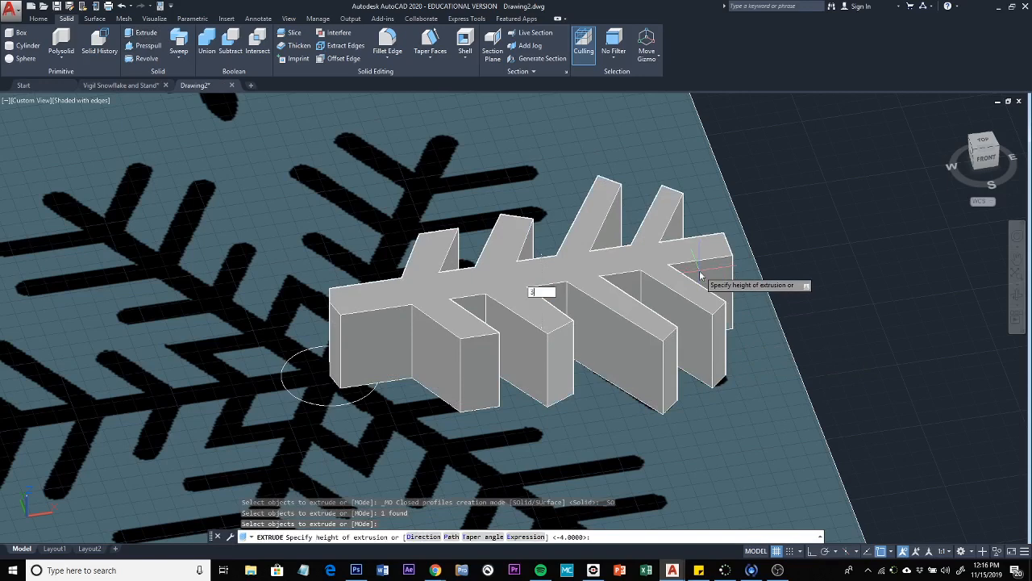
{"action": "type", "text": "3.75"}
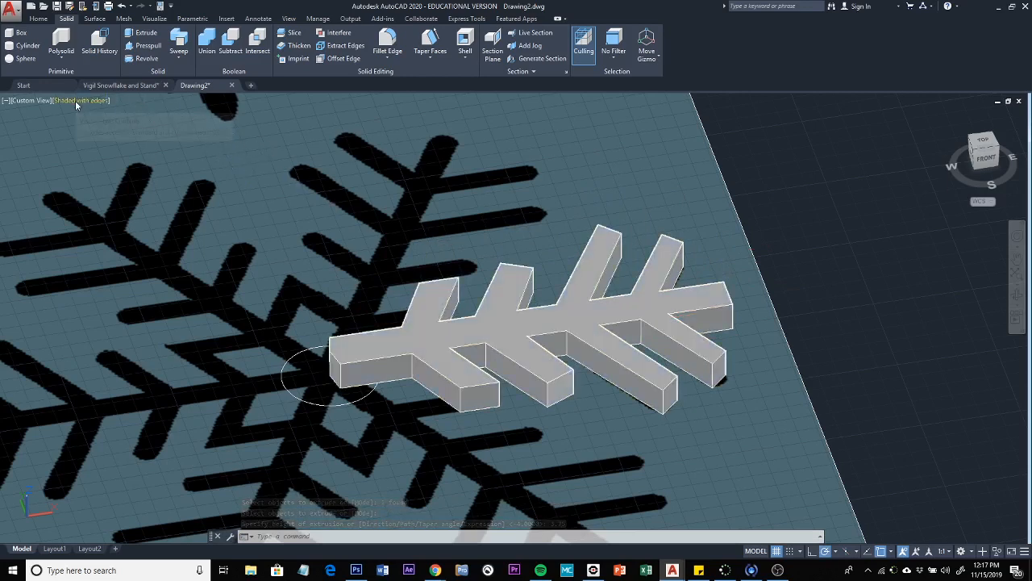
{"action": "left_click", "coordinate": [81, 100]}
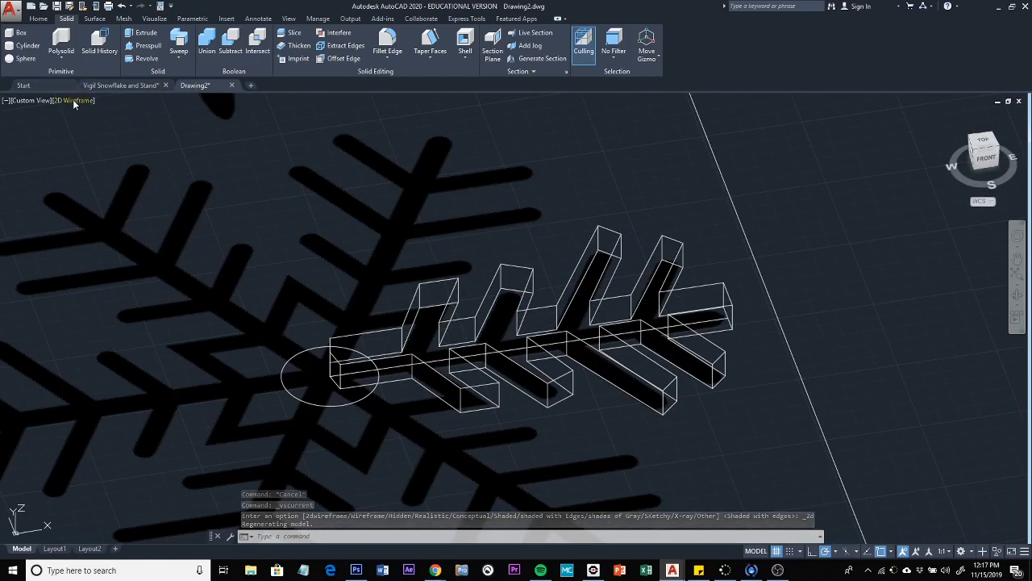
Step: Switch the viewport visual style to Shaded with edges
{"action": "left_click", "coordinate": [72, 101]}
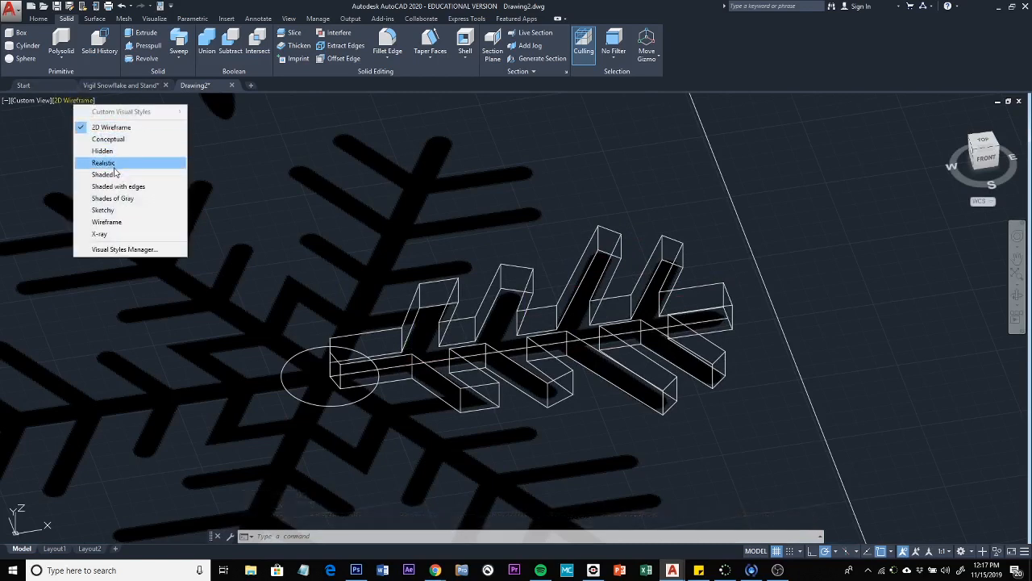
{"action": "mouse_move", "coordinate": [105, 174]}
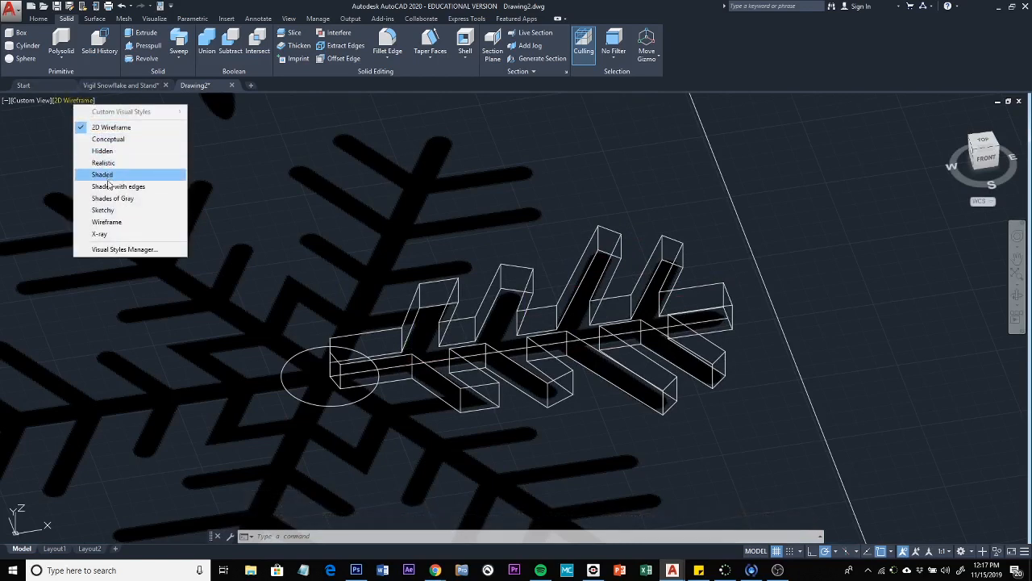
{"action": "mouse_move", "coordinate": [106, 222]}
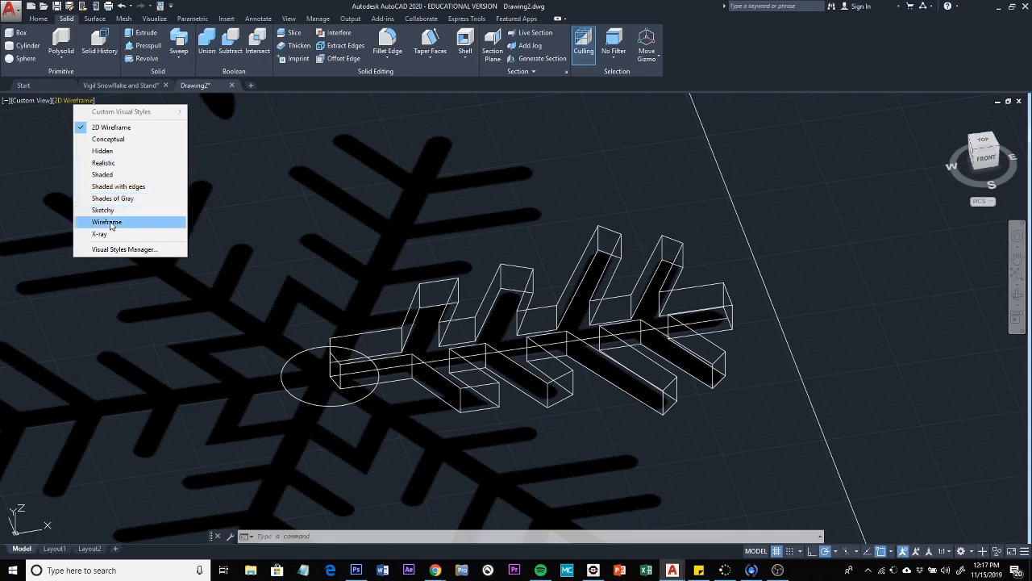
{"action": "mouse_move", "coordinate": [118, 187]}
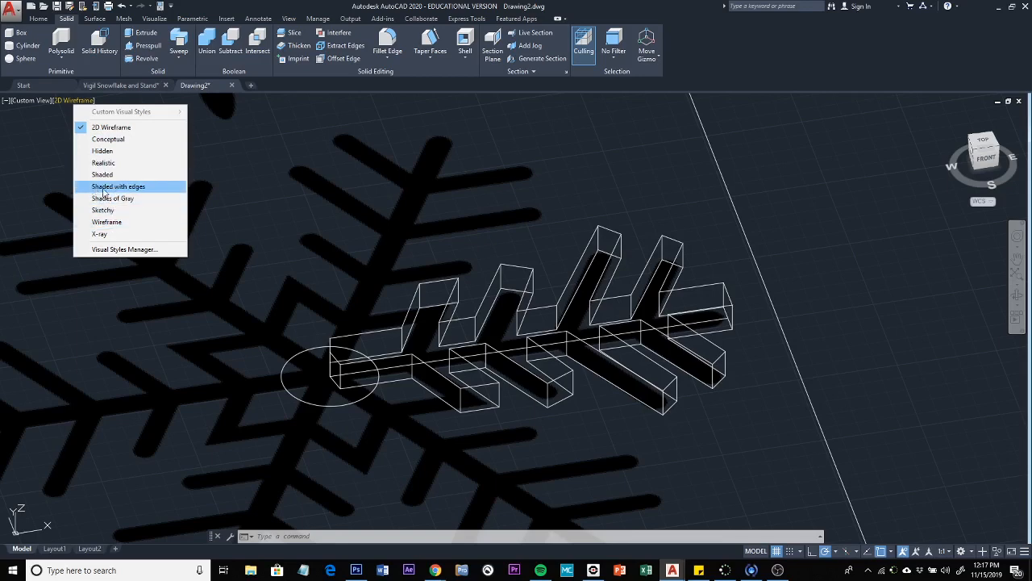
{"action": "left_click", "coordinate": [118, 186]}
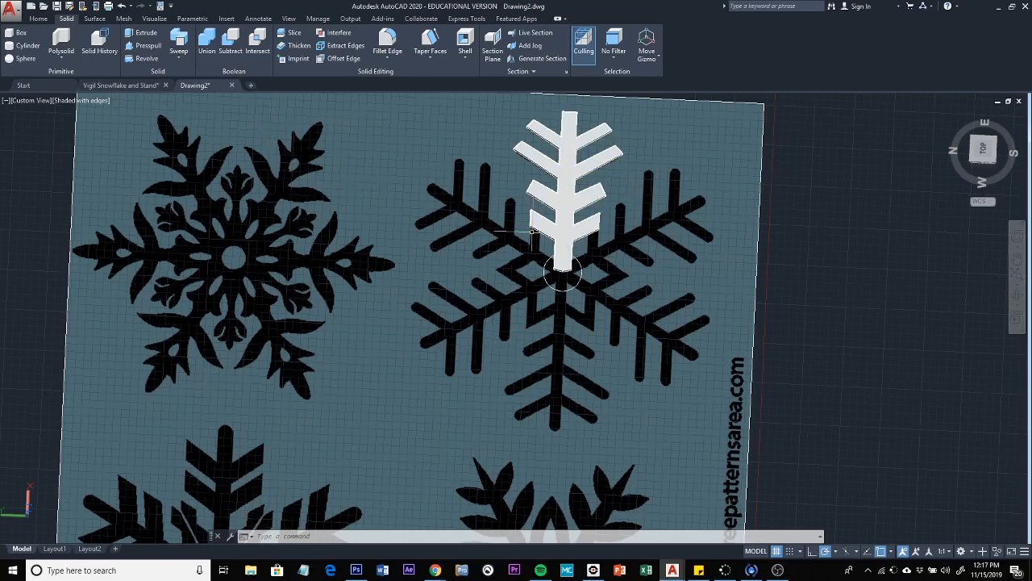
{"action": "mouse_move", "coordinate": [564, 278]}
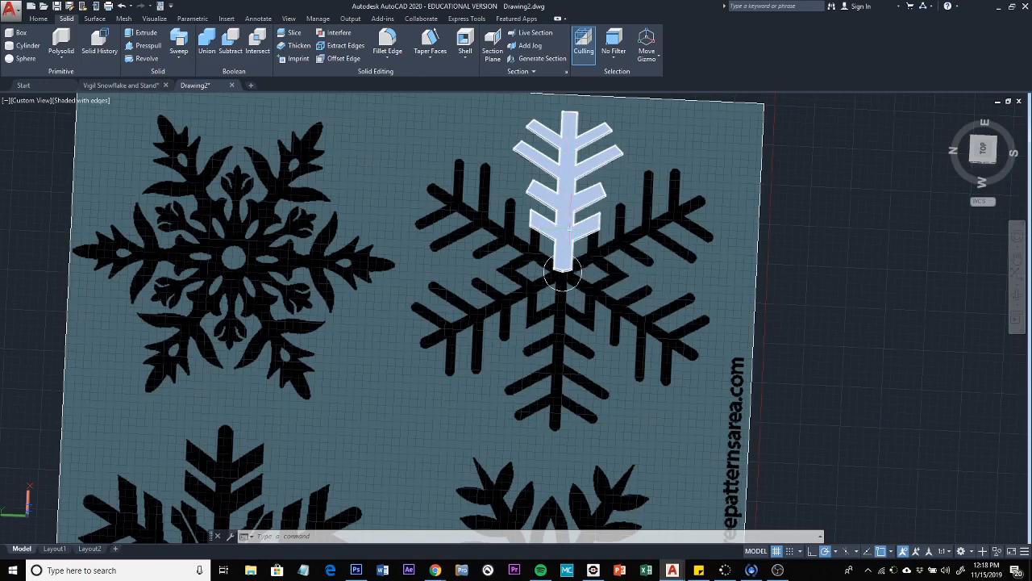
Step: Open the Array type dropdown on the Home tab's Modify panel
{"action": "left_click", "coordinate": [34, 16]}
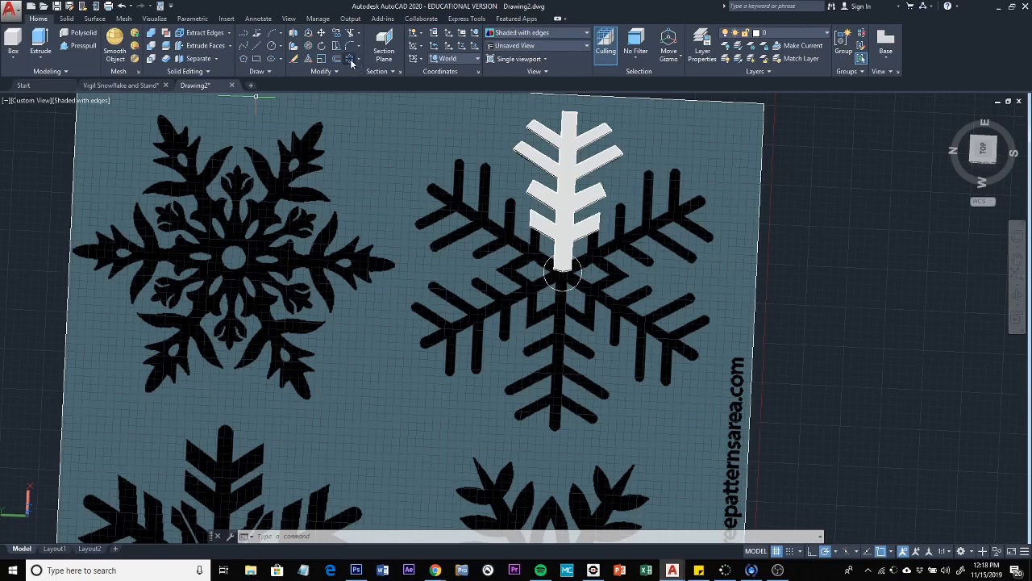
{"action": "mouse_move", "coordinate": [352, 62]}
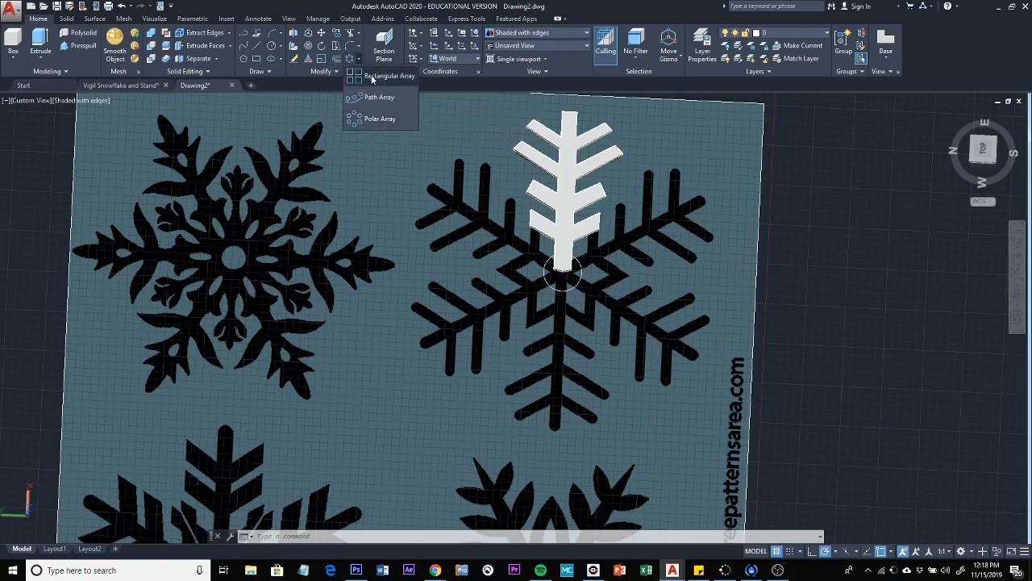
{"action": "left_click", "coordinate": [382, 75]}
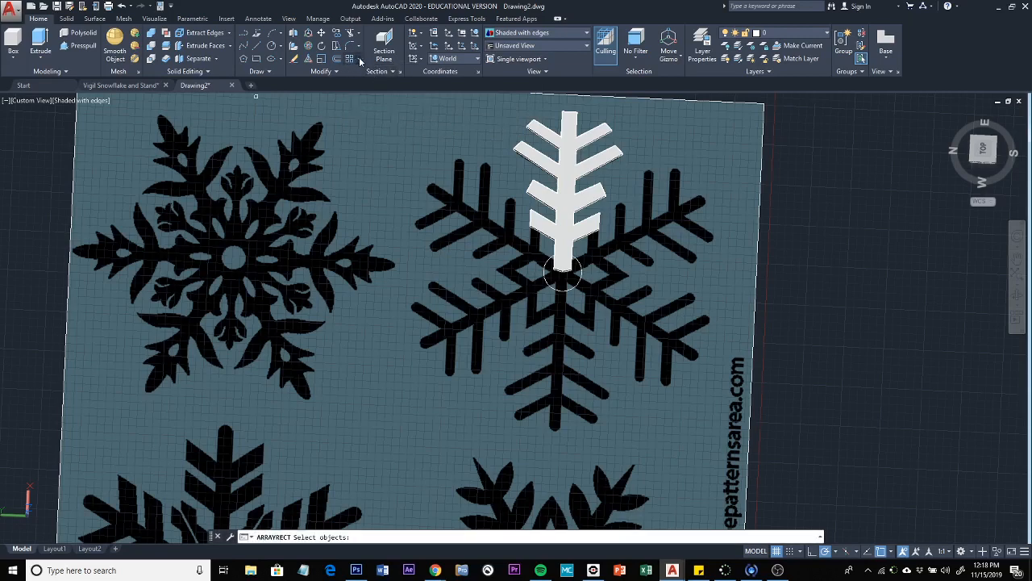
Step: Polar-array the arm into six copies centred on the middle circle's centre
{"action": "left_click", "coordinate": [354, 60]}
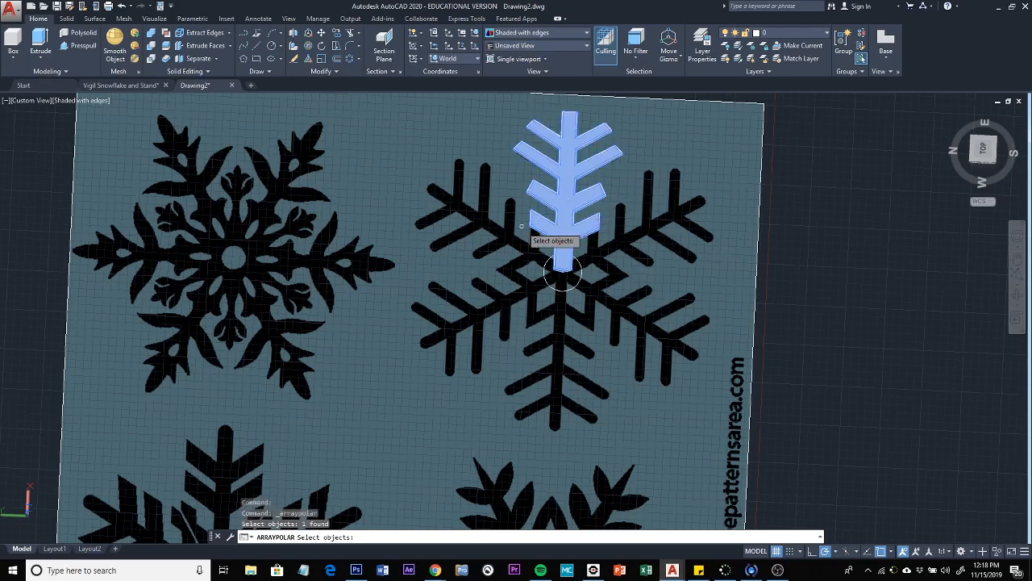
{"action": "key", "text": "Enter"}
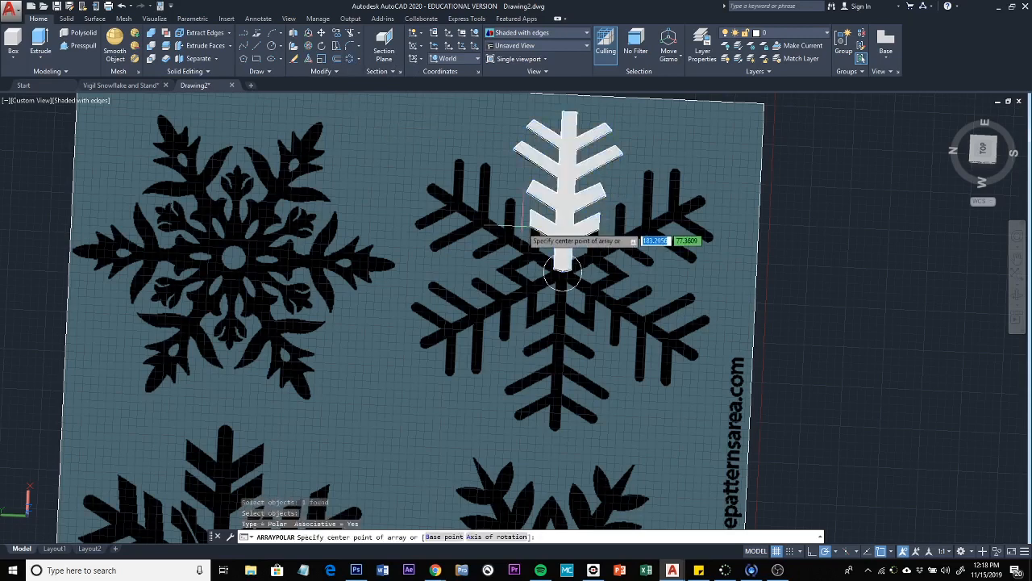
{"action": "mouse_move", "coordinate": [563, 278]}
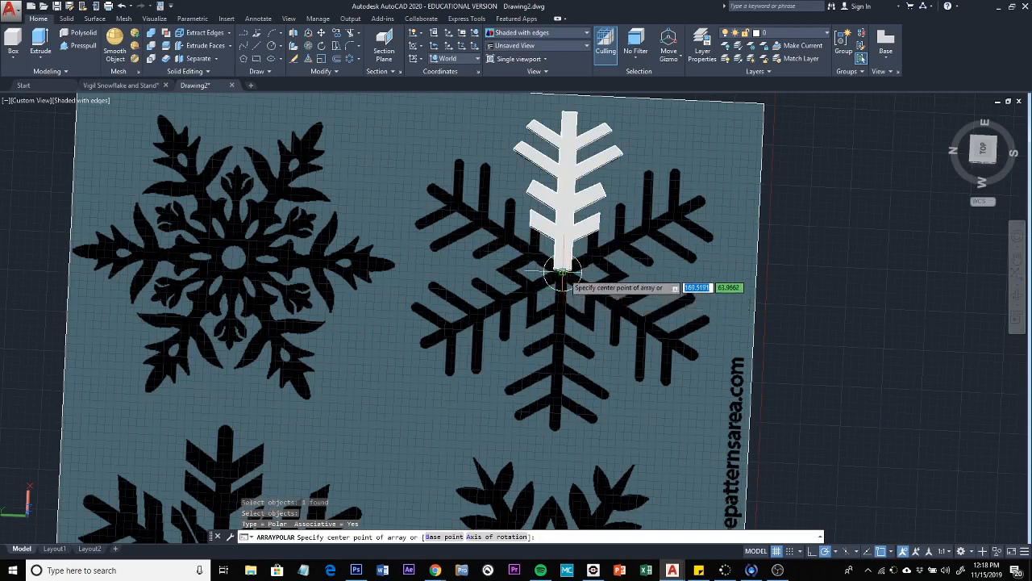
{"action": "mouse_move", "coordinate": [564, 278]}
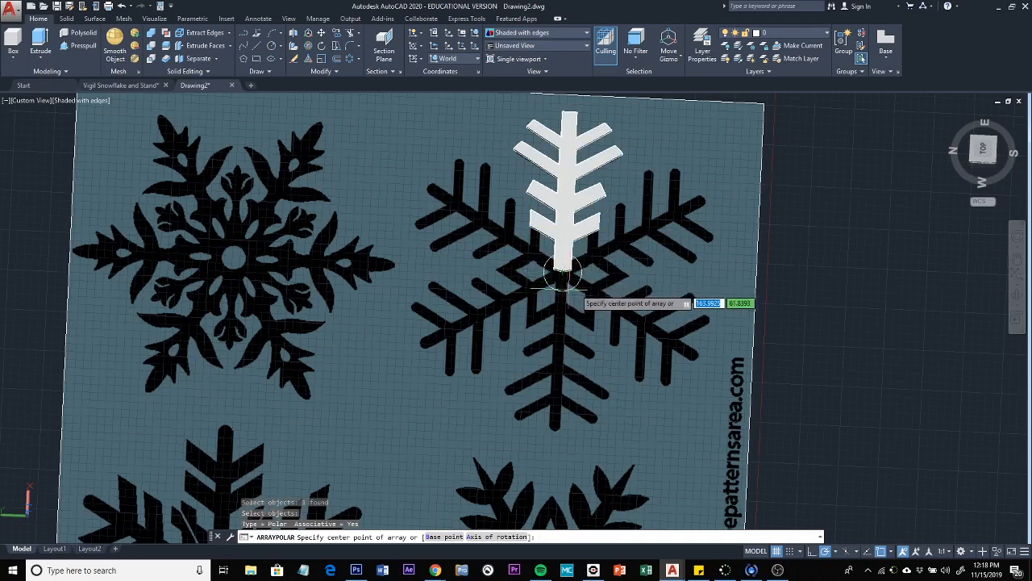
{"action": "mouse_move", "coordinate": [564, 275]}
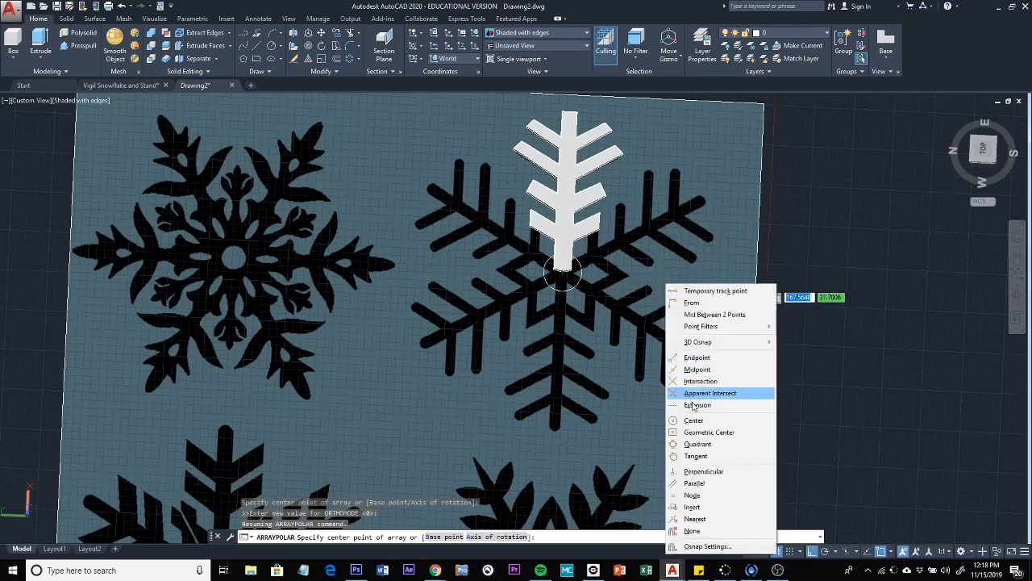
{"action": "mouse_move", "coordinate": [693, 420]}
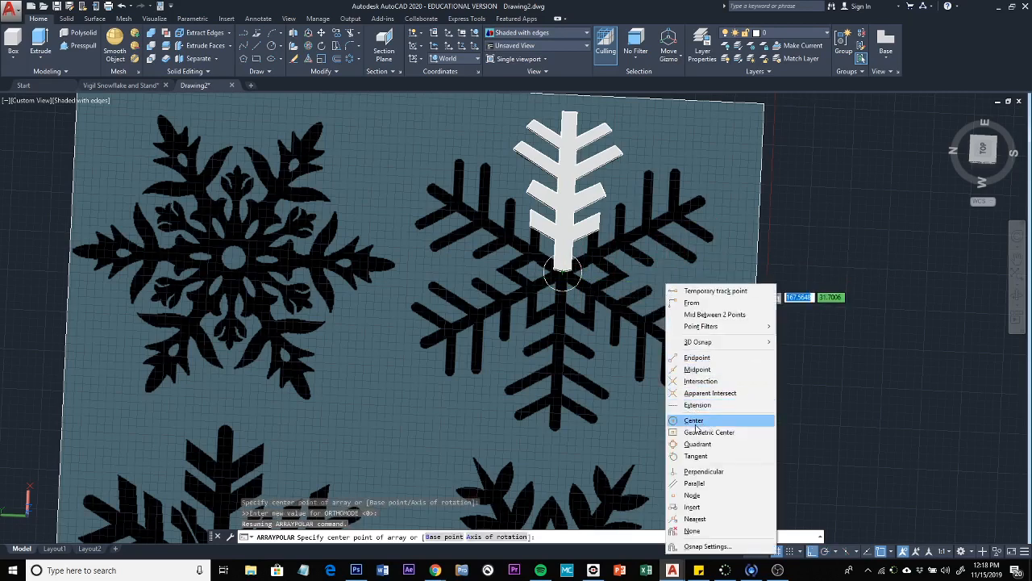
{"action": "left_click", "coordinate": [694, 420]}
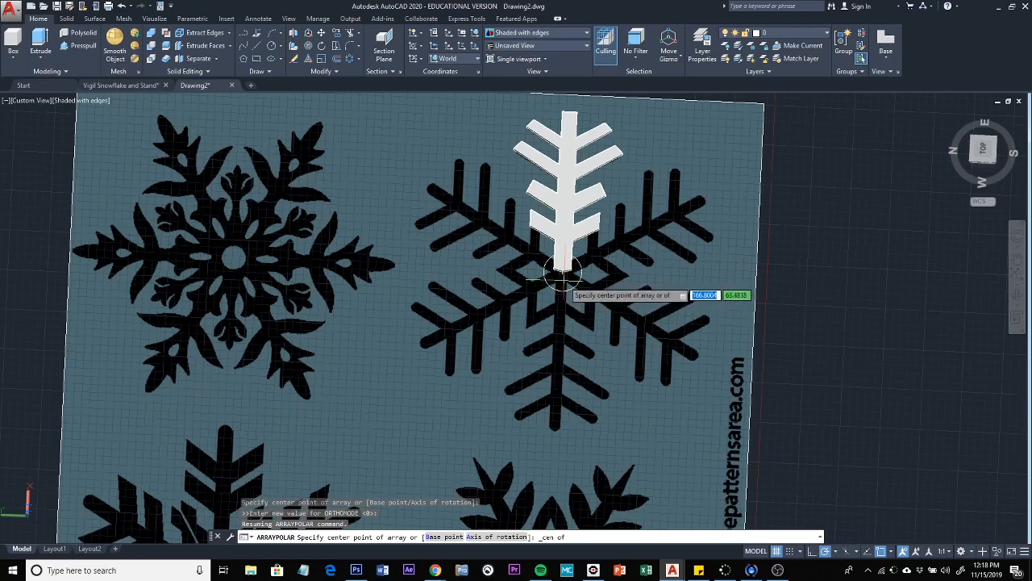
{"action": "mouse_move", "coordinate": [562, 278]}
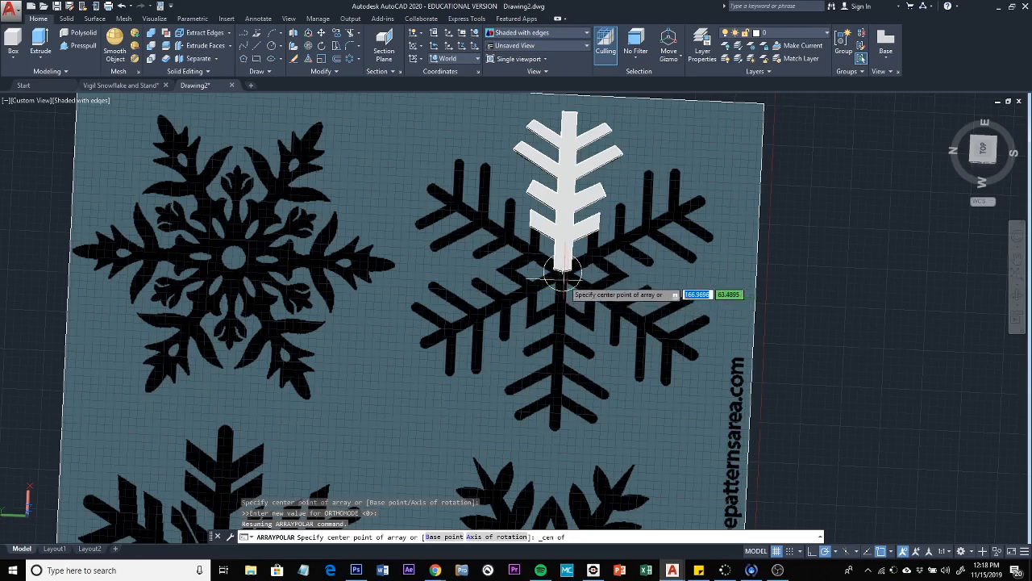
{"action": "mouse_move", "coordinate": [562, 268]}
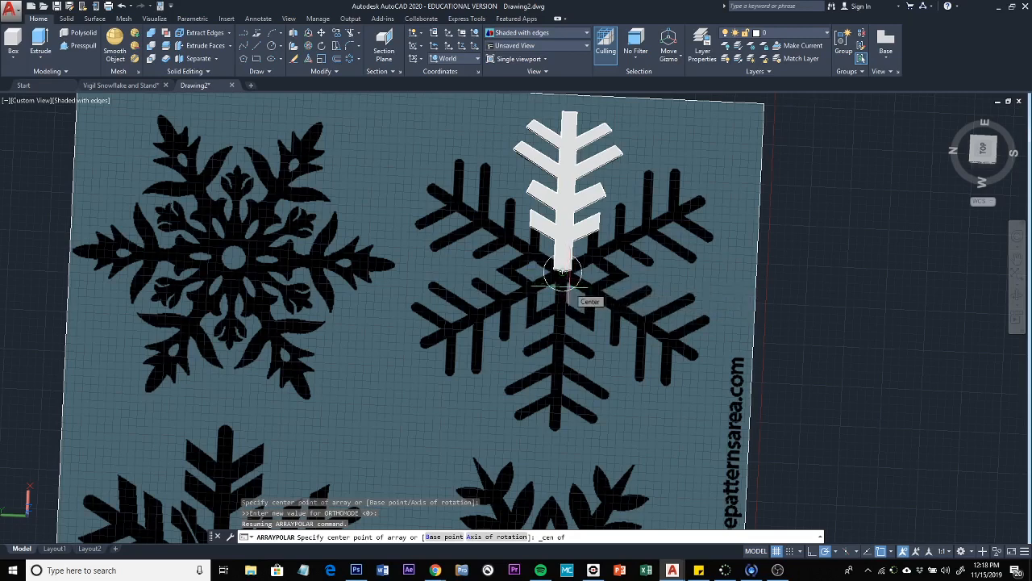
{"action": "left_click", "coordinate": [560, 274]}
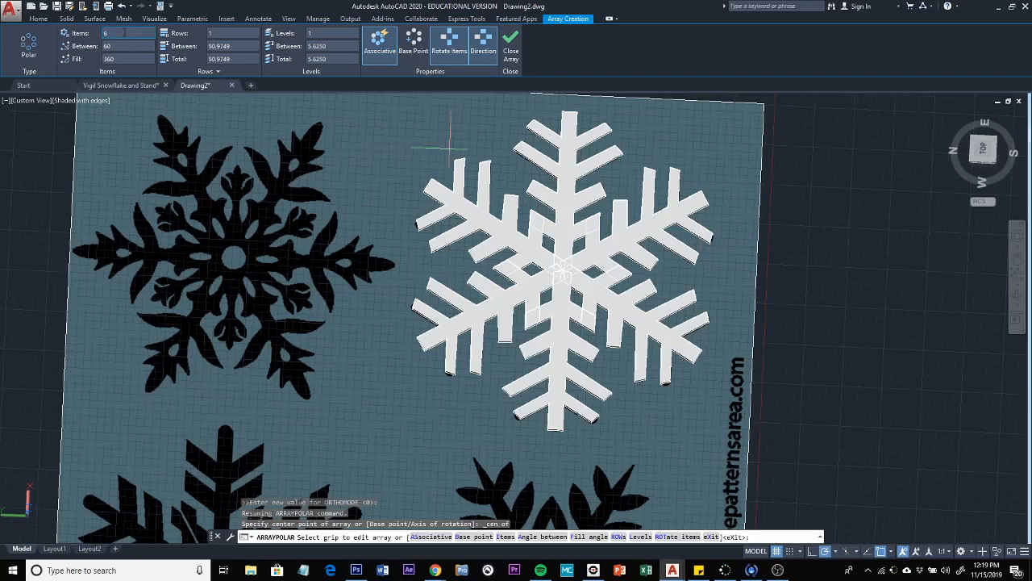
{"action": "mouse_move", "coordinate": [121, 34]}
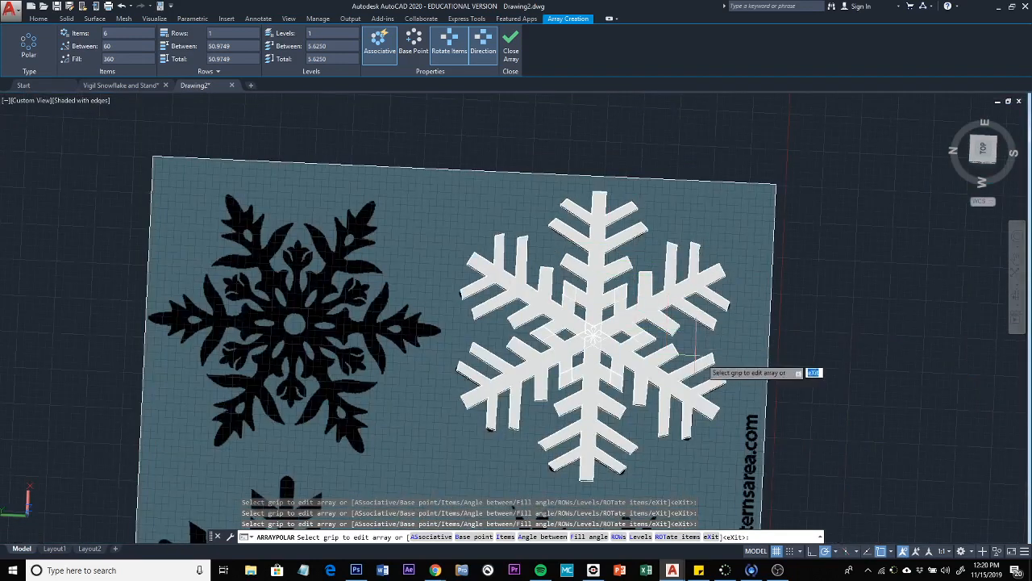
{"action": "mouse_move", "coordinate": [601, 346]}
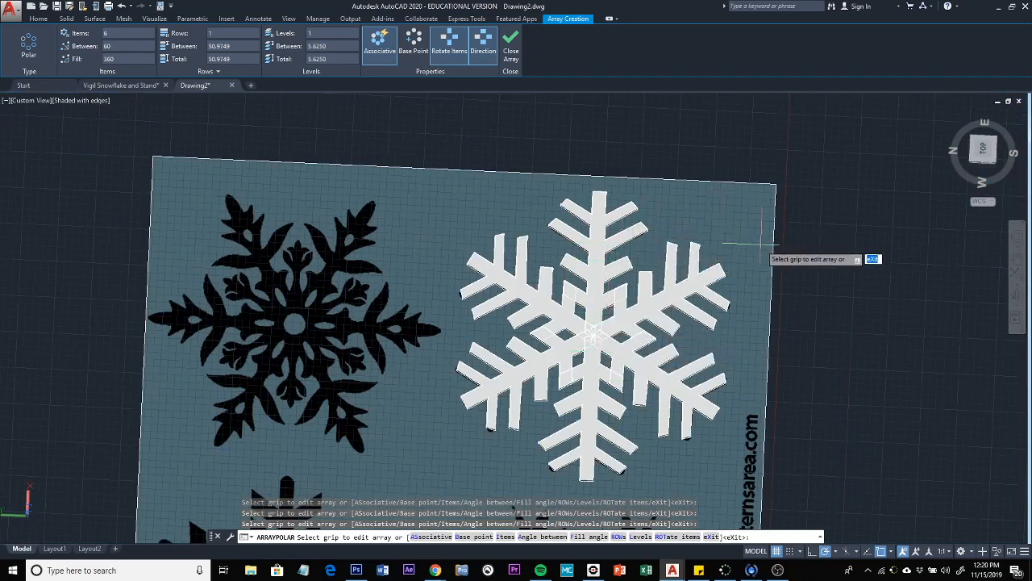
{"action": "mouse_move", "coordinate": [750, 249]}
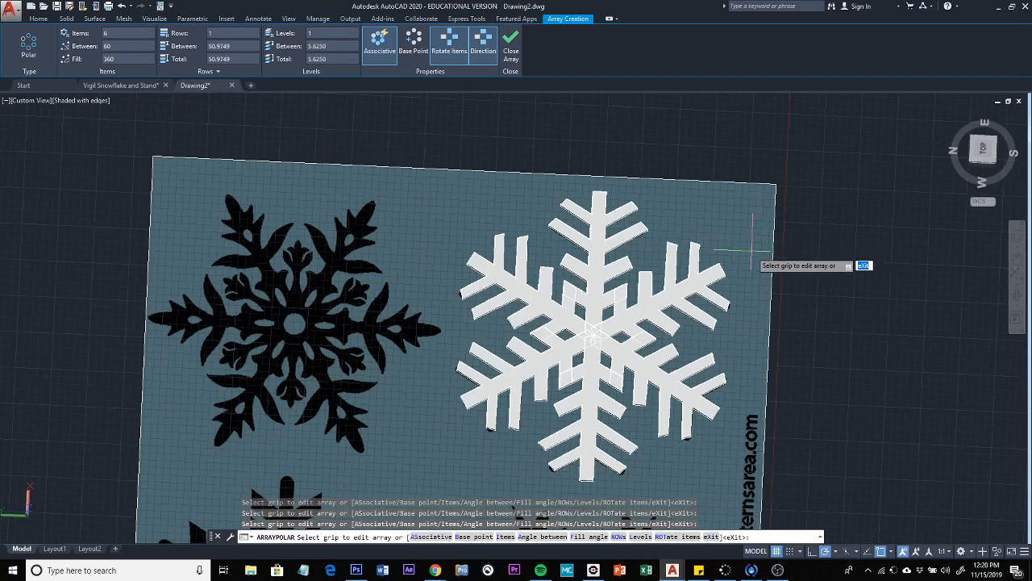